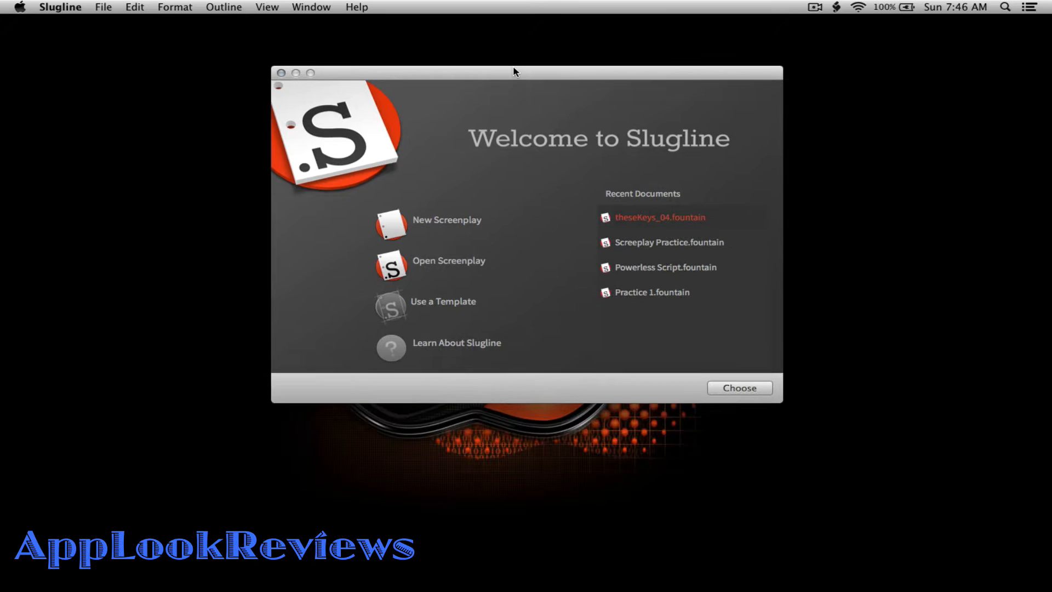
{"action": "mouse_move", "coordinate": [636, 557]}
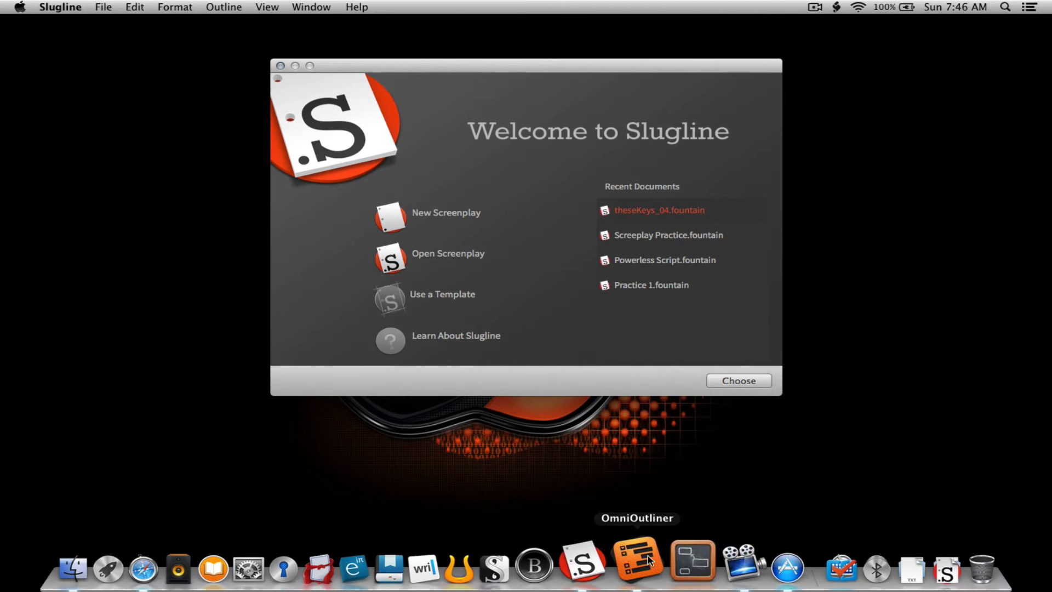
Switch to Safari showing the Slugline website with its $39.99 price and 14-day demo.
{"action": "left_click", "coordinate": [636, 559]}
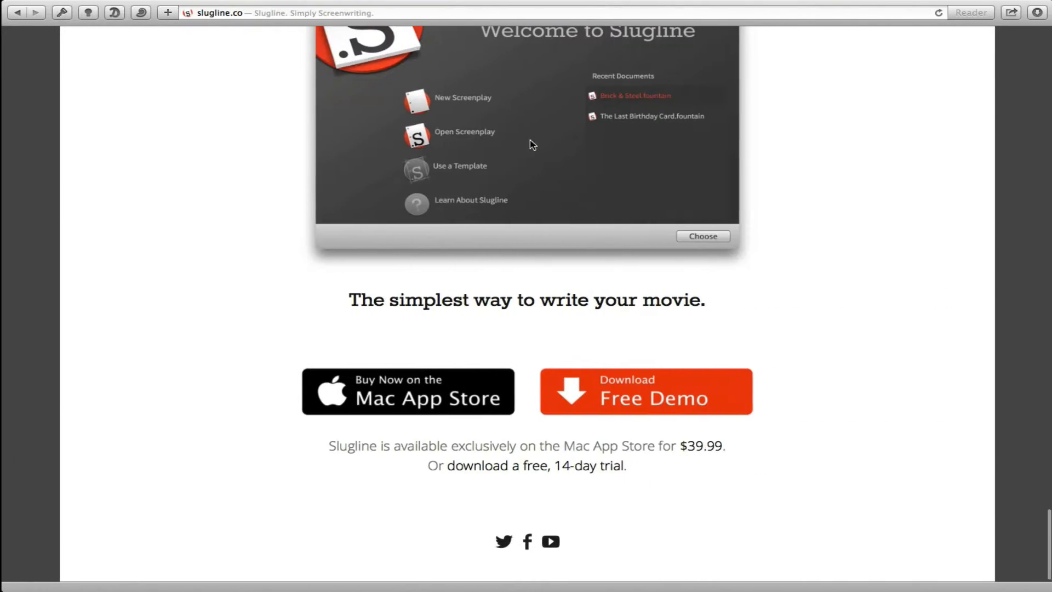
Scroll the slugline.co homepage down to the Write More, Type Less and Customize Your Look features.
{"action": "scroll", "scroll_direction": "up", "scroll_amount": 3}
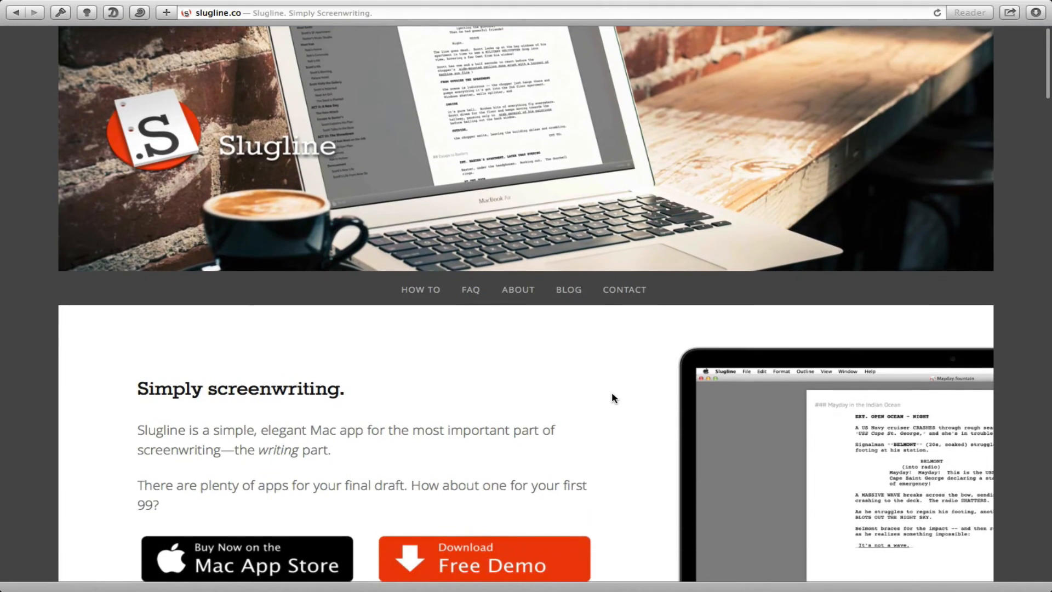
{"action": "scroll", "scroll_direction": "down", "scroll_amount": 3}
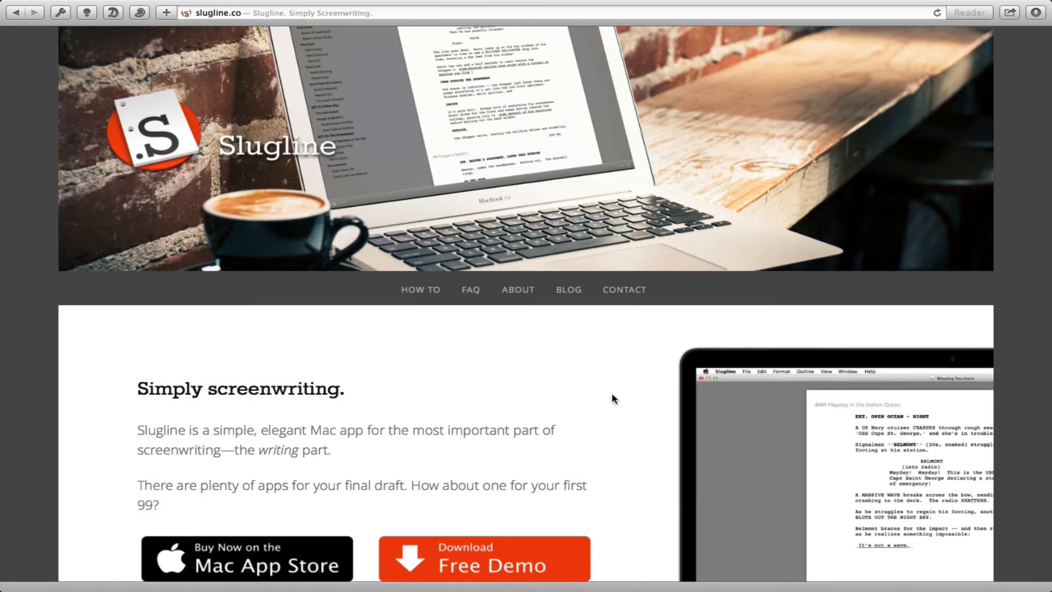
{"action": "scroll", "scroll_direction": "down", "scroll_amount": 3}
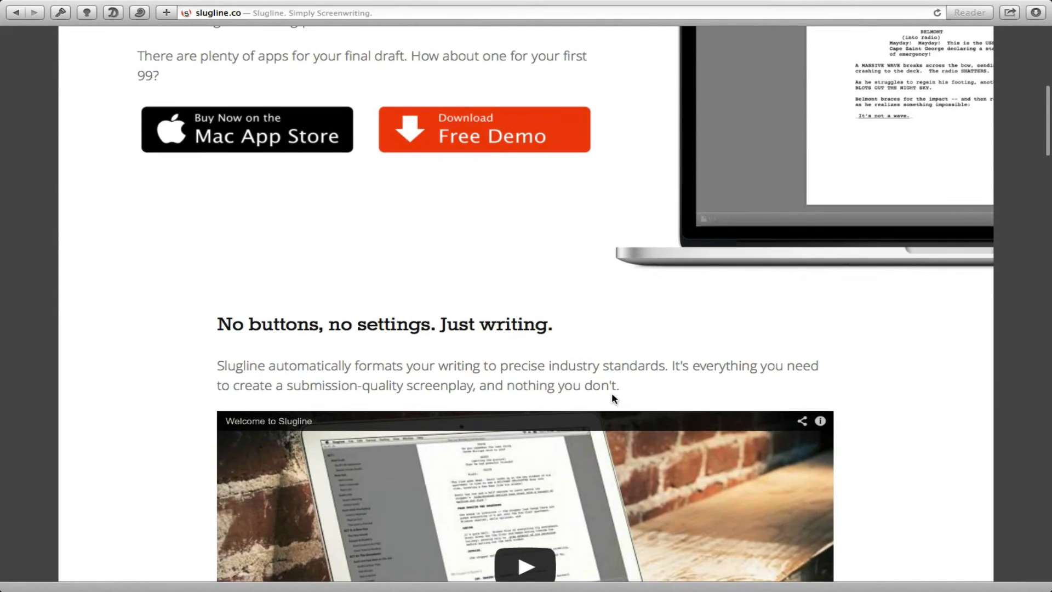
{"action": "scroll", "scroll_direction": "down", "scroll_amount": 3}
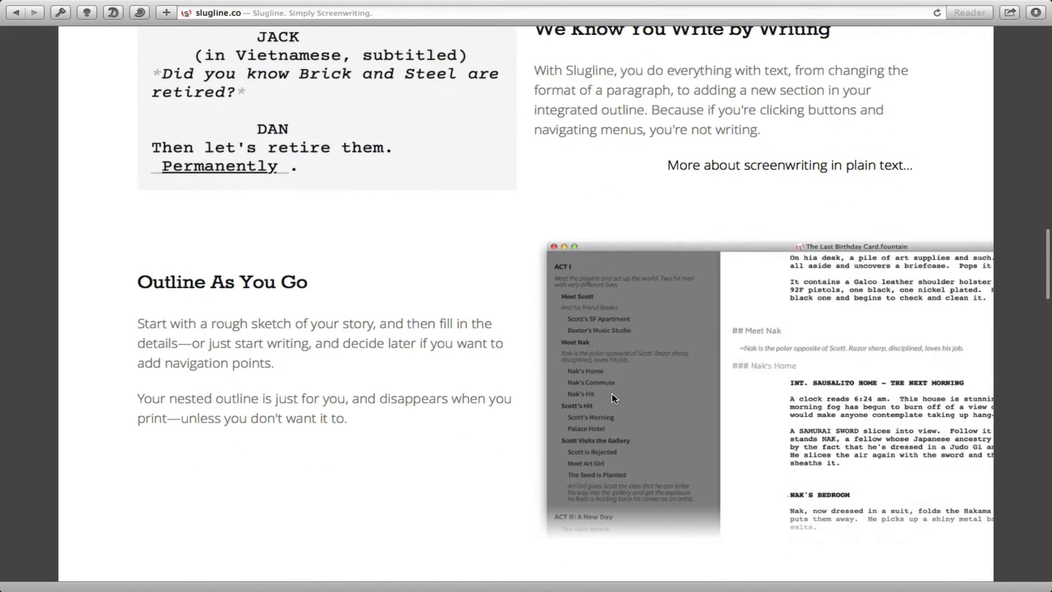
{"action": "scroll", "scroll_direction": "down", "scroll_amount": 3}
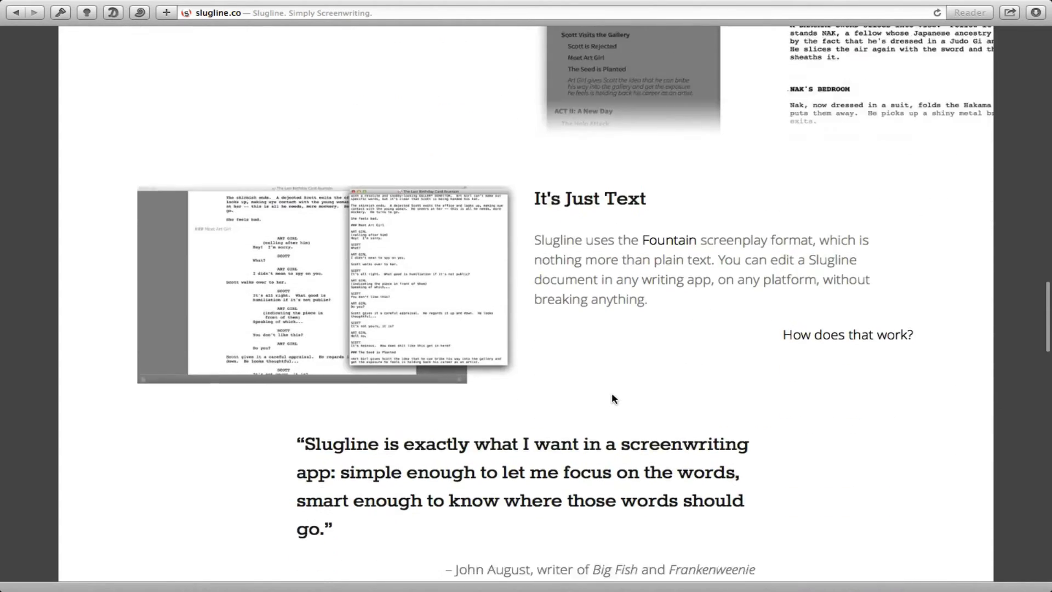
{"action": "scroll", "scroll_direction": "down", "scroll_amount": 3}
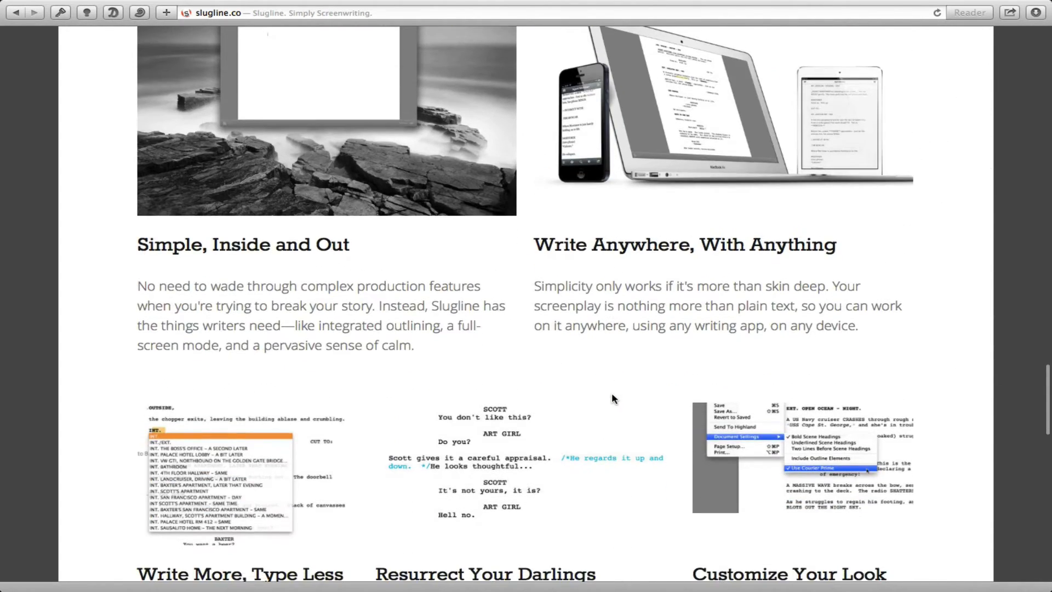
{"action": "scroll", "scroll_direction": "down", "scroll_amount": 3}
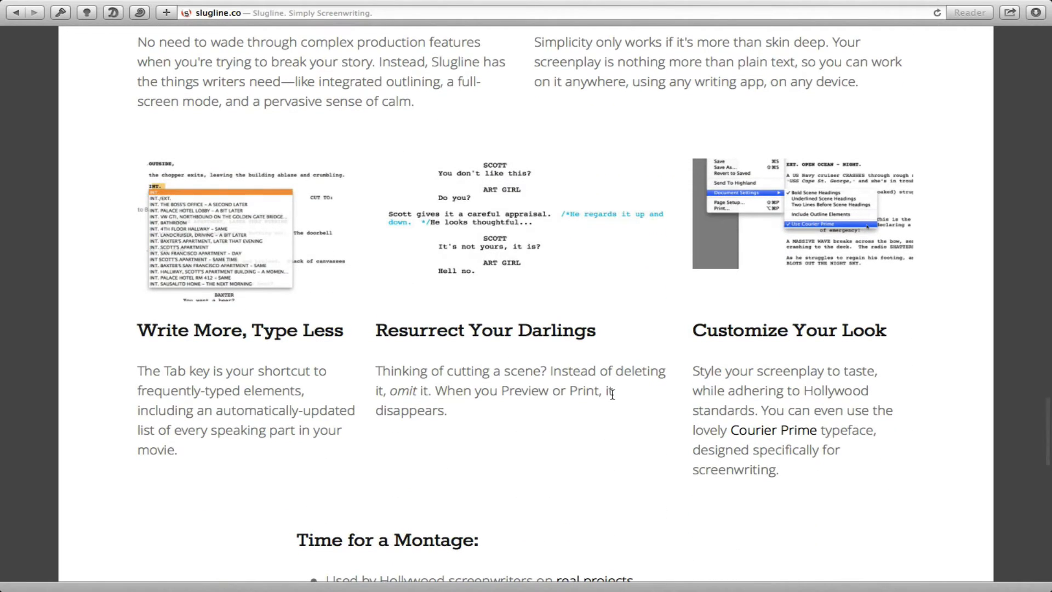
{"action": "scroll", "scroll_direction": "down", "scroll_amount": 3}
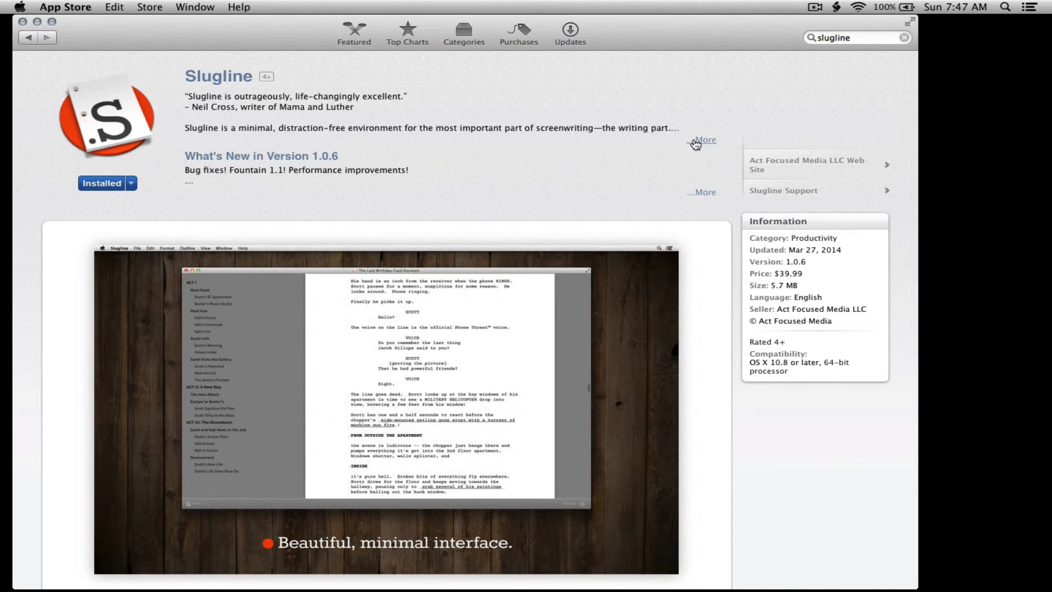
Read Slugline's App Store description and preview screenshots, ending on the minimal-interface image.
{"action": "scroll", "scroll_direction": "down", "scroll_amount": 3}
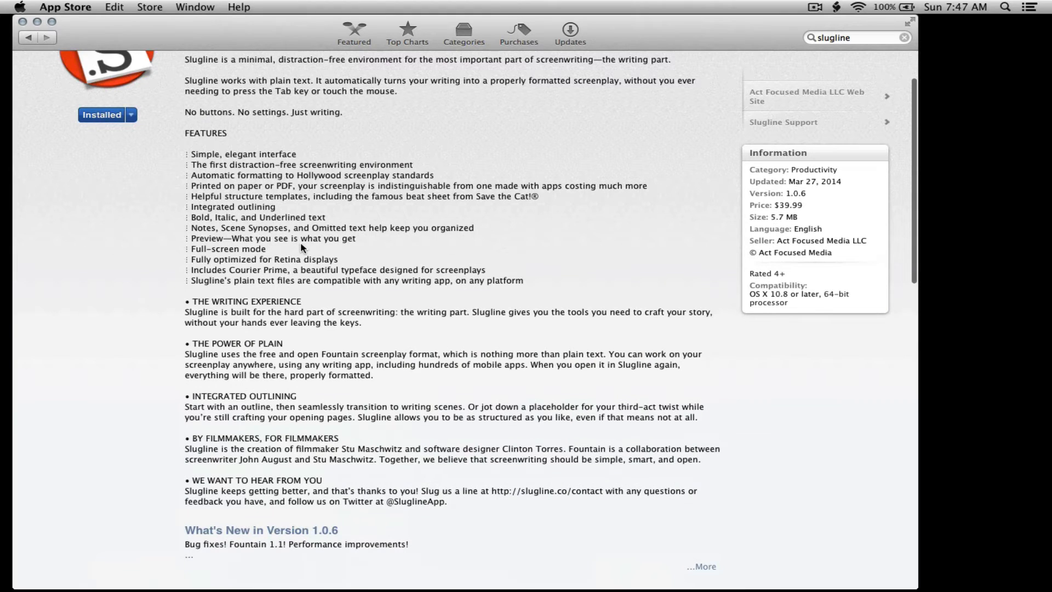
{"action": "mouse_move", "coordinate": [301, 347]}
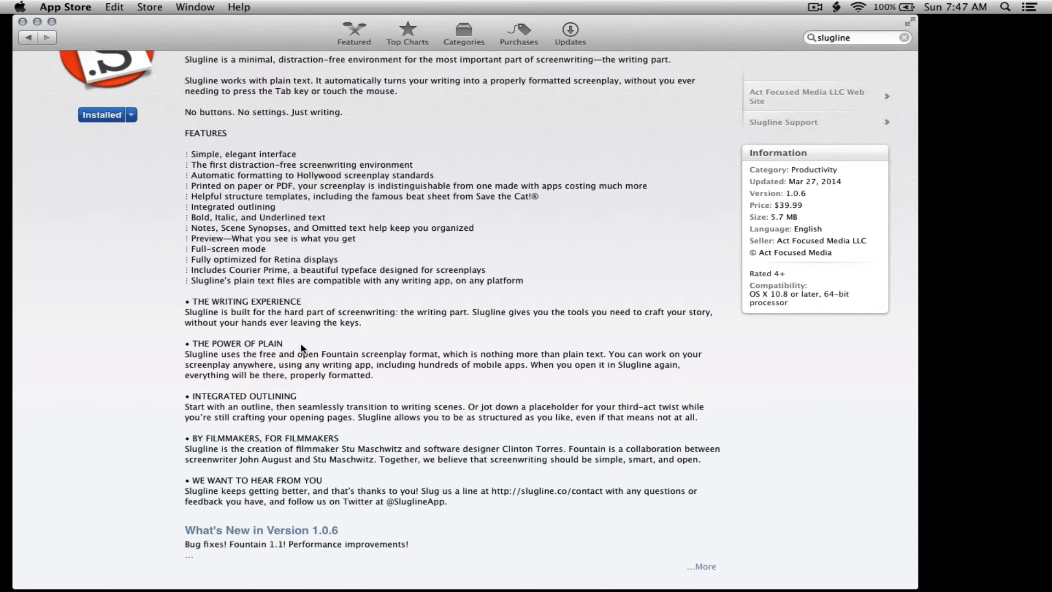
{"action": "scroll", "scroll_direction": "down", "scroll_amount": 3}
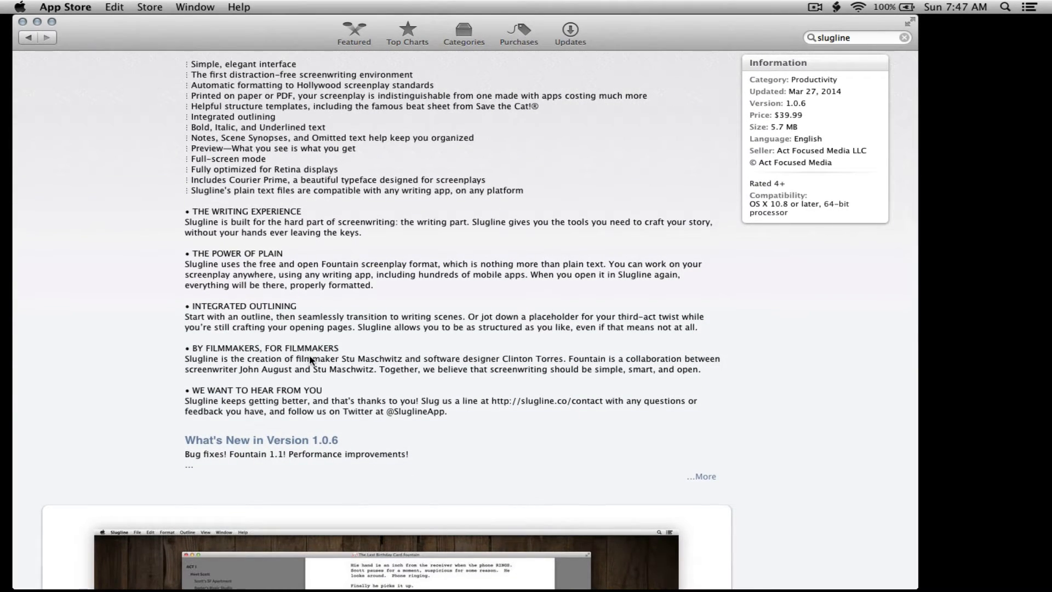
{"action": "scroll", "scroll_direction": "down", "scroll_amount": 3}
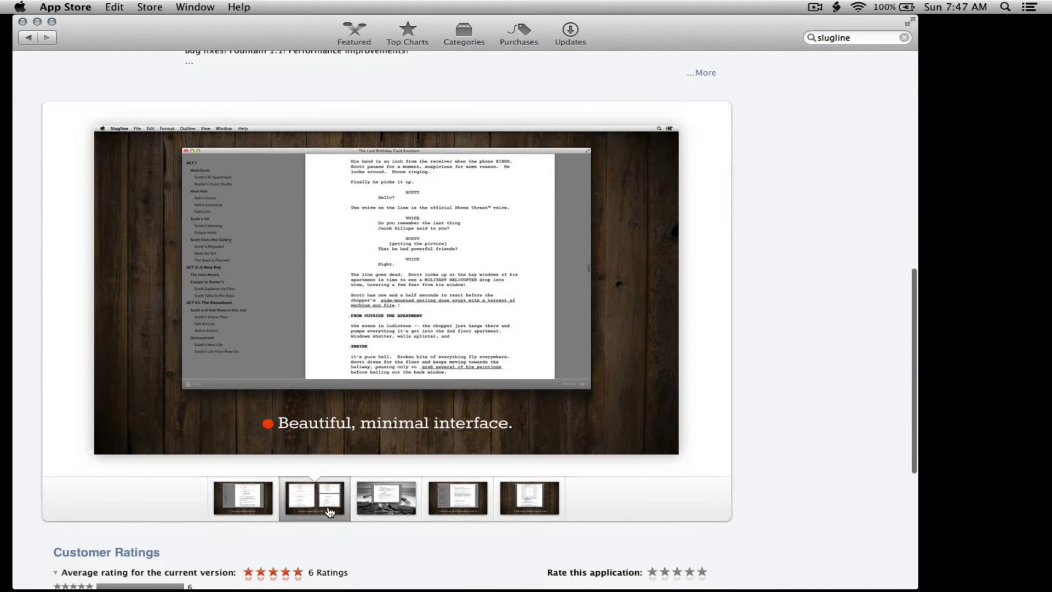
{"action": "left_click", "coordinate": [457, 499]}
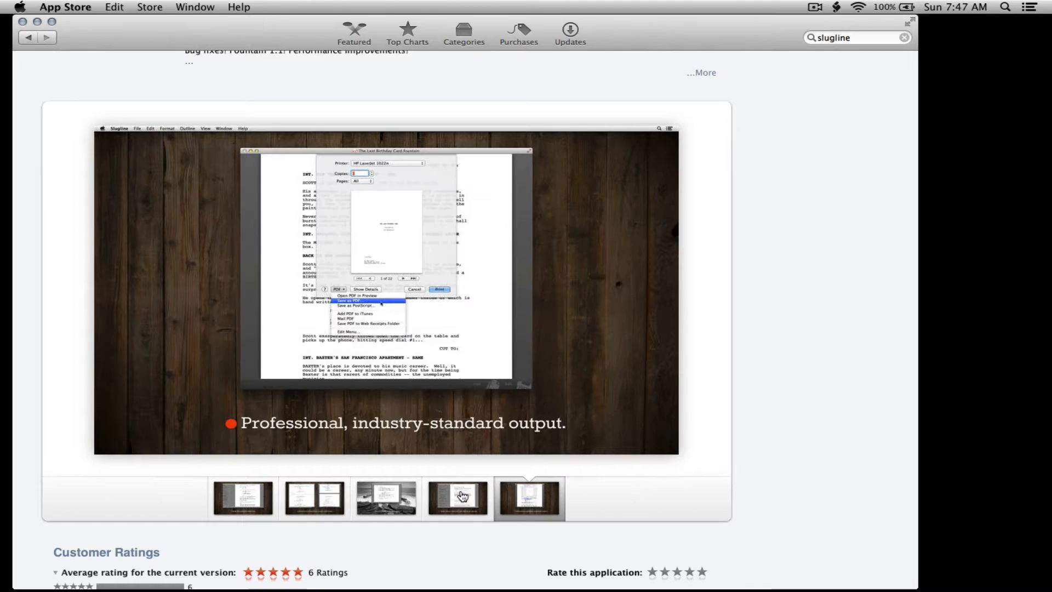
{"action": "left_click", "coordinate": [243, 497]}
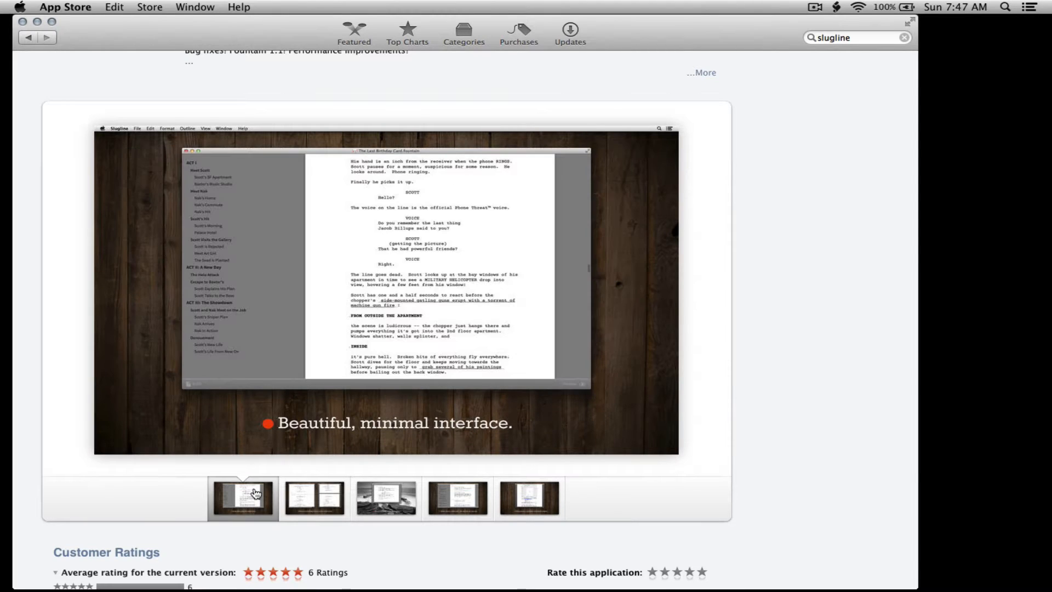
{"action": "scroll", "scroll_direction": "down", "scroll_amount": 3}
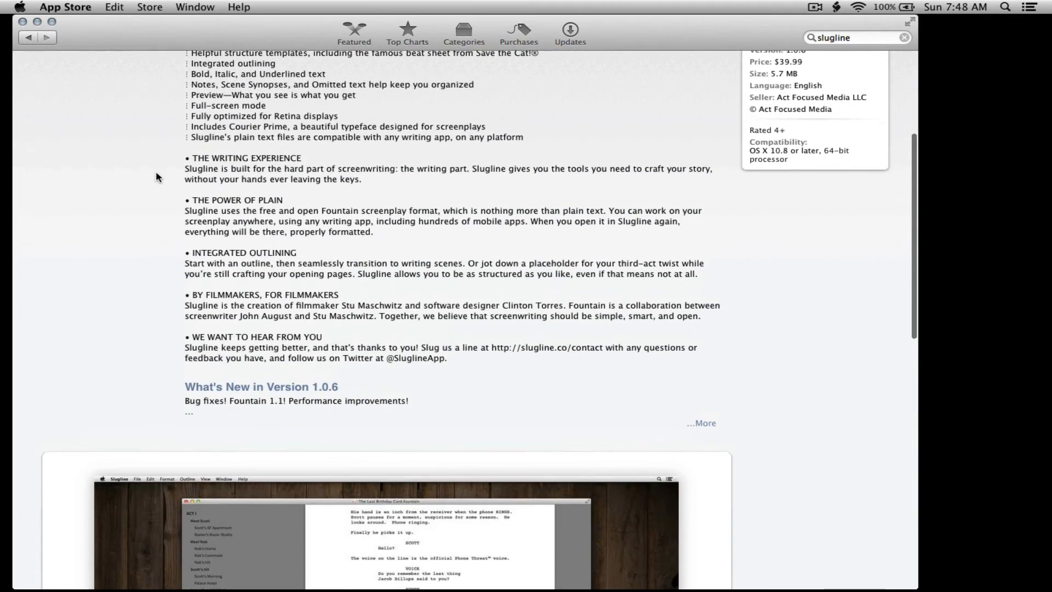
{"action": "scroll", "scroll_direction": "up", "scroll_amount": 3}
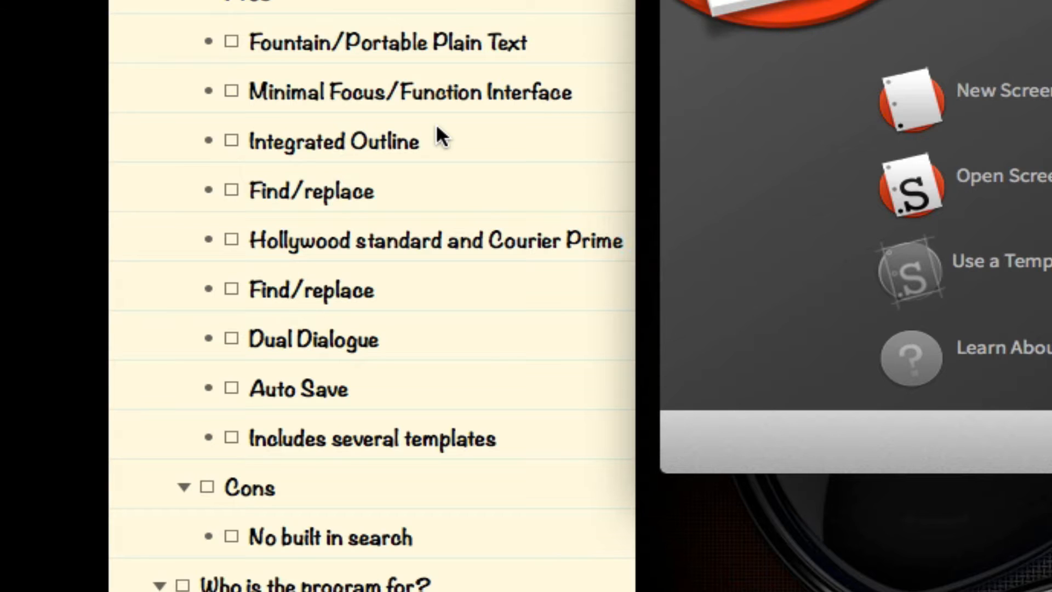
{"action": "mouse_move", "coordinate": [325, 162]}
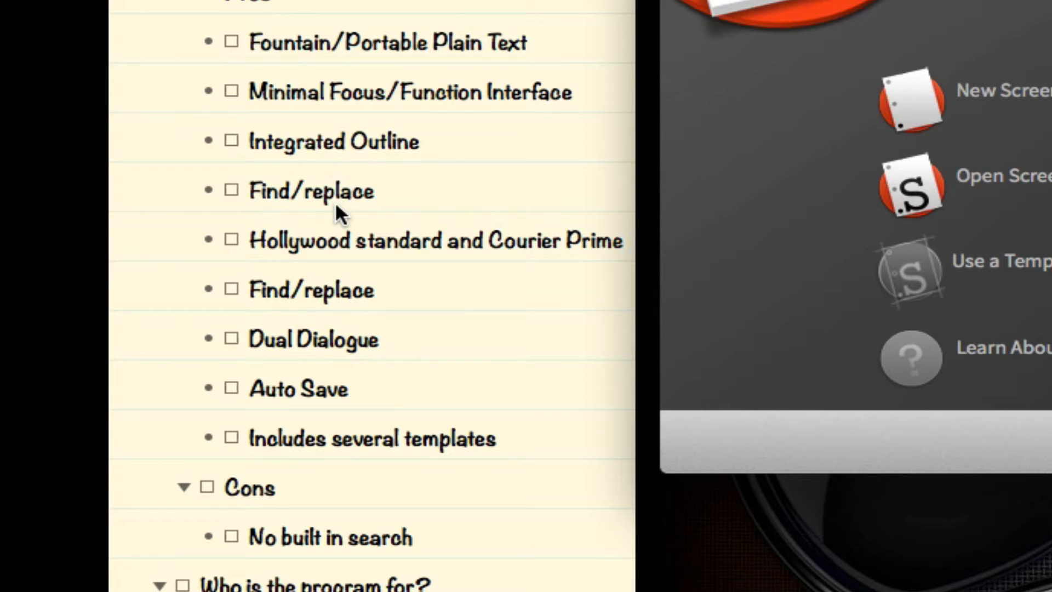
{"action": "mouse_move", "coordinate": [551, 198]}
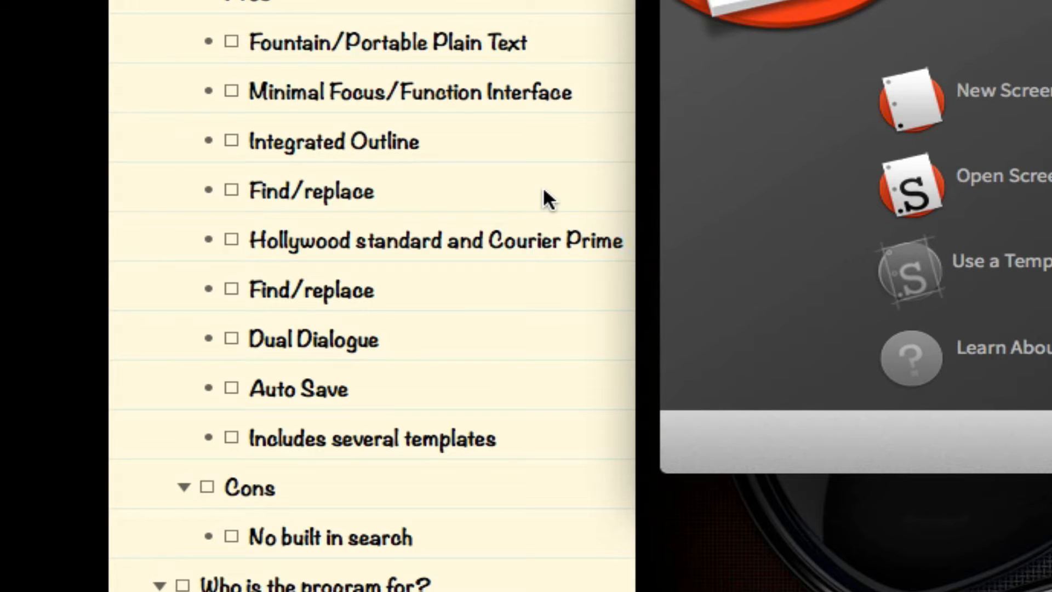
{"action": "mouse_move", "coordinate": [467, 204]}
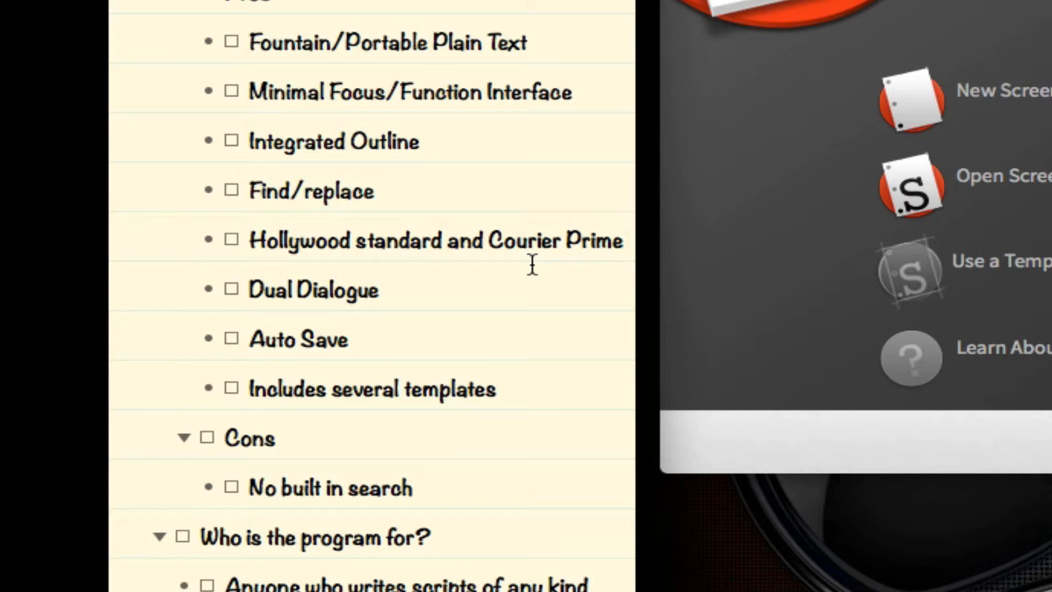
Delete the second Find/replace row from the outline's Pros section.
{"action": "left_click", "coordinate": [621, 240]}
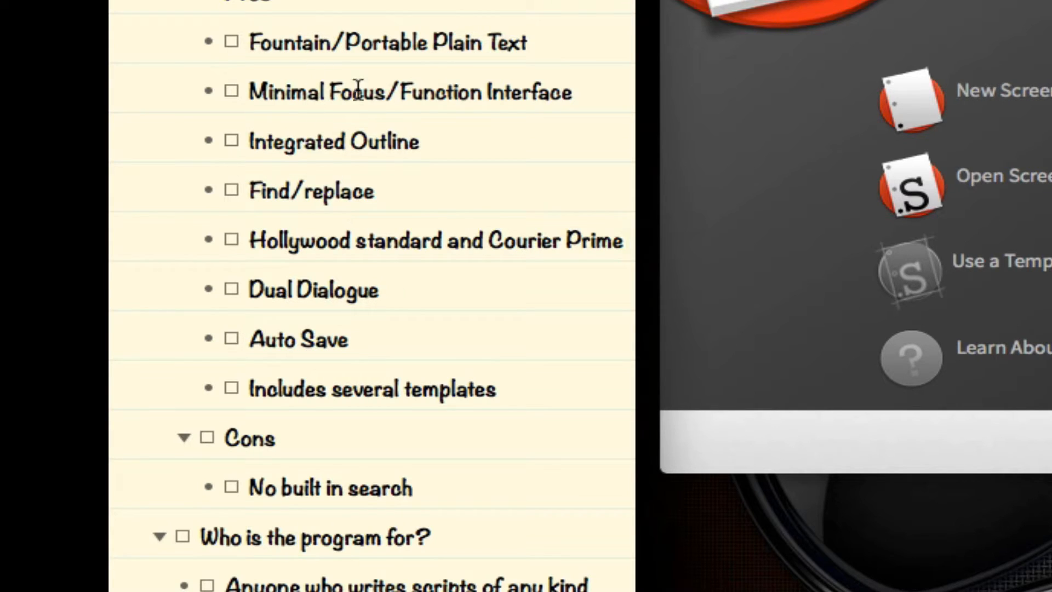
{"action": "mouse_move", "coordinate": [409, 92]}
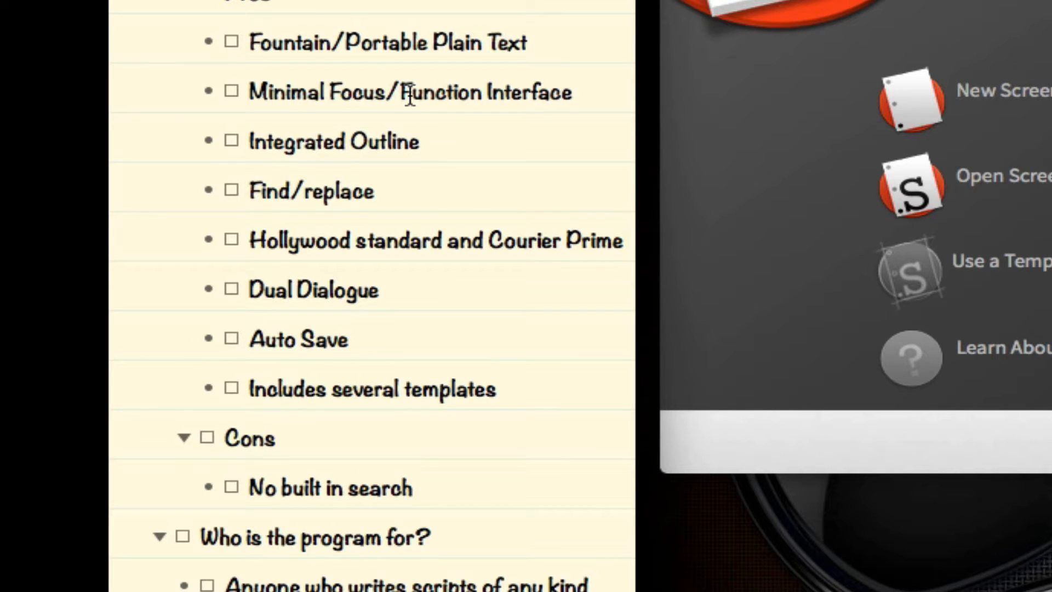
{"action": "left_click", "coordinate": [621, 240]}
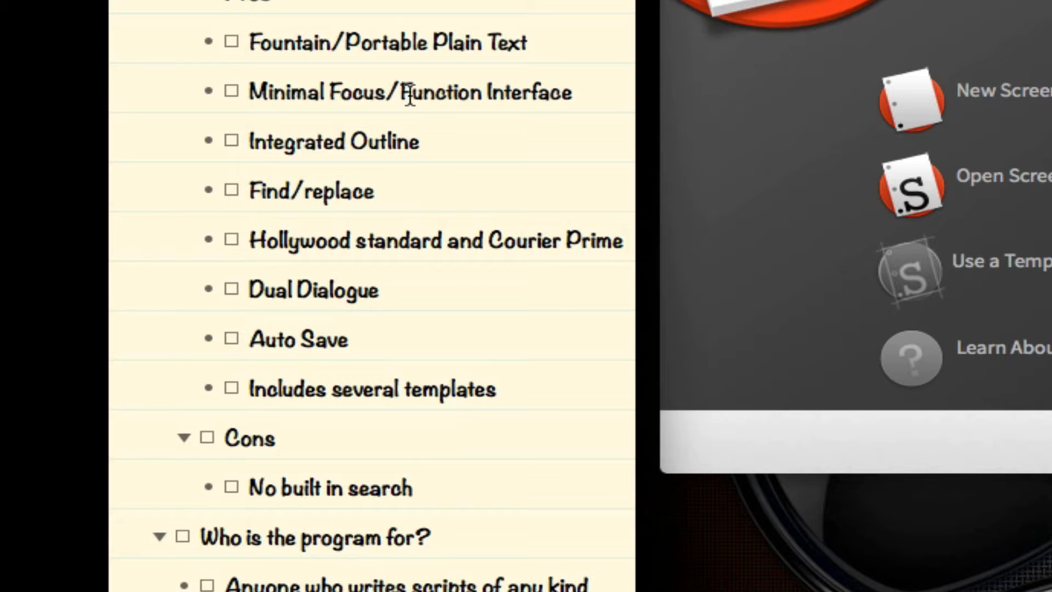
{"action": "left_click", "coordinate": [623, 240]}
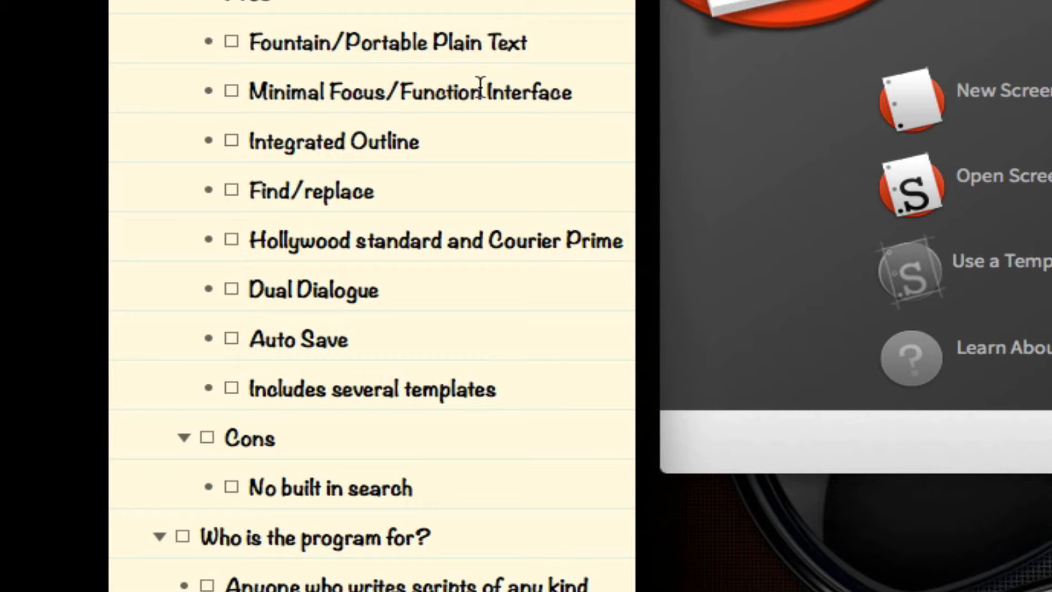
{"action": "left_click", "coordinate": [621, 240]}
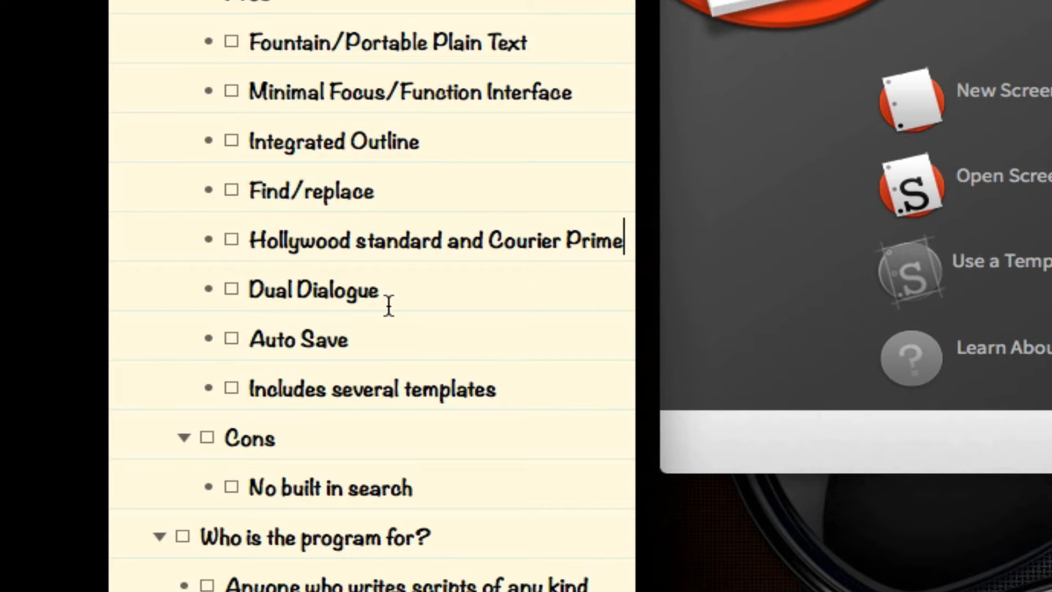
{"action": "mouse_move", "coordinate": [373, 369]}
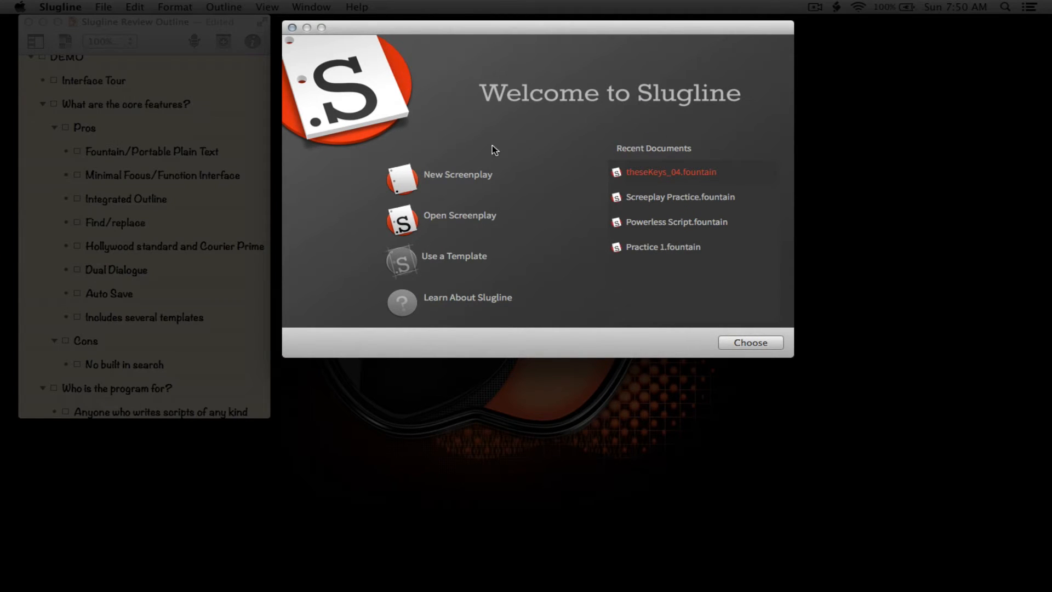
{"action": "mouse_move", "coordinate": [556, 134]}
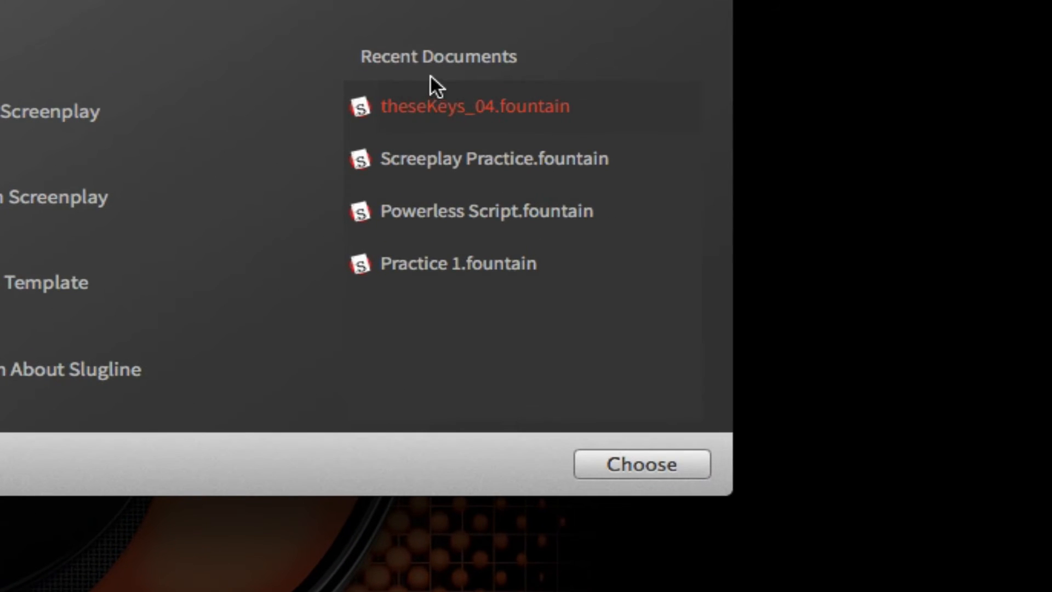
{"action": "mouse_move", "coordinate": [465, 309]}
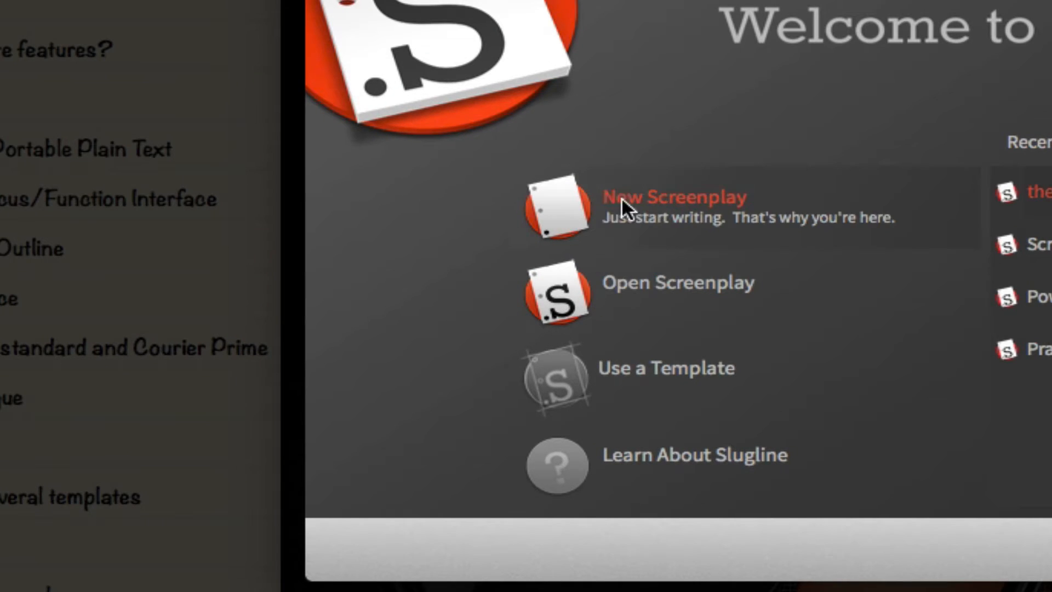
{"action": "mouse_move", "coordinate": [697, 335]}
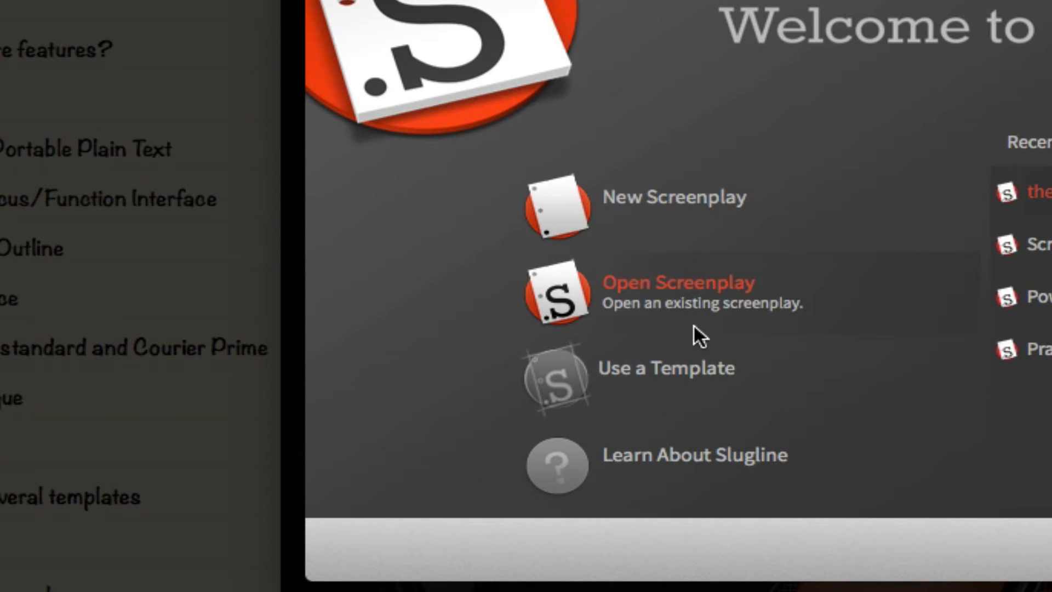
{"action": "mouse_move", "coordinate": [664, 484]}
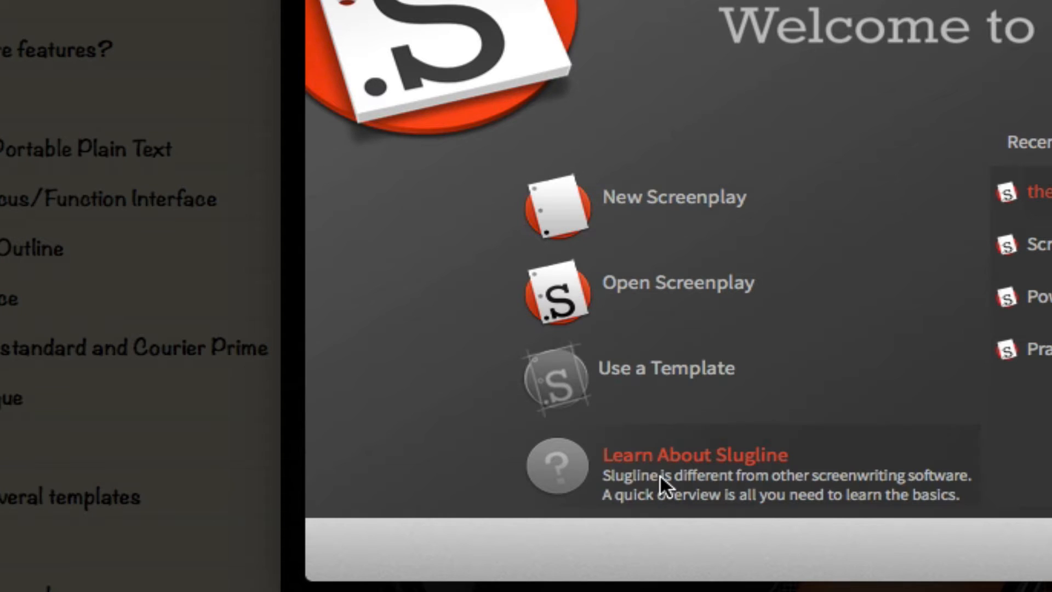
{"action": "mouse_move", "coordinate": [764, 521]}
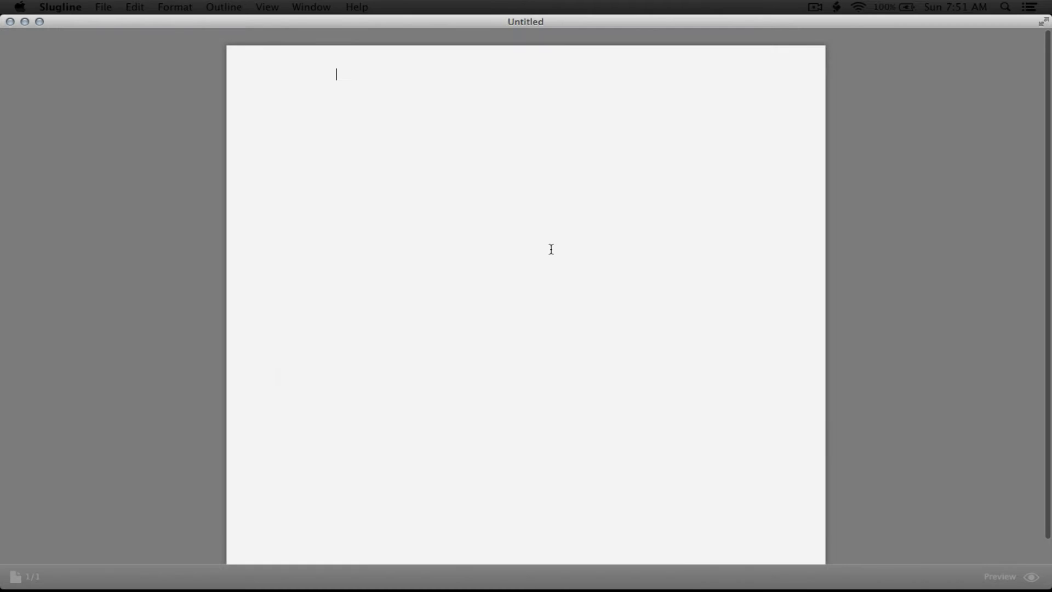
{"action": "mouse_move", "coordinate": [388, 125]}
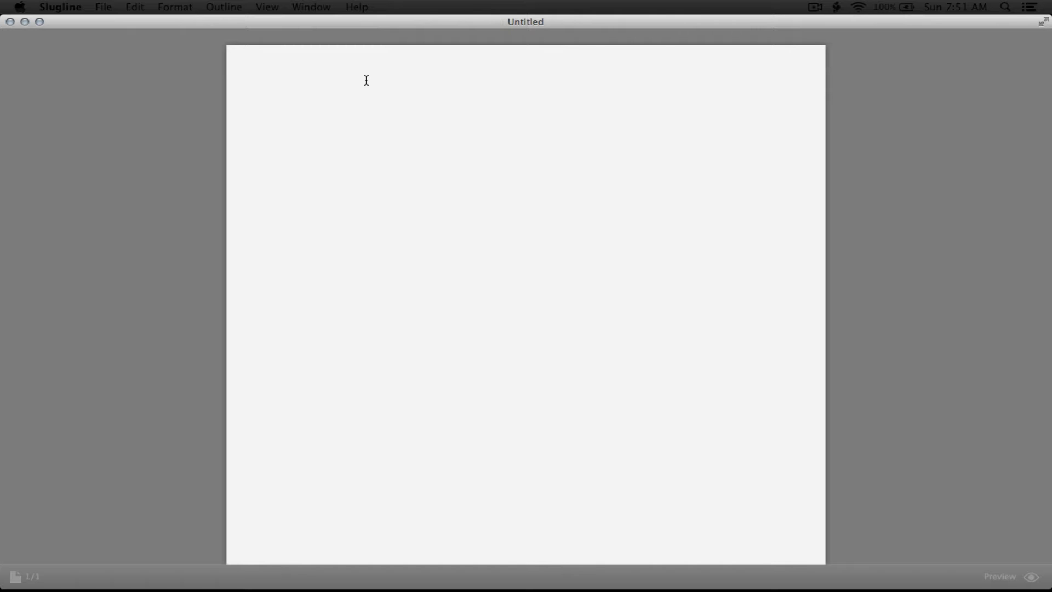
{"action": "left_click", "coordinate": [336, 74]}
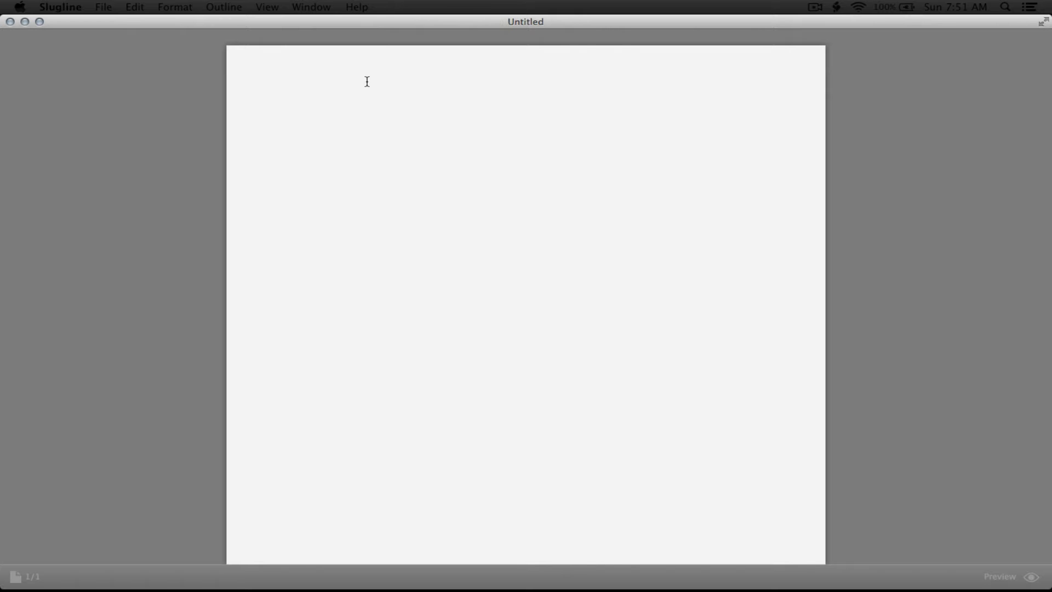
{"action": "left_click", "coordinate": [336, 74]}
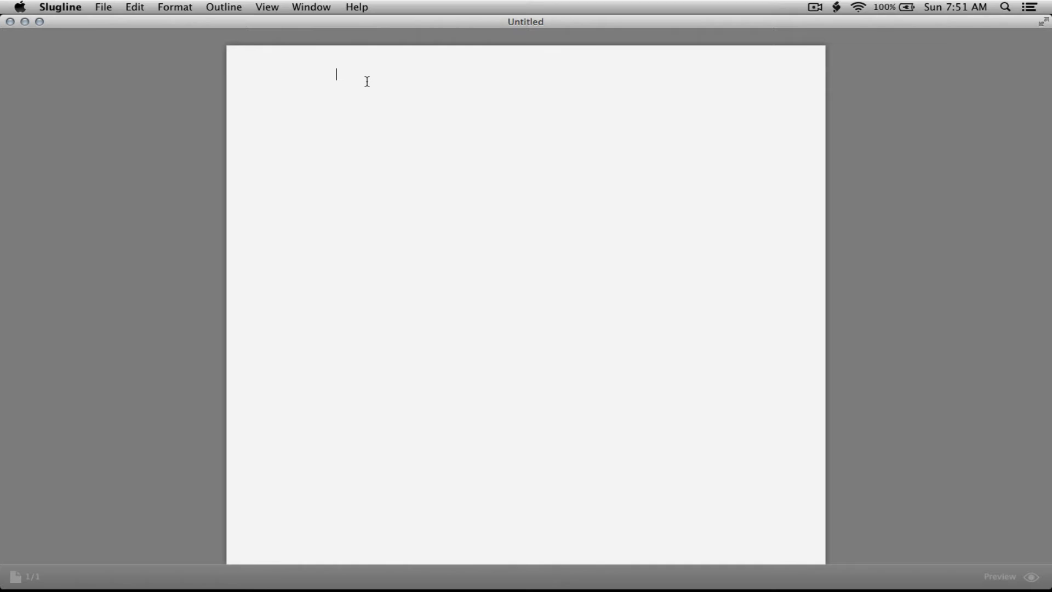
Enter FADE IN: and the scene heading INT. DARKROOM – DAY using autocomplete.
{"action": "type", "text": "FADE TO:"}
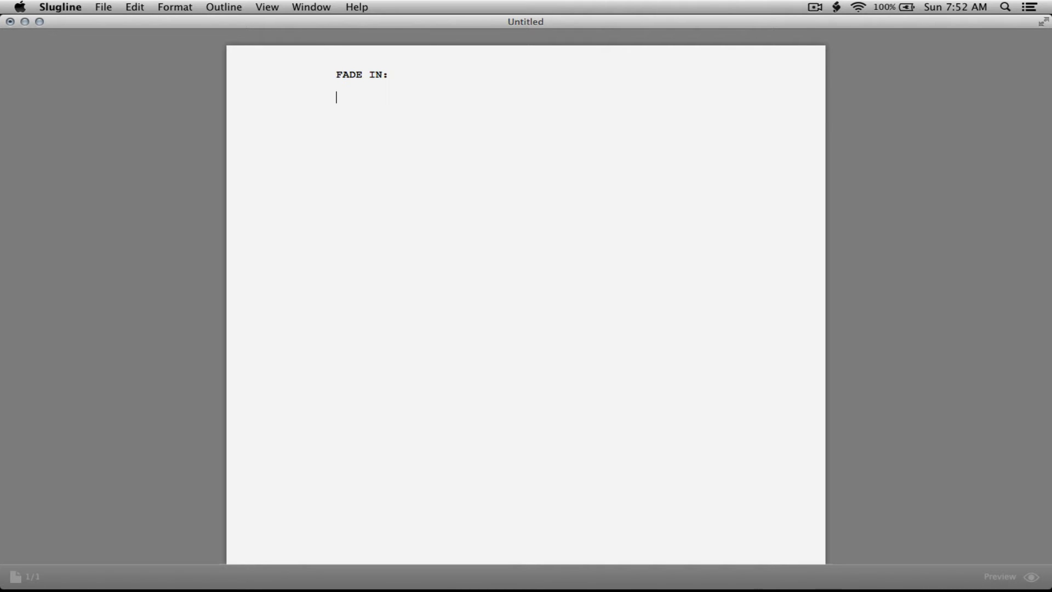
{"action": "type", "text": "INT."}
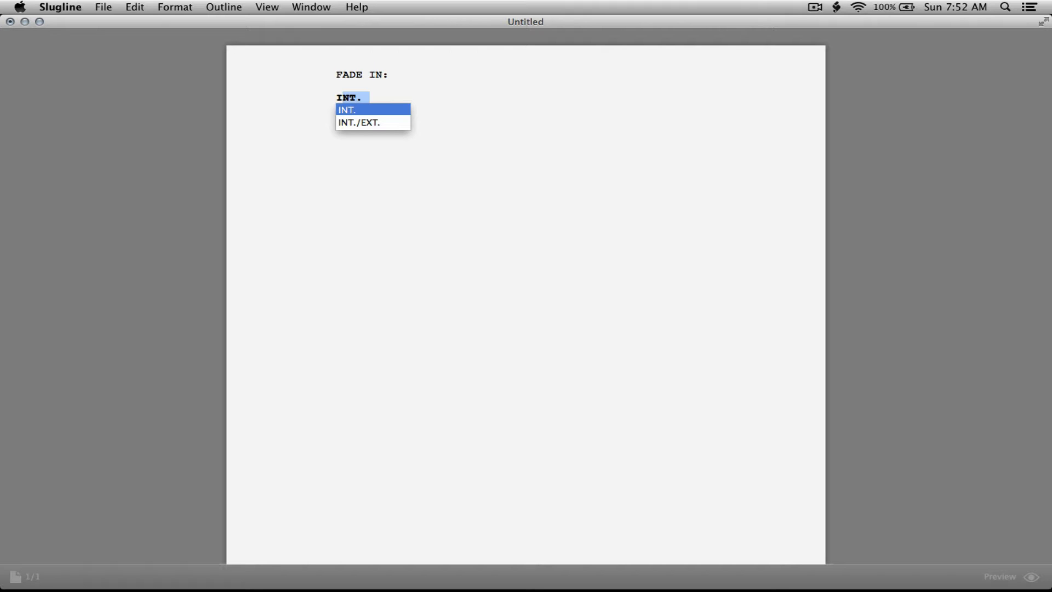
{"action": "left_click", "coordinate": [346, 109]}
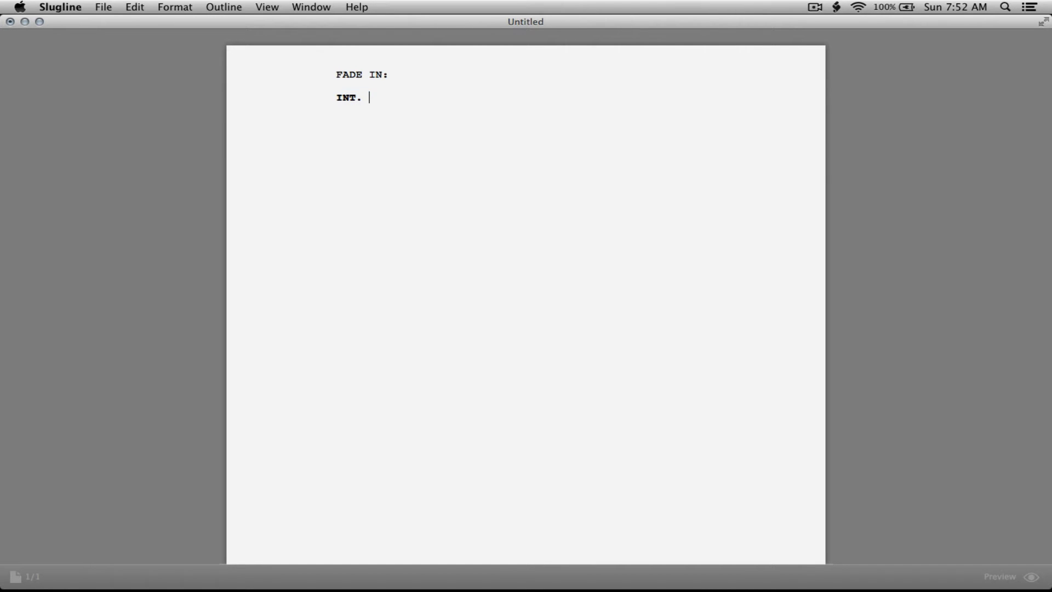
{"action": "type", "text": "D"}
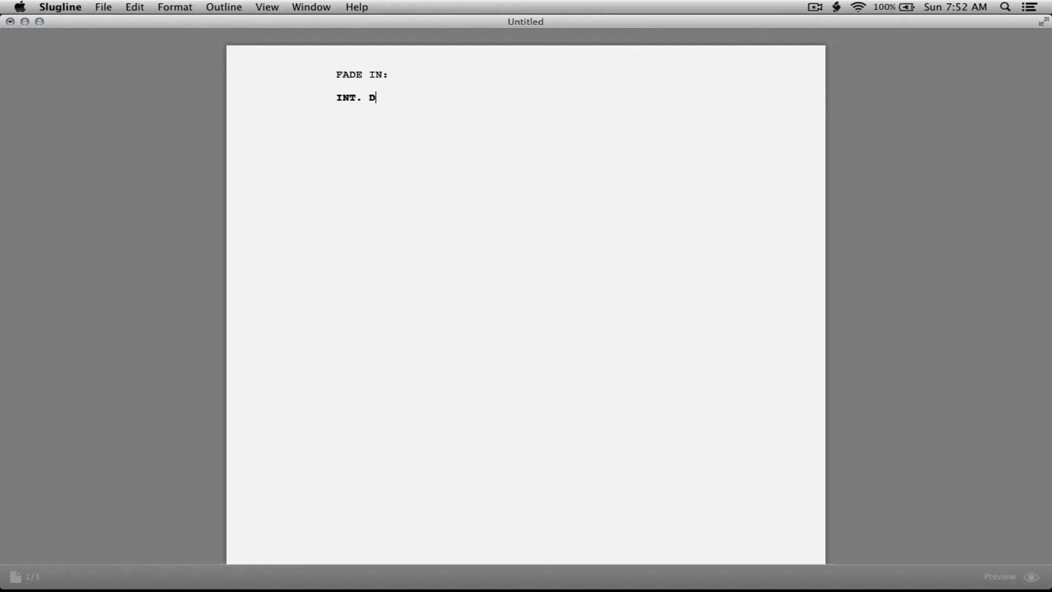
{"action": "type", "text": "ARKROOM - DAY"}
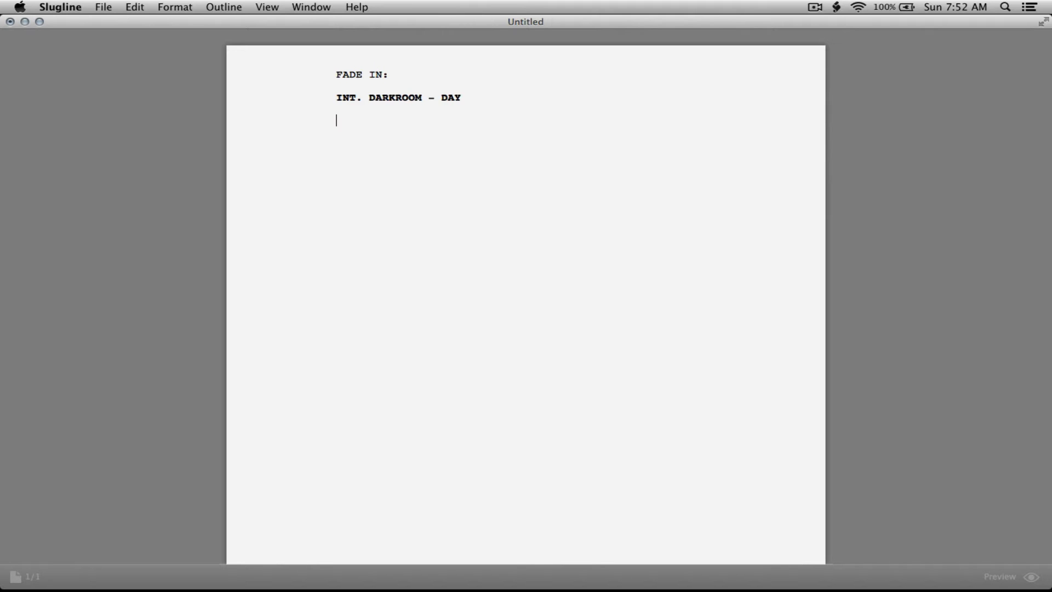
Write the action: a man in his 40s walking slowly along a narrow pathway.
{"action": "type", "text": "Man"}
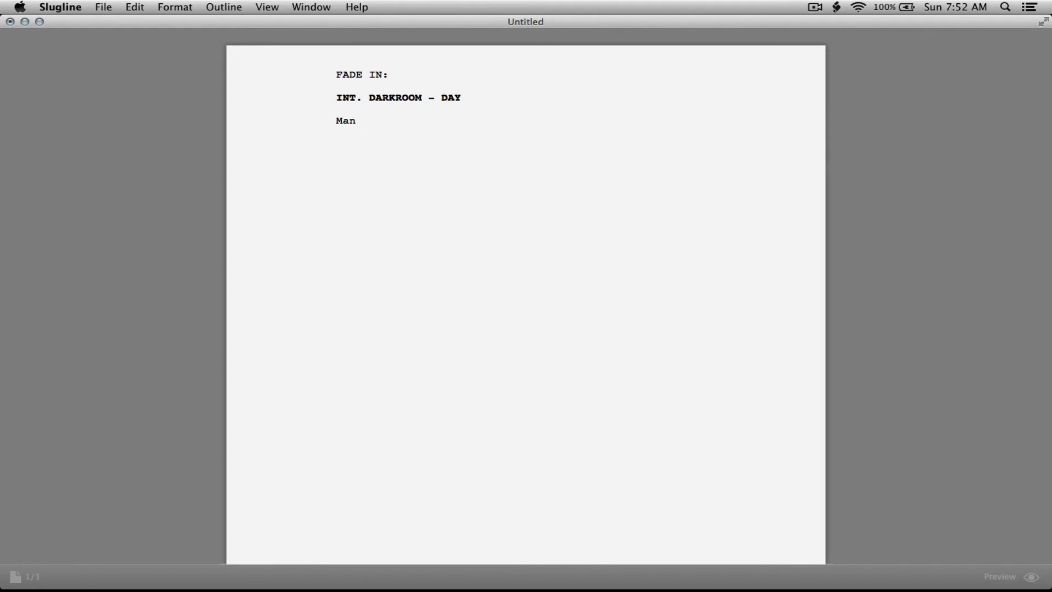
{"action": "type", "text": "in 40s"}
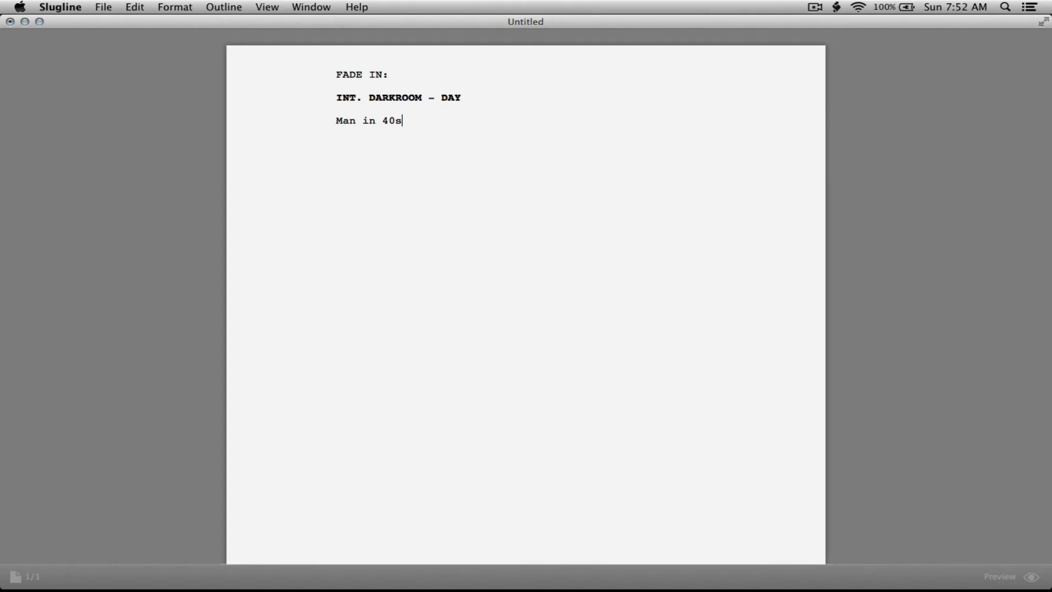
{"action": "type", "text": ", walking with a"}
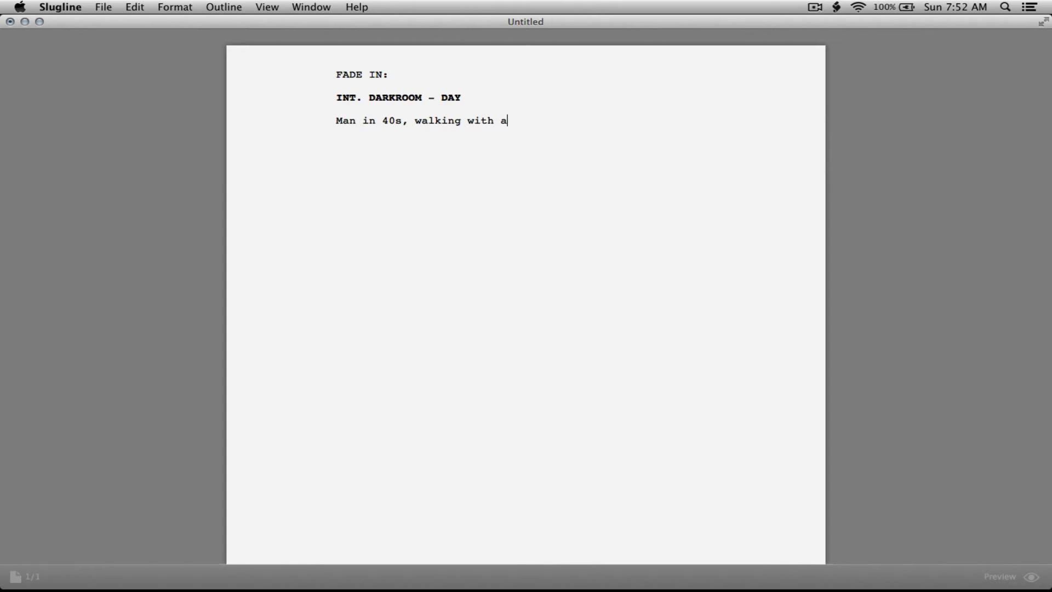
{"action": "type", "text": "slow gait"}
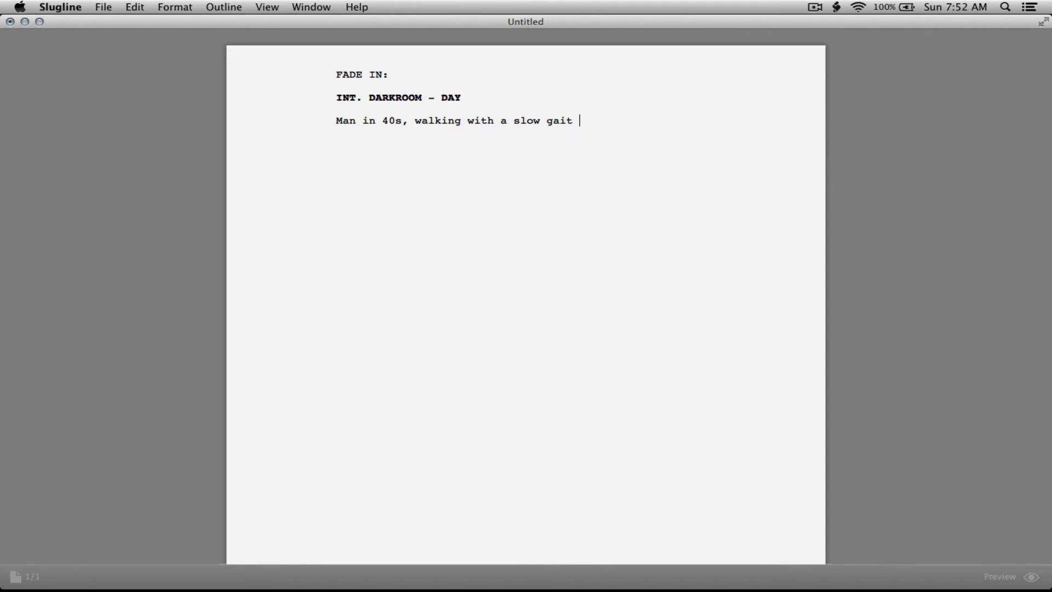
{"action": "type", "text": "towards"}
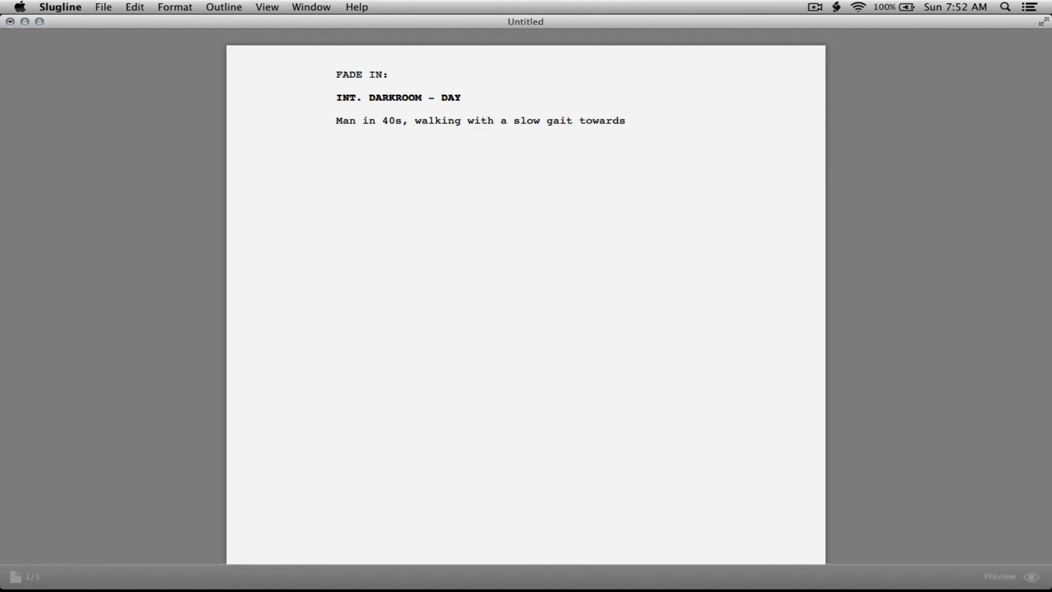
{"action": "key", "text": "backspace"}
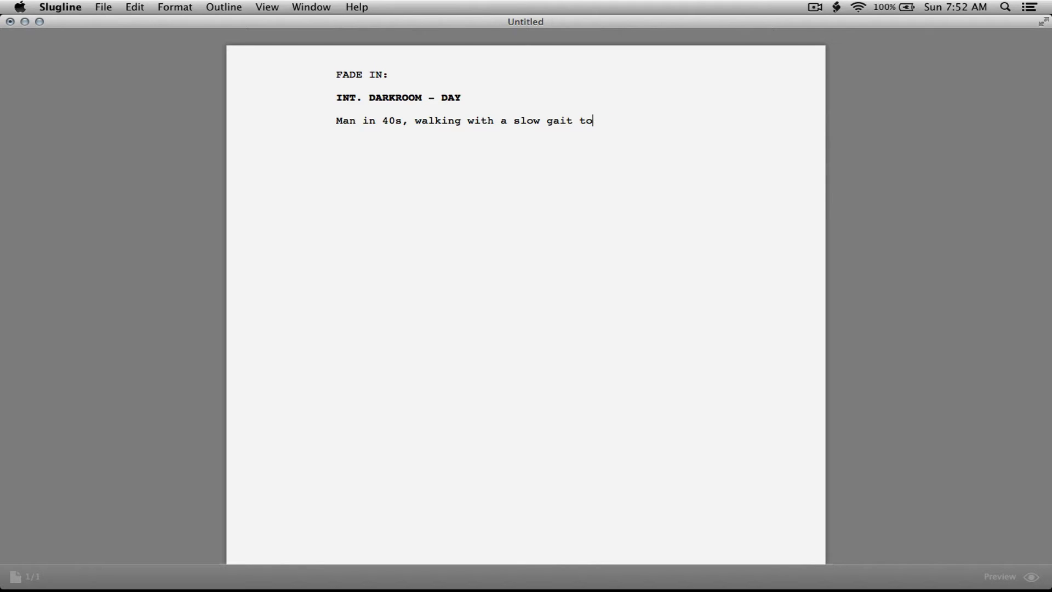
{"action": "type", "text": "along a n"}
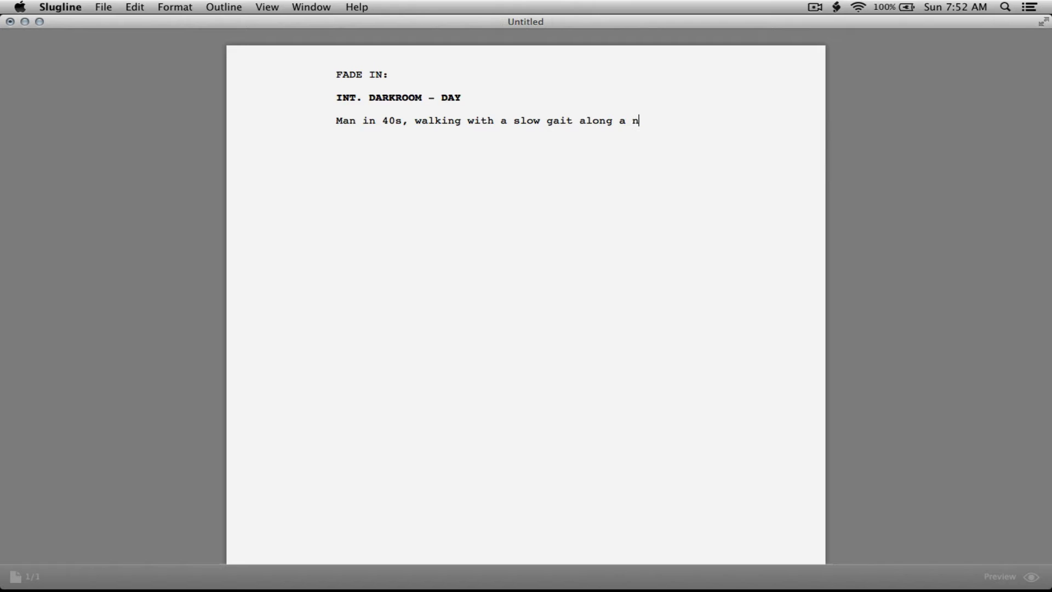
{"action": "type", "text": "arrow pathw"}
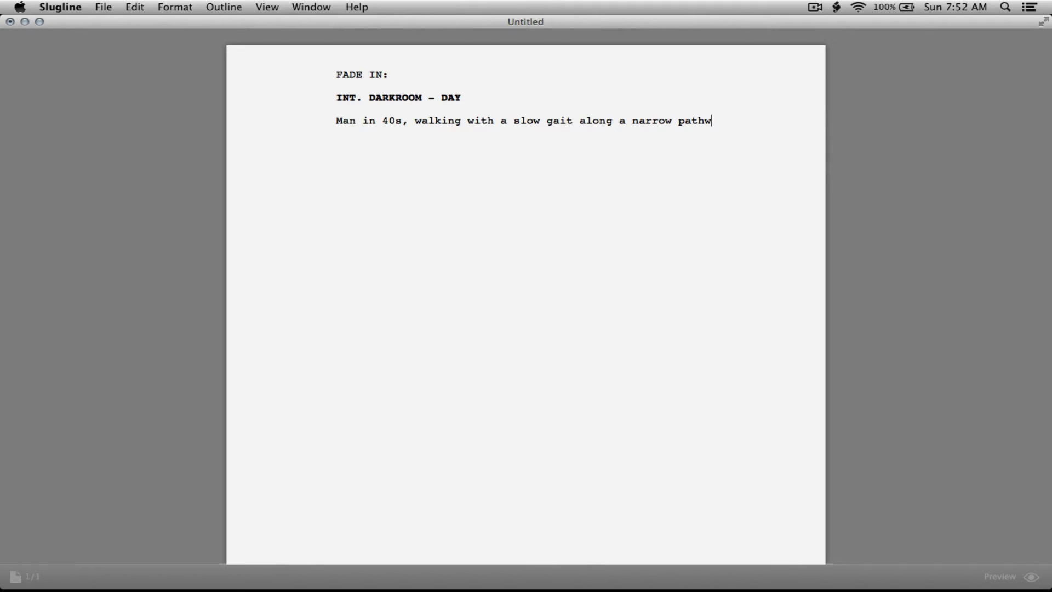
{"action": "key", "text": "Return"}
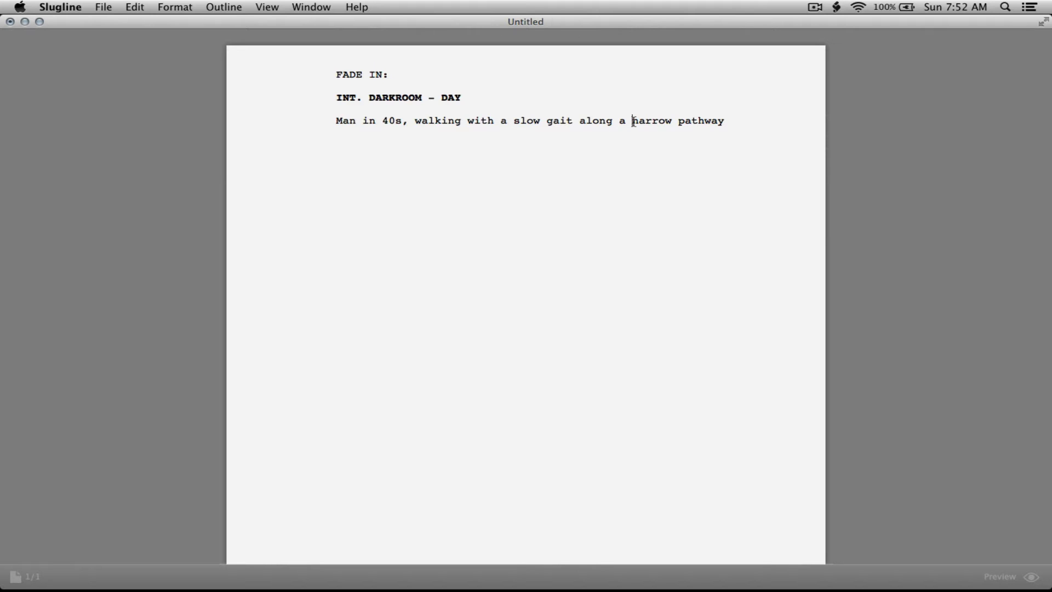
Italicise 'narrow' with single asterisks and end the sentence with a period.
{"action": "type", "text": "*"}
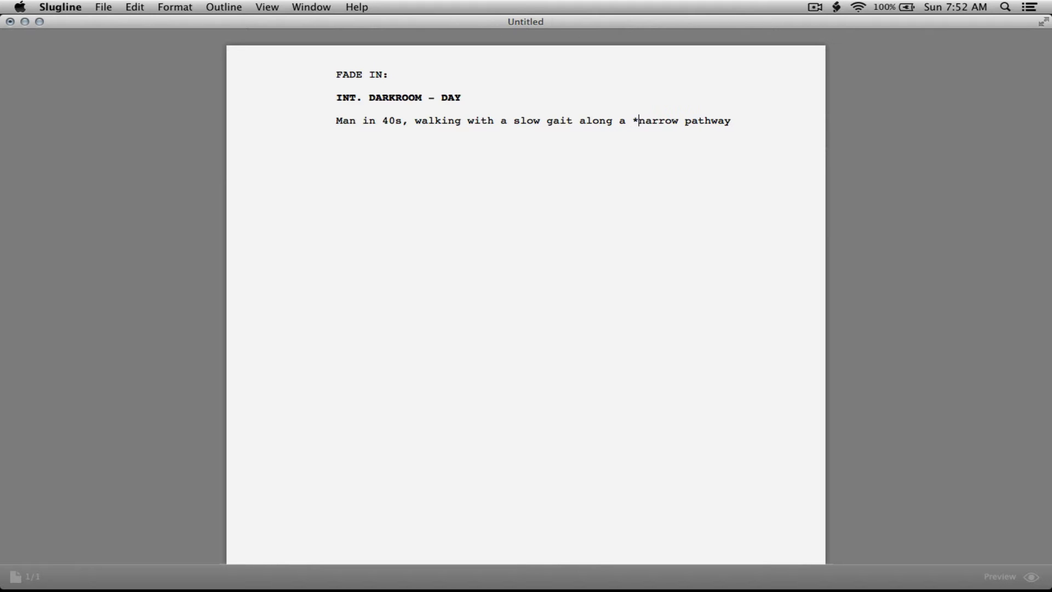
{"action": "mouse_move", "coordinate": [684, 112]}
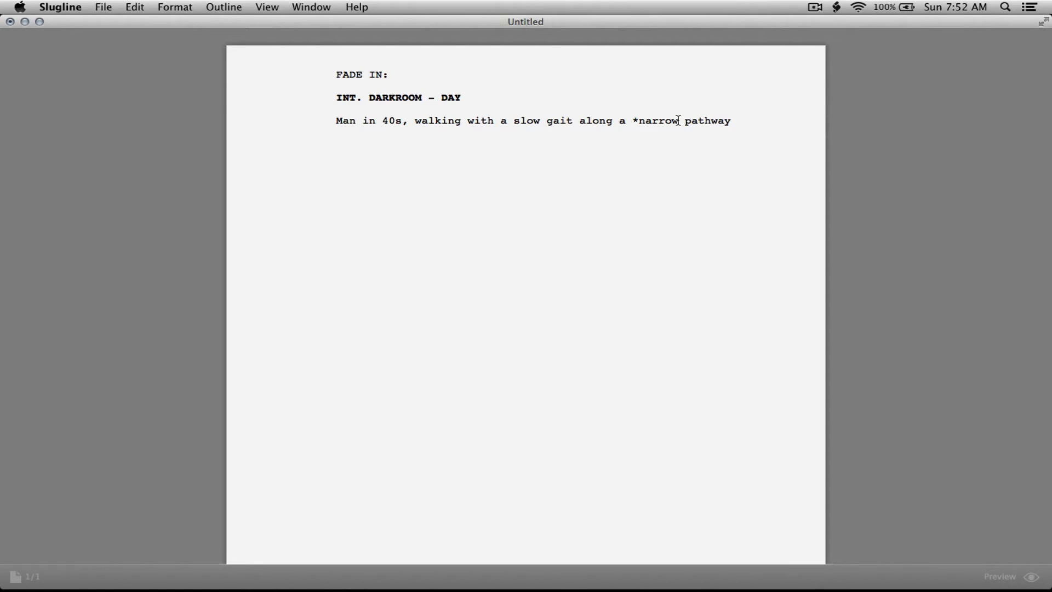
{"action": "type", "text": "*"}
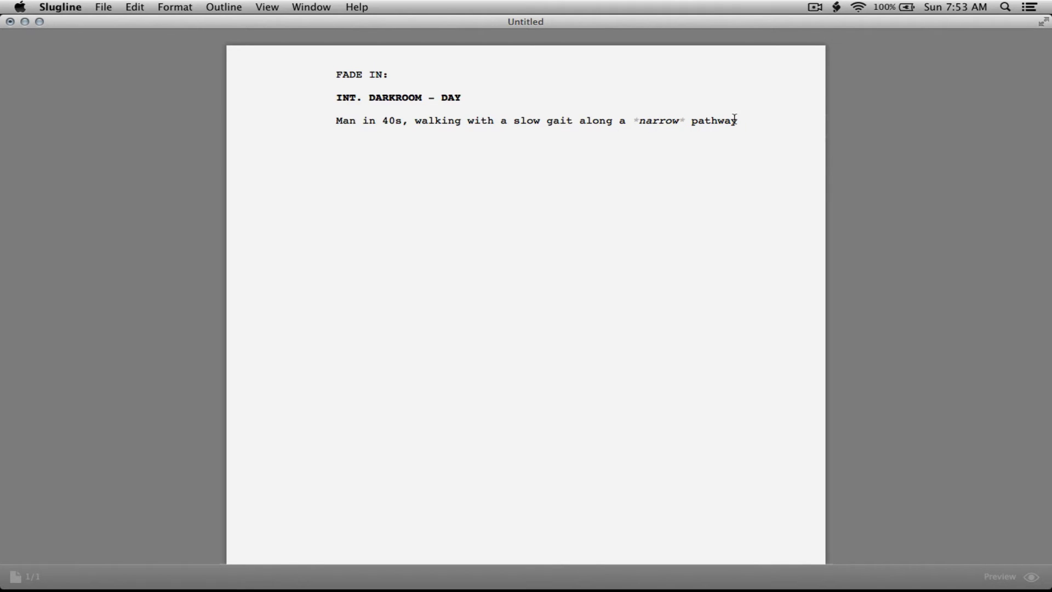
{"action": "type", "text": "."}
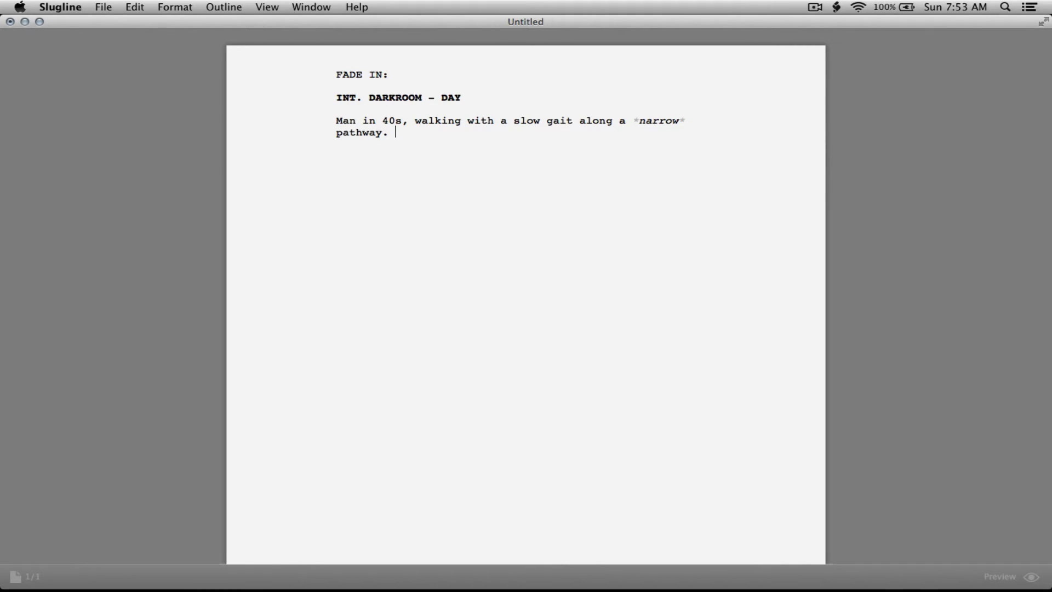
Continue the action: as he walks faster, a huge truck zooms by at light speed.
{"action": "type", "text": "As he w"}
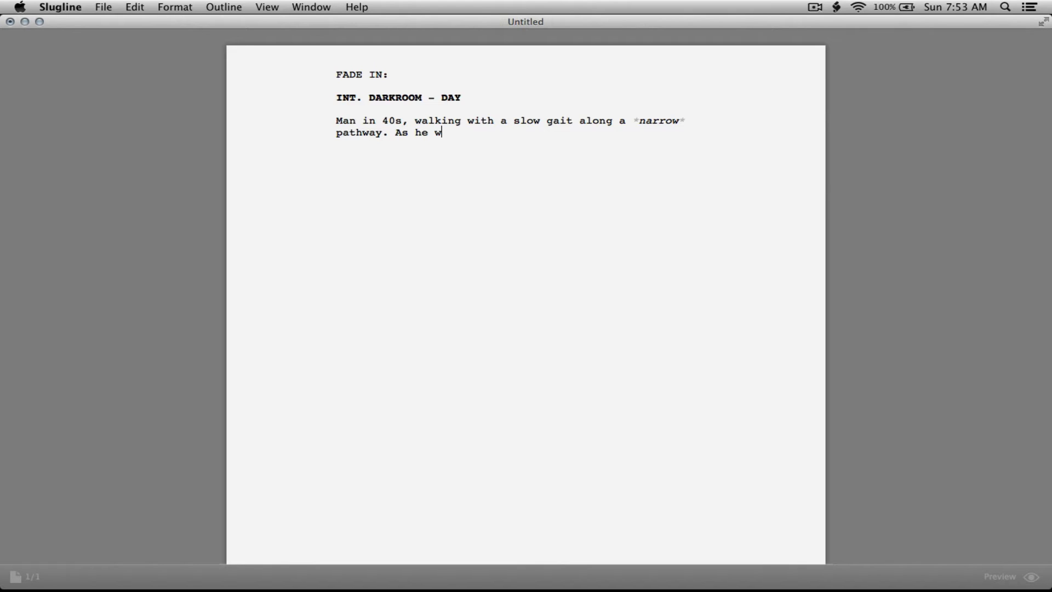
{"action": "type", "text": "alks faster a"}
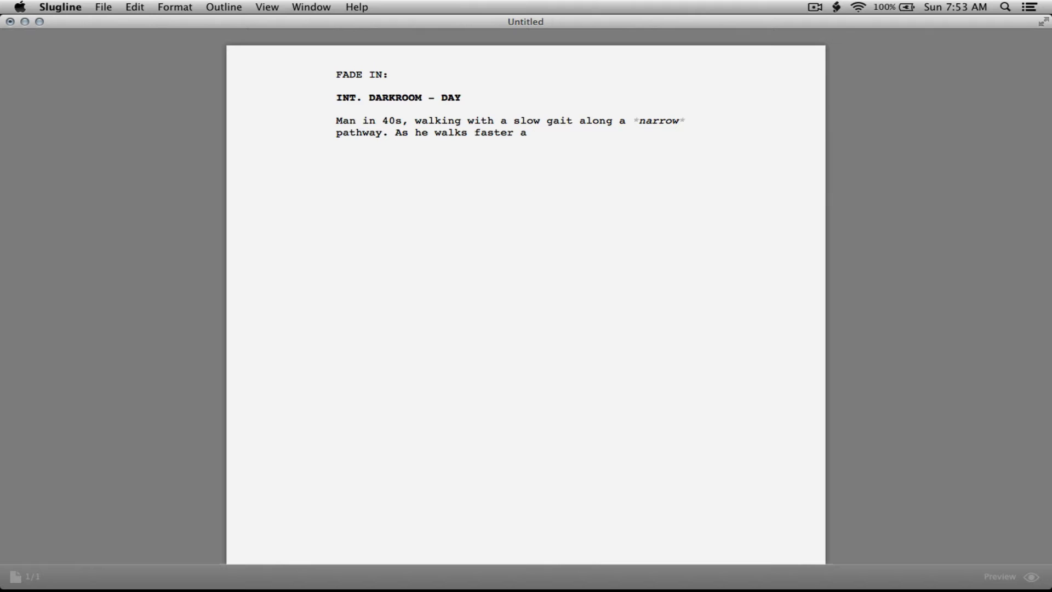
{"action": "type", "text": "truck"}
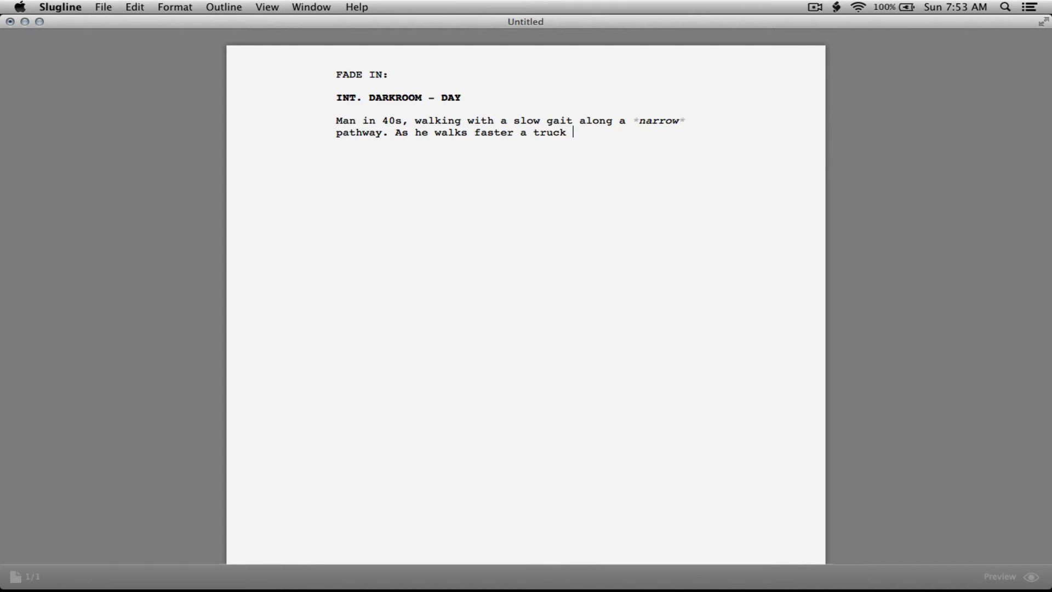
{"action": "type", "text": "zooms by a"}
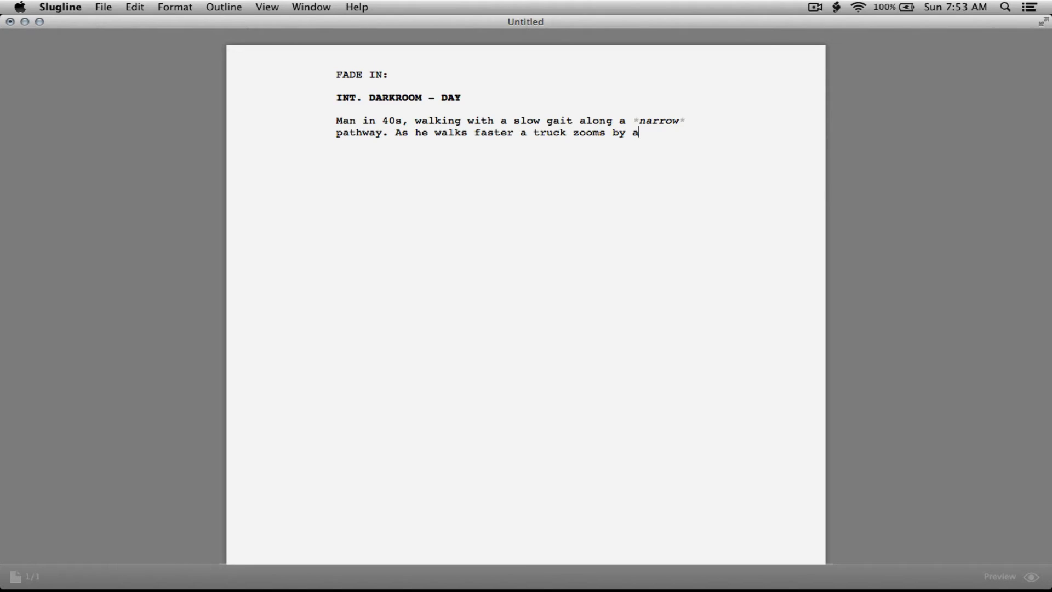
{"action": "type", "text": "t the speed of ligh"}
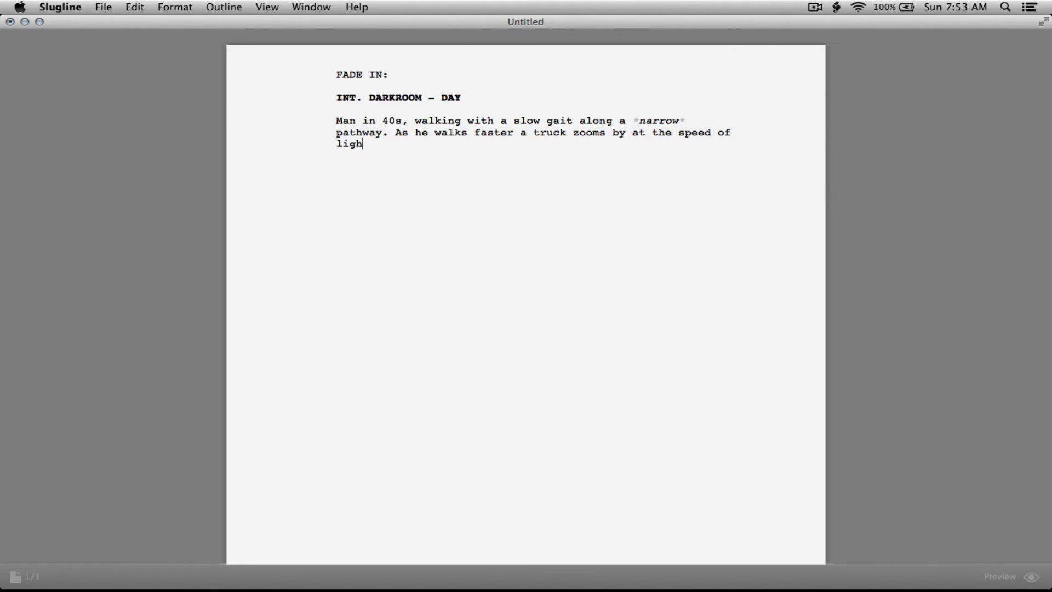
{"action": "type", "text": "t."}
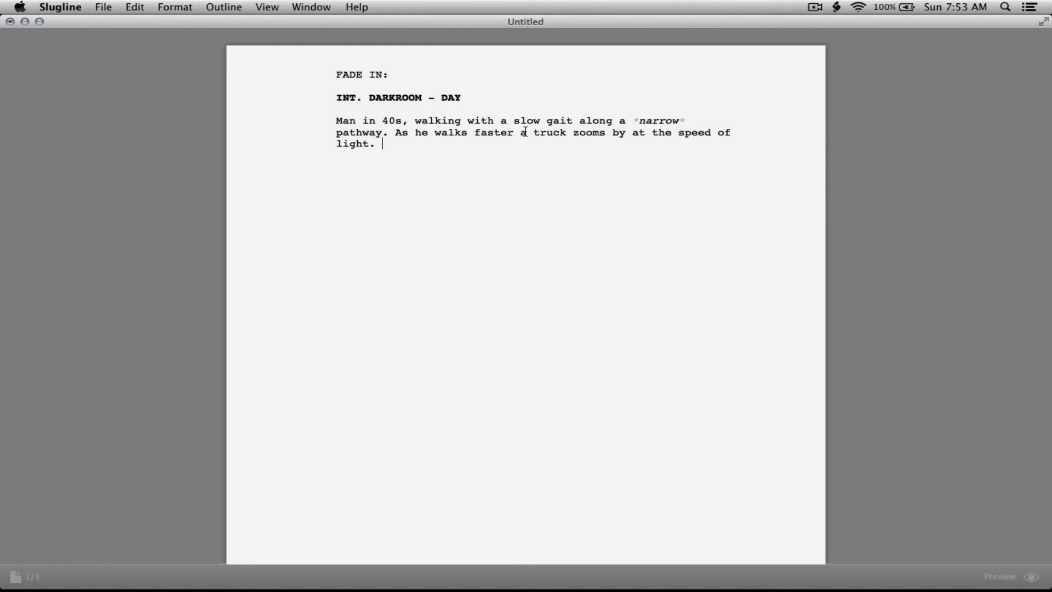
{"action": "type", "text": "huge **"}
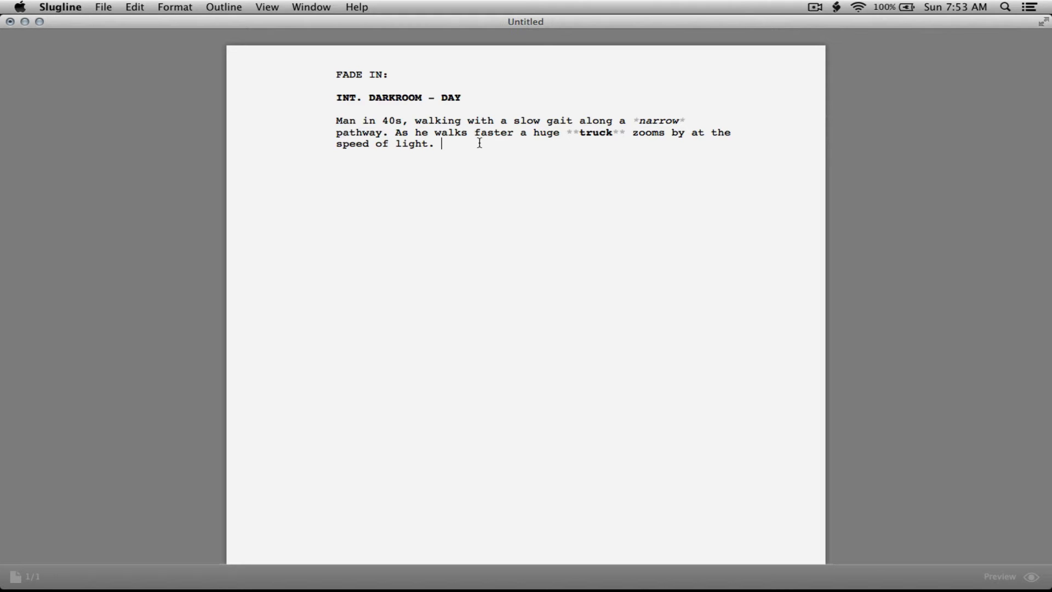
Return the cursor to the end of the truck action paragraph.
{"action": "left_click", "coordinate": [356, 6]}
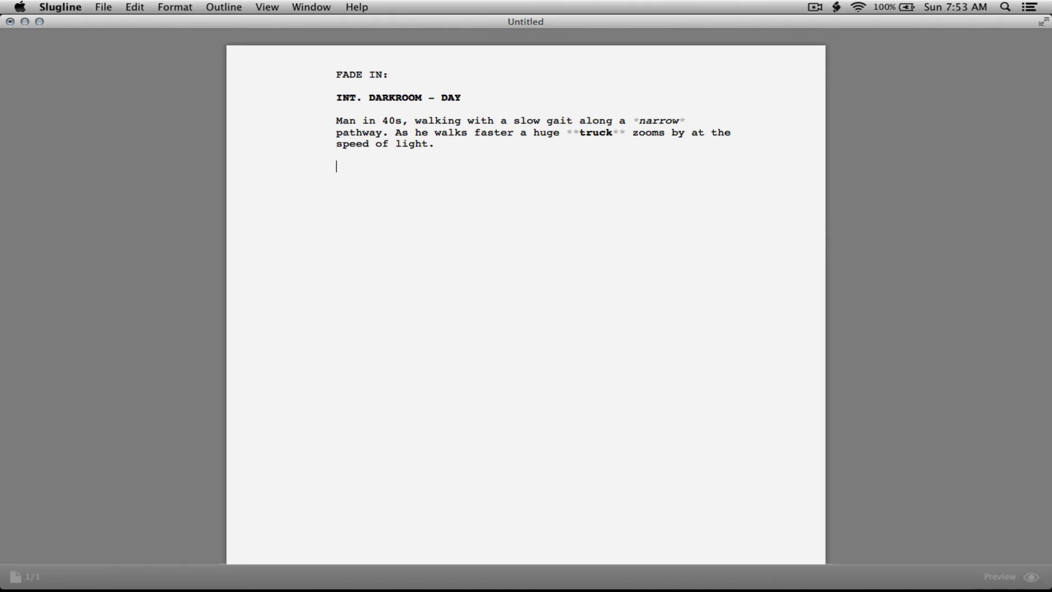
Add the TIMOTHY character cue and start his dialogue line beneath it.
{"action": "type", "text": "TIM"}
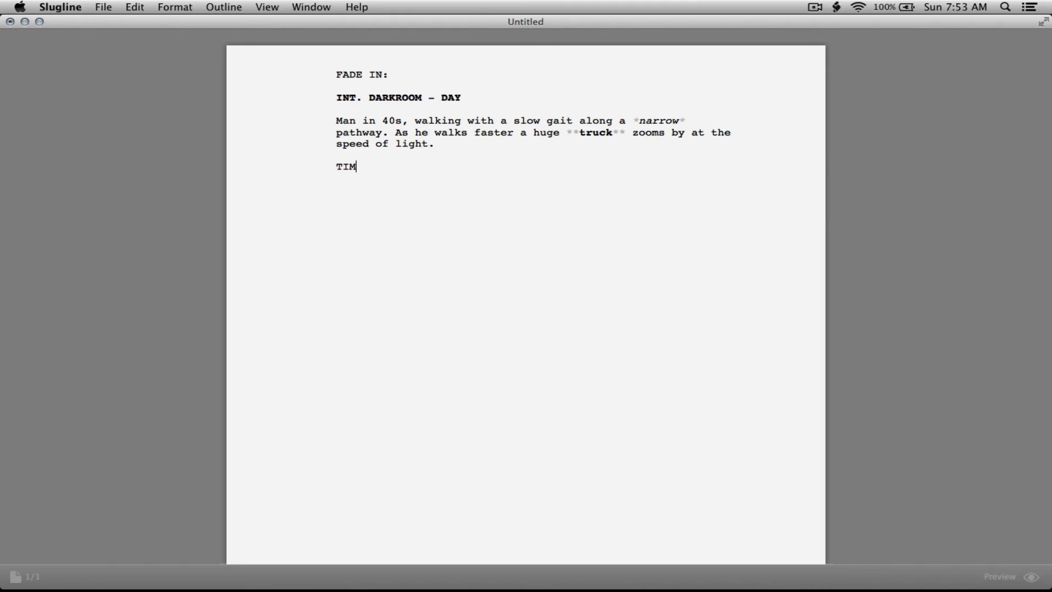
{"action": "type", "text": "OTHY"}
{"action": "type", "text": "()"}
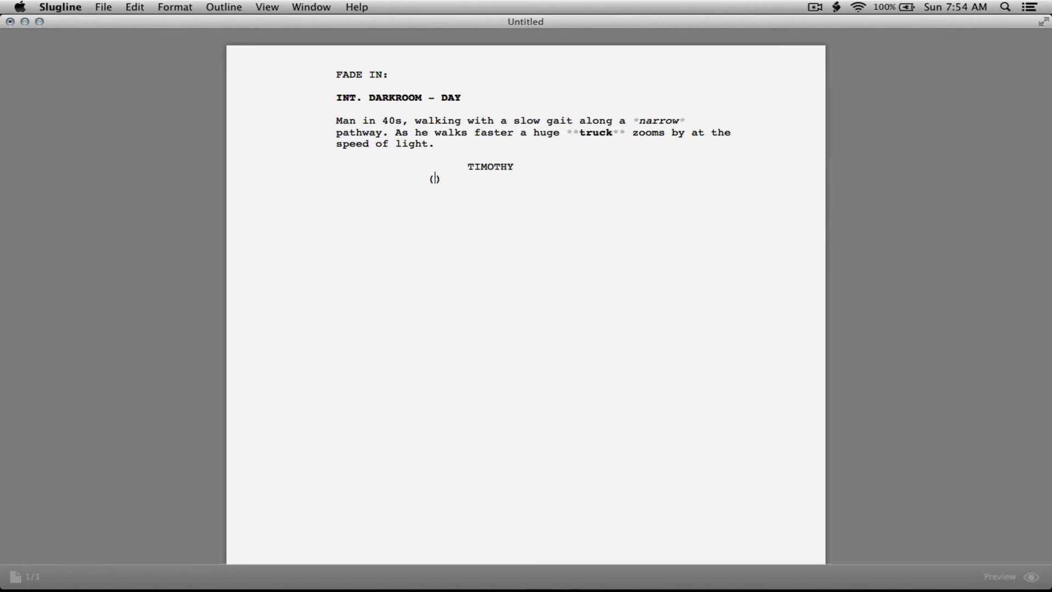
{"action": "mouse_move", "coordinate": [505, 179]}
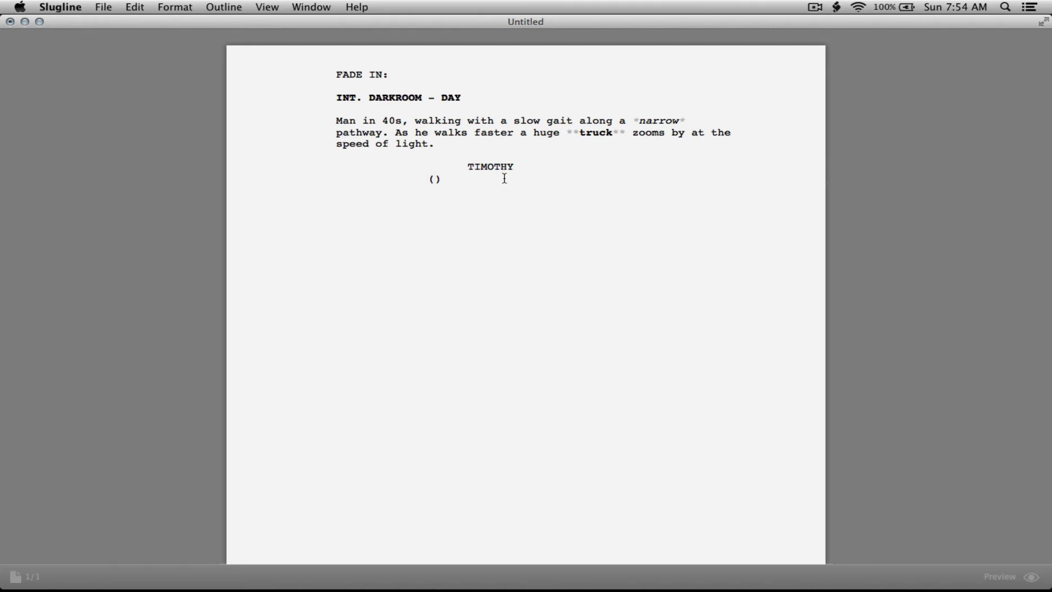
{"action": "left_click", "coordinate": [435, 178]}
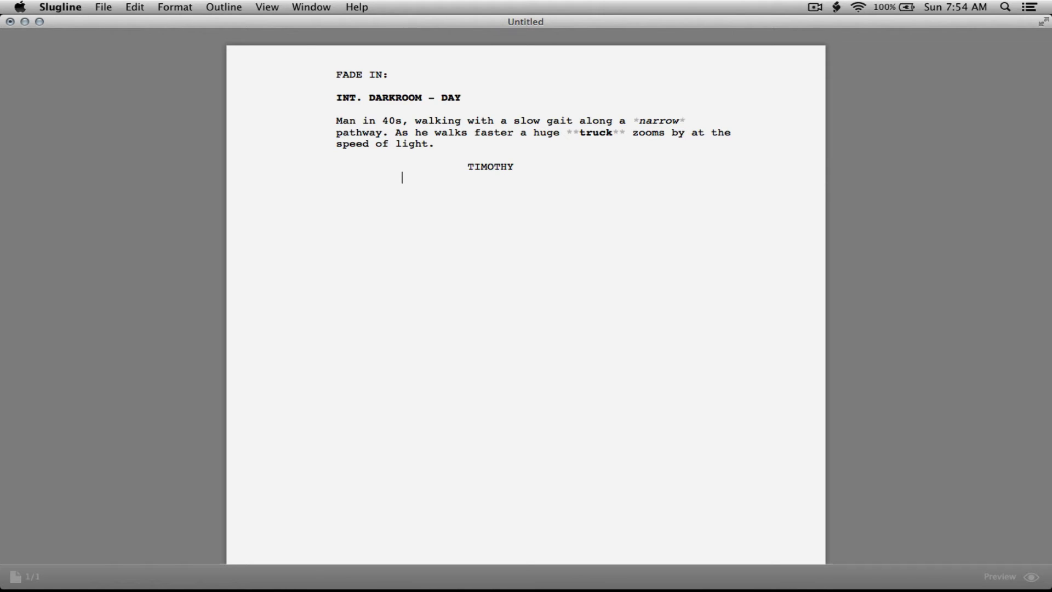
Type Timothy's dialogue: 'Hurry up and get out of the way. He's coming straight for us.'.
{"action": "type", "text": "Hurry"}
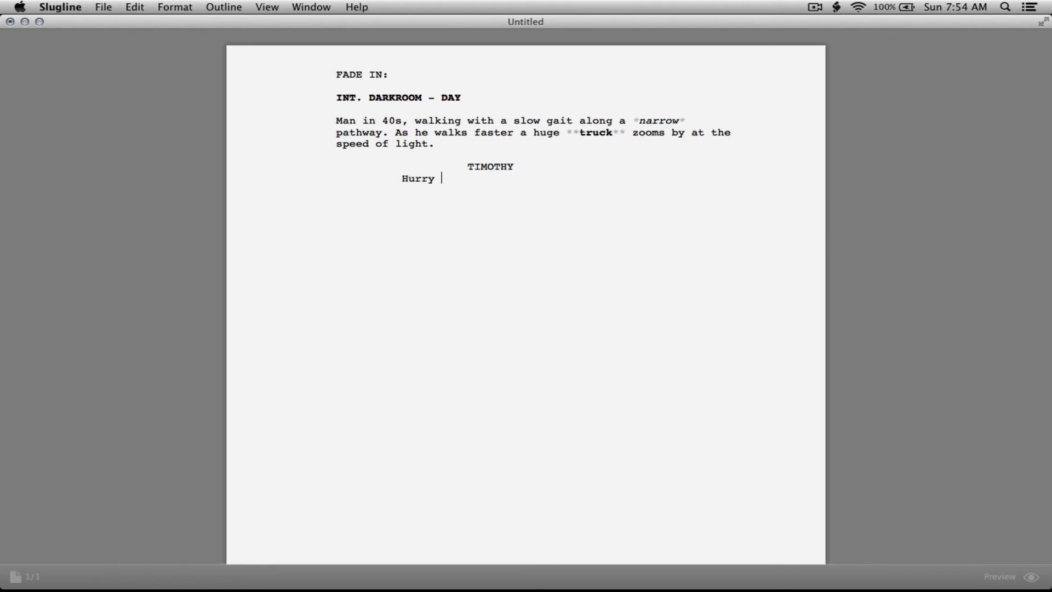
{"action": "type", "text": "up and ge"}
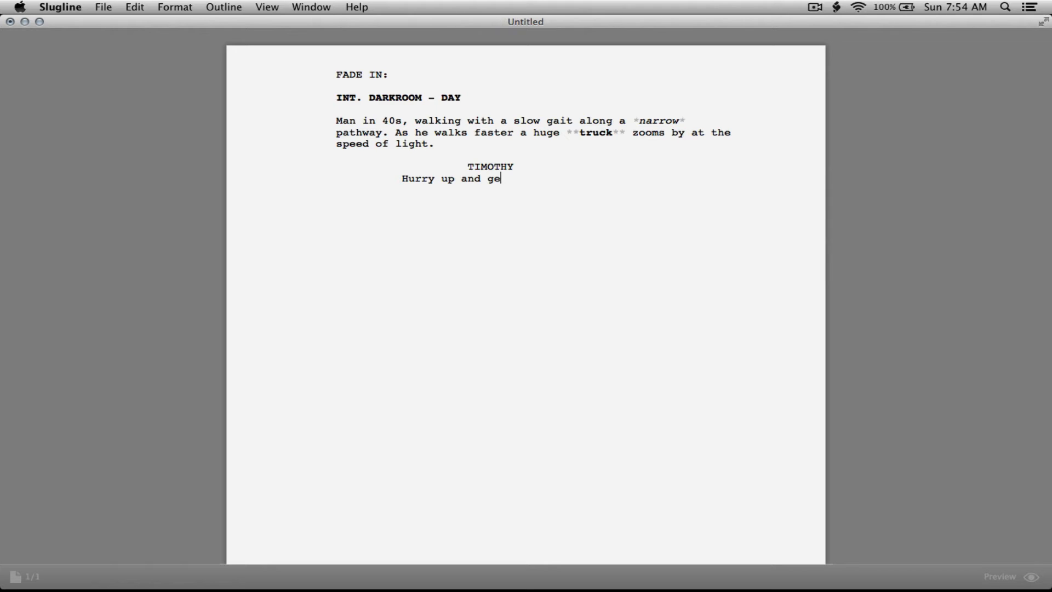
{"action": "type", "text": "t out ofg"}
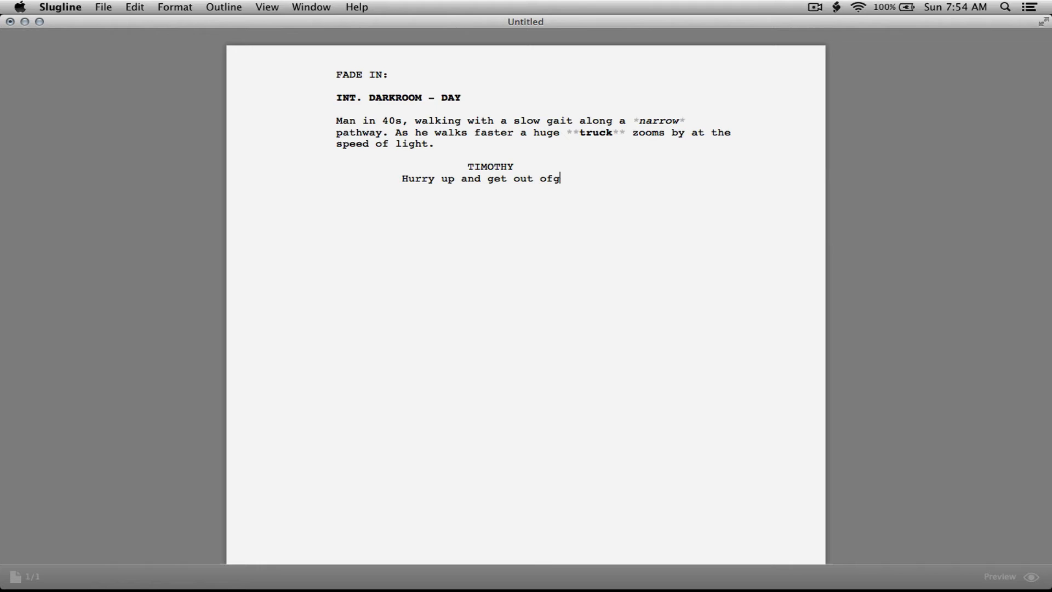
{"action": "type", "text": "the way."}
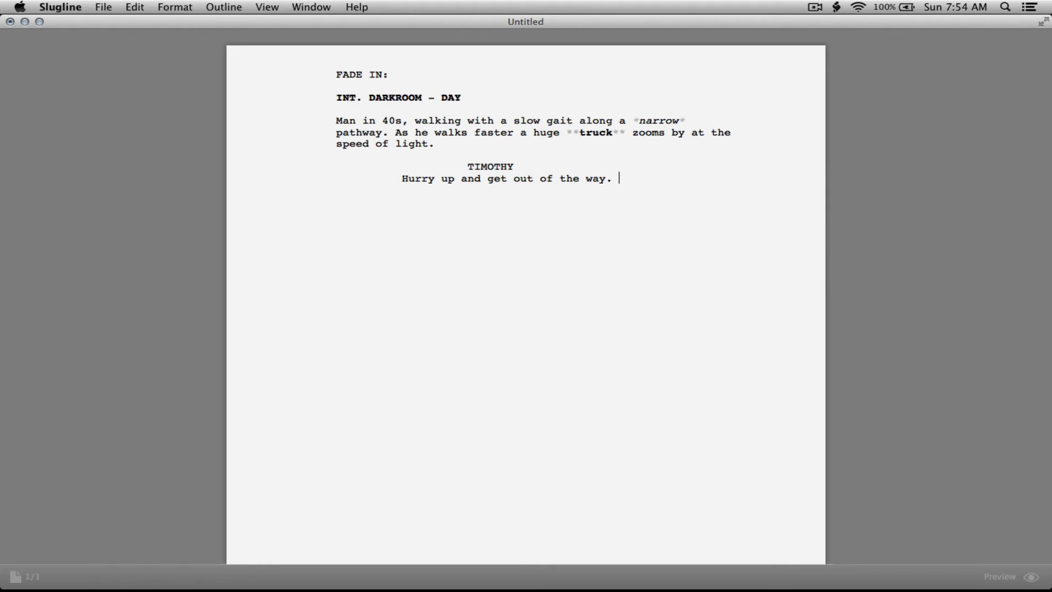
{"action": "type", "text": "He's coming f"}
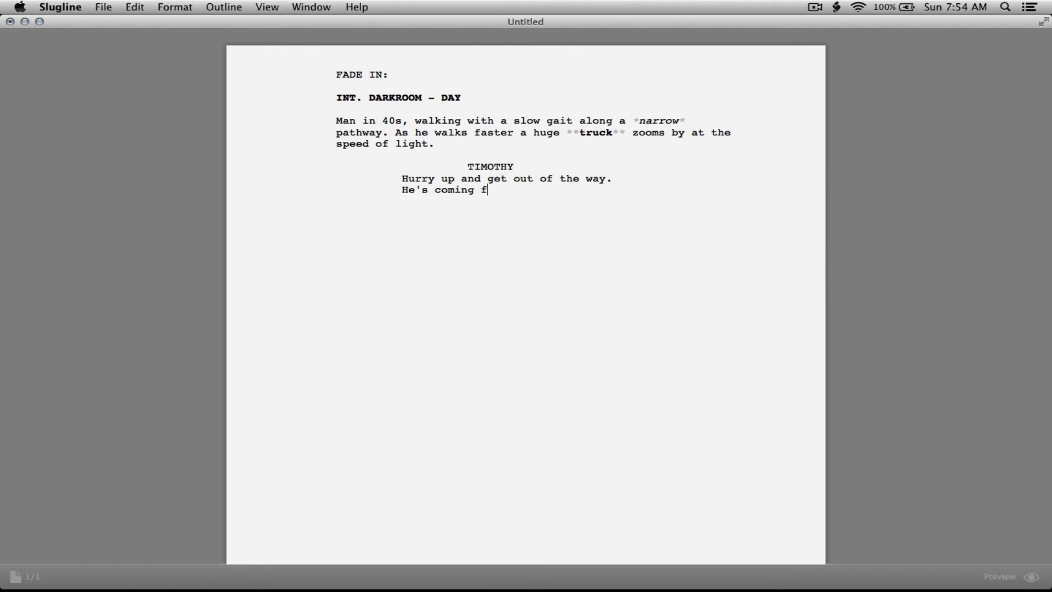
{"action": "type", "text": "straight for us"}
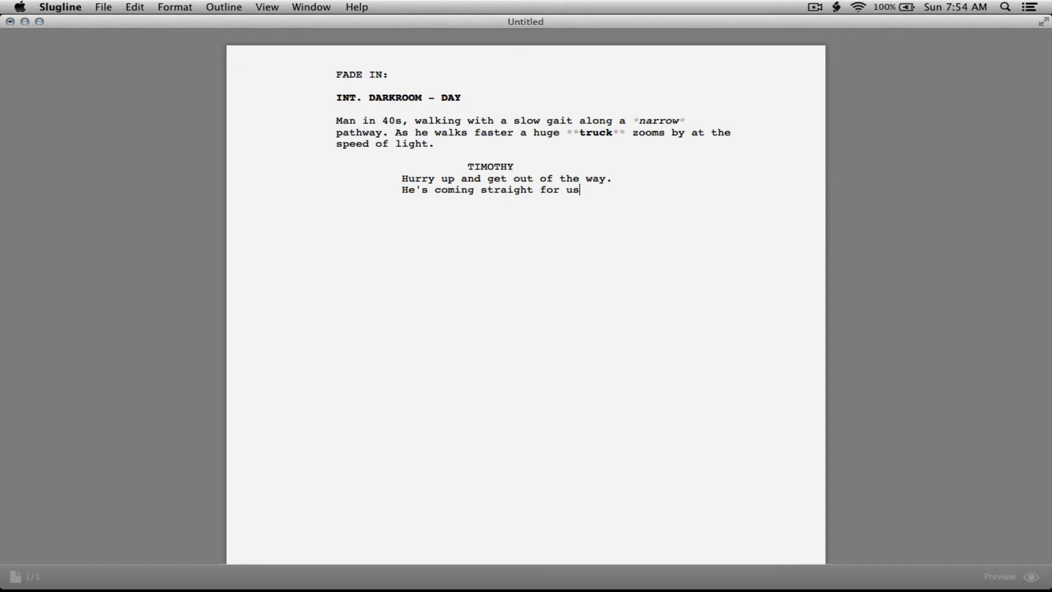
{"action": "type", "text": "."}
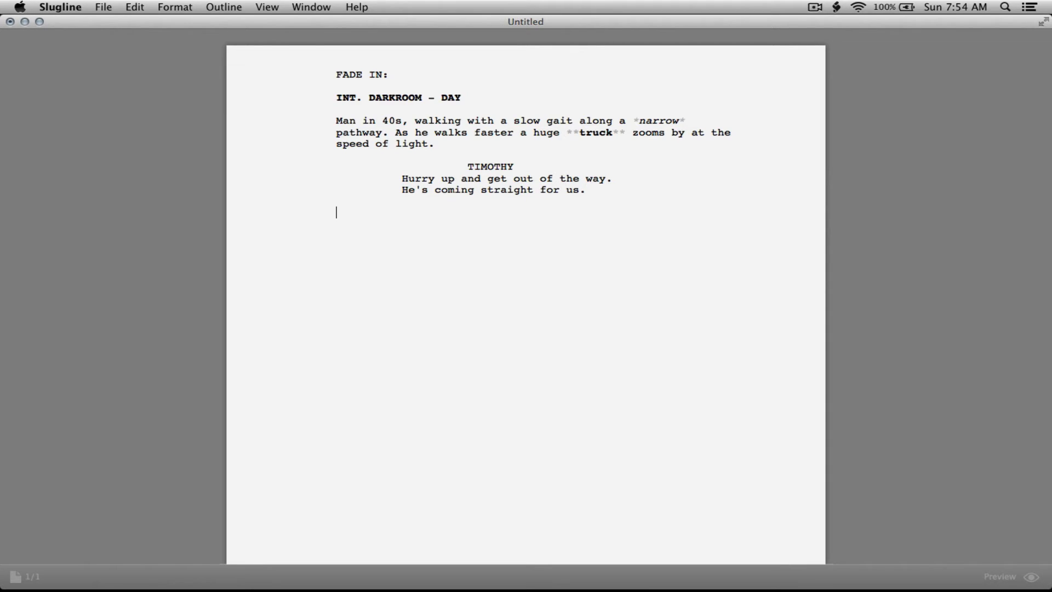
Add the action line: the truck speeds closer as fear goes through everyone's limbs.
{"action": "type", "text": "The t"}
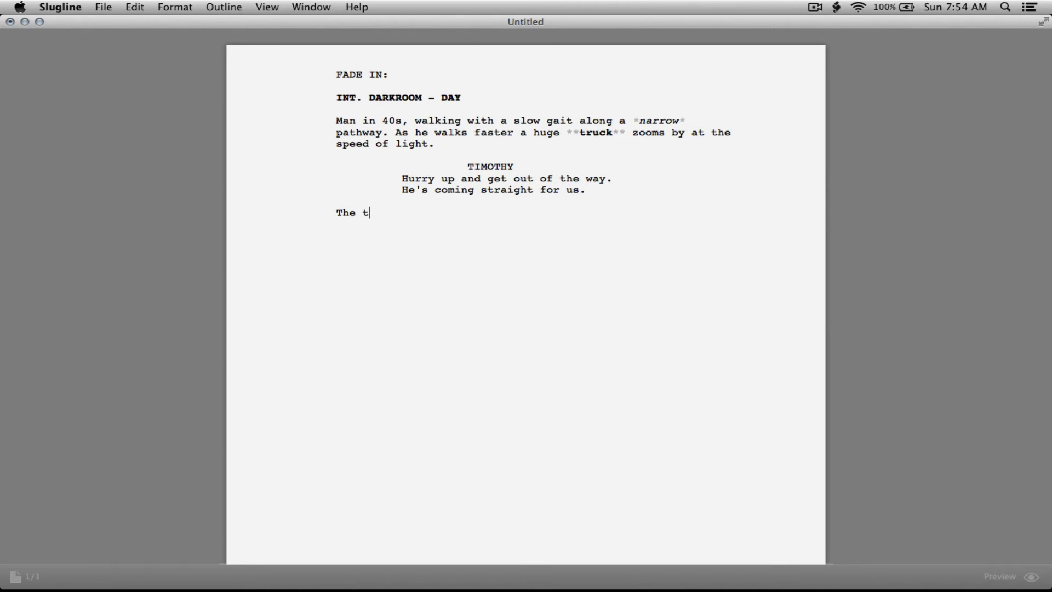
{"action": "type", "text": "ruck"}
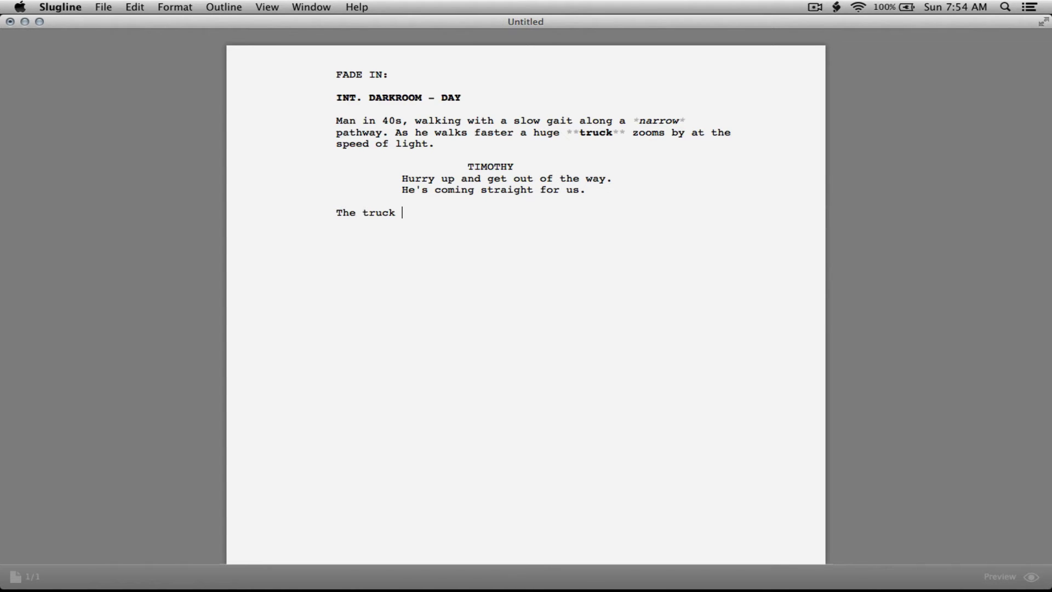
{"action": "type", "text": "speeds closer"}
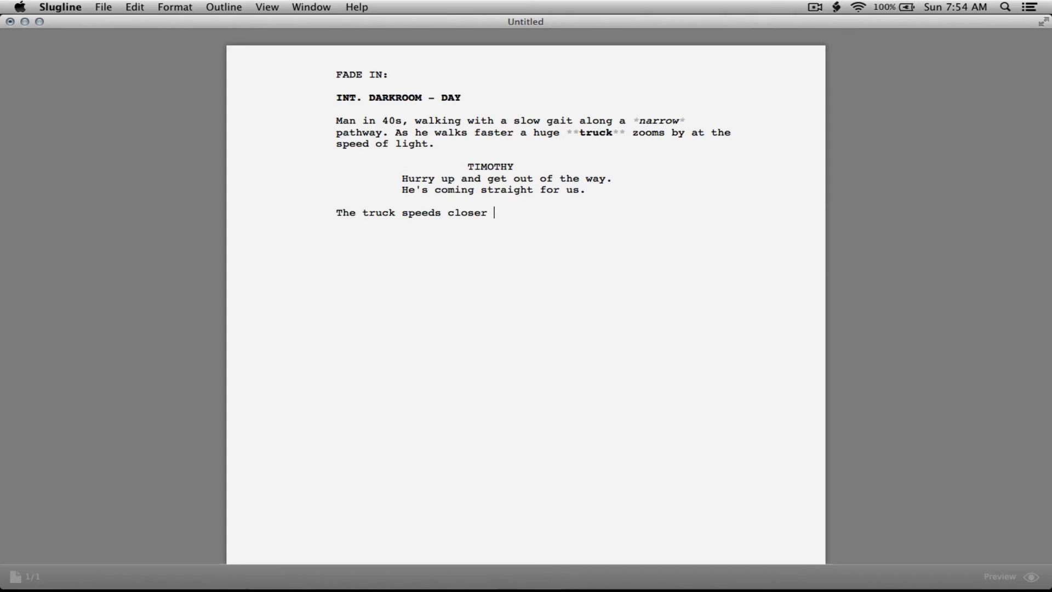
{"action": "type", "text": "and closer f"}
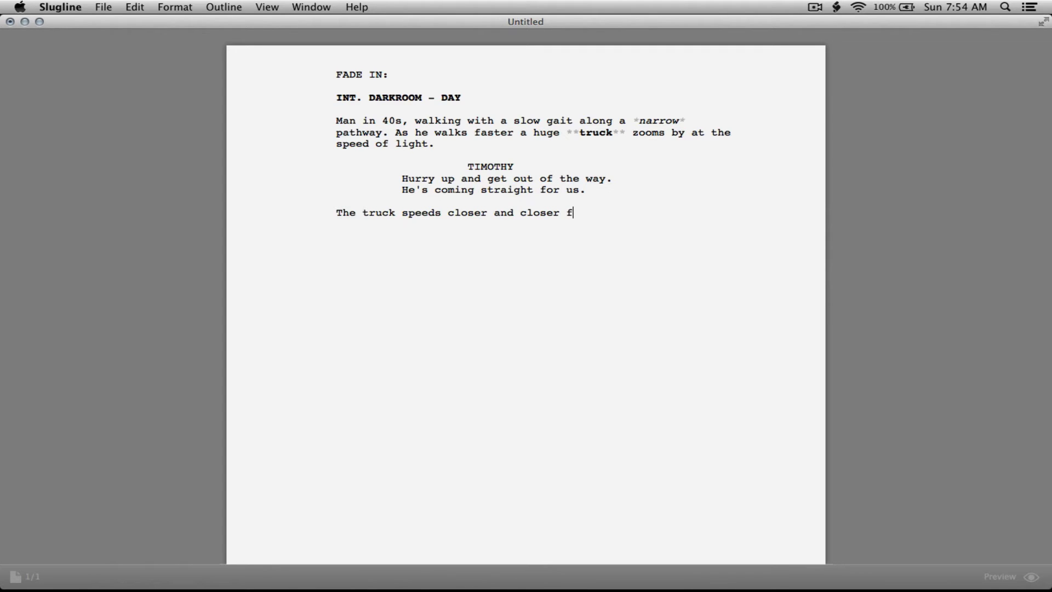
{"action": "type", "text": "as fear"}
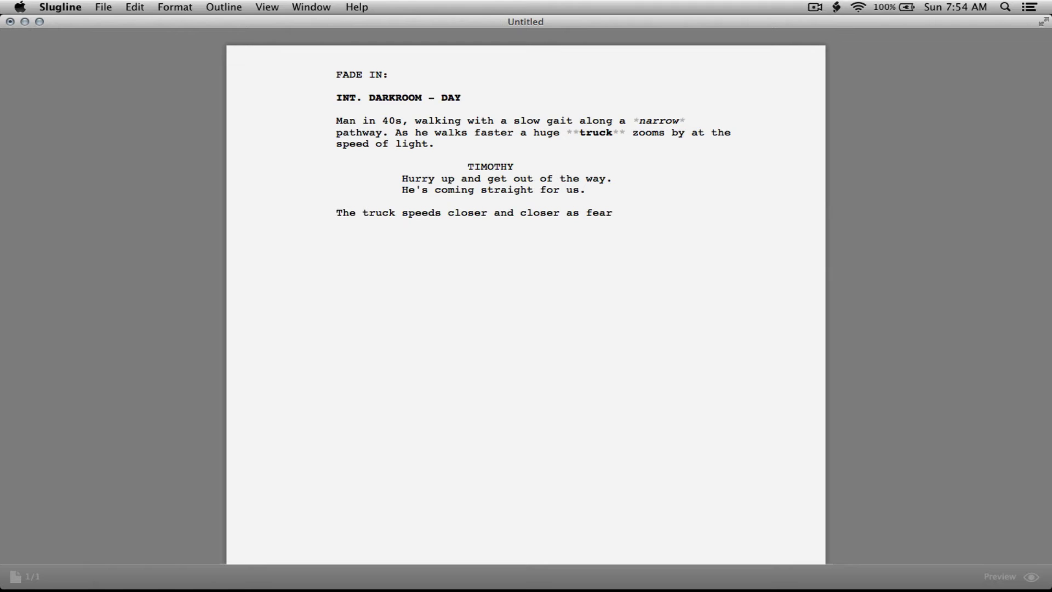
{"action": "type", "text": "goes"}
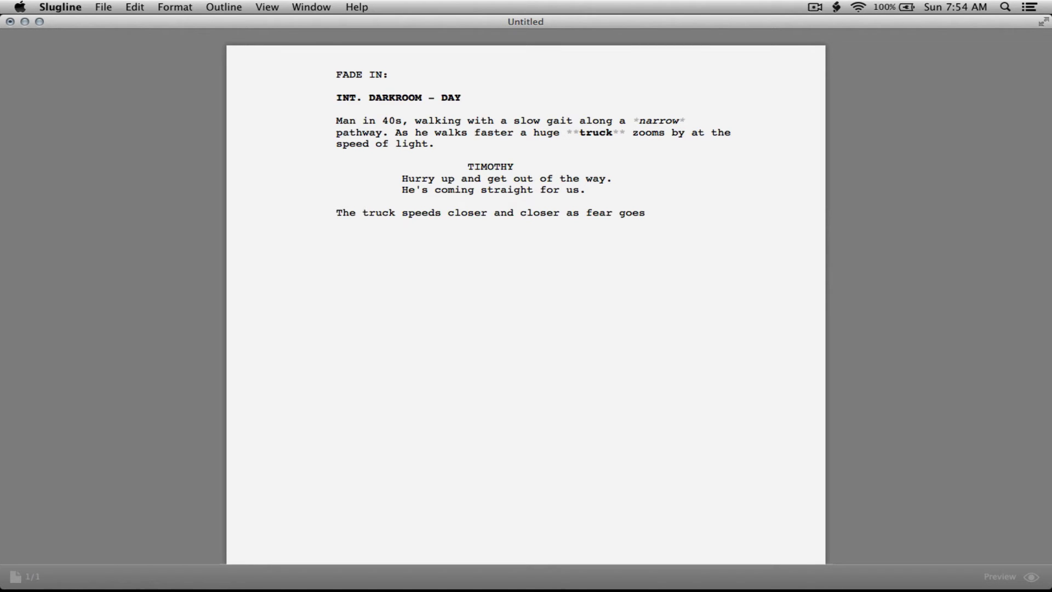
{"action": "type", "text": "through everyones"}
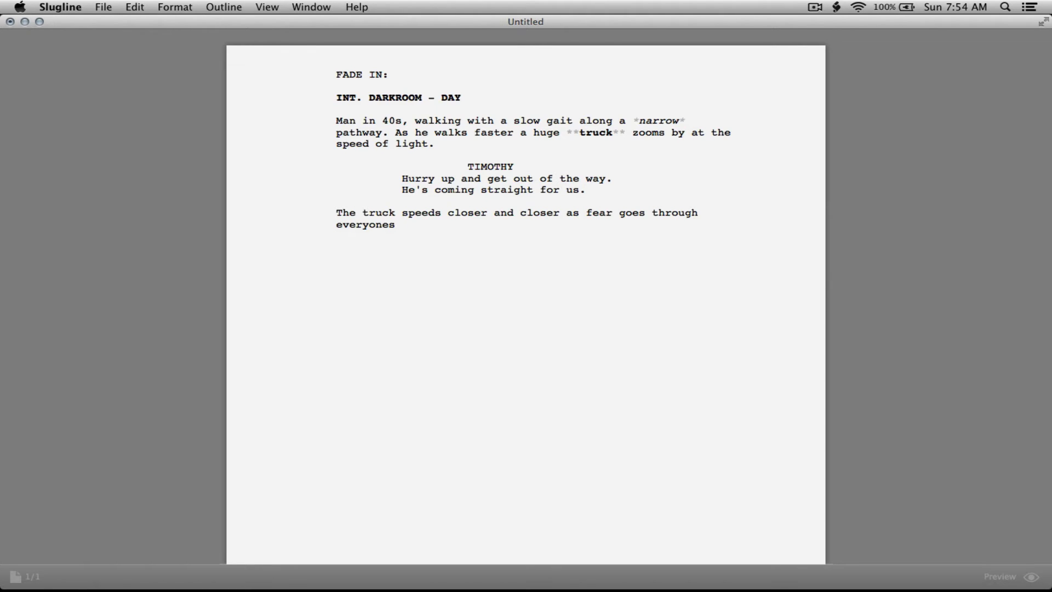
{"action": "type", "text": "limbs."}
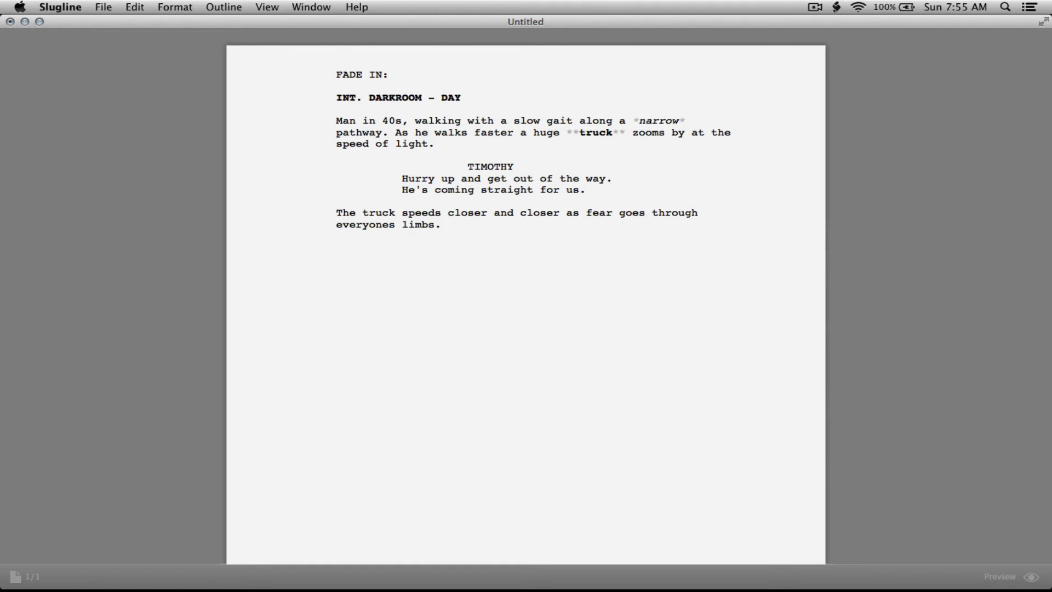
{"action": "type", "text": "TIMOTHY"}
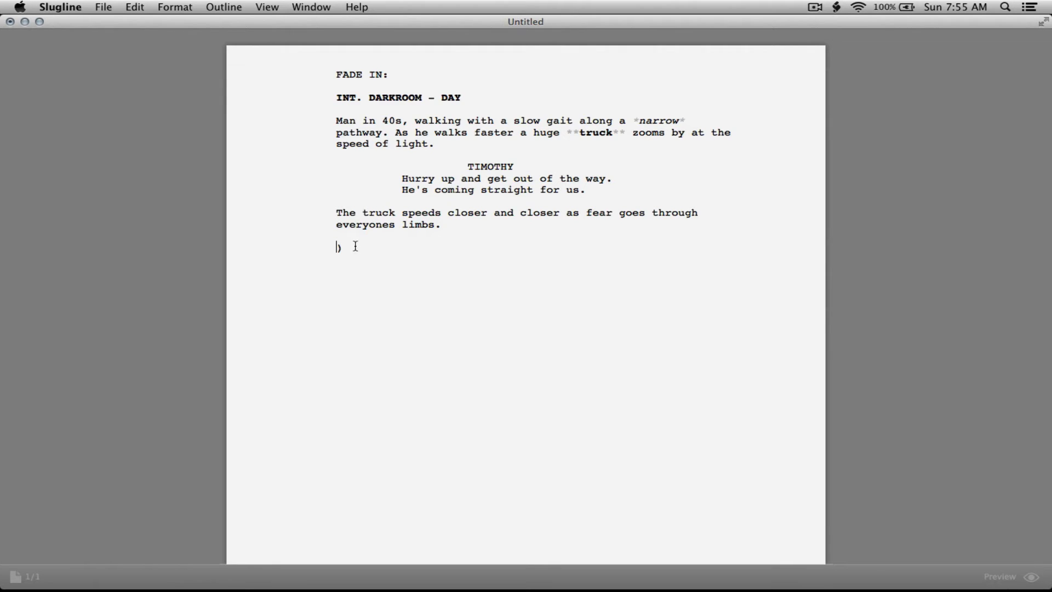
Add a TIMOTHY cue with the dialogue 'We're all going...'.
{"action": "type", "text": "TIMOTHY"}
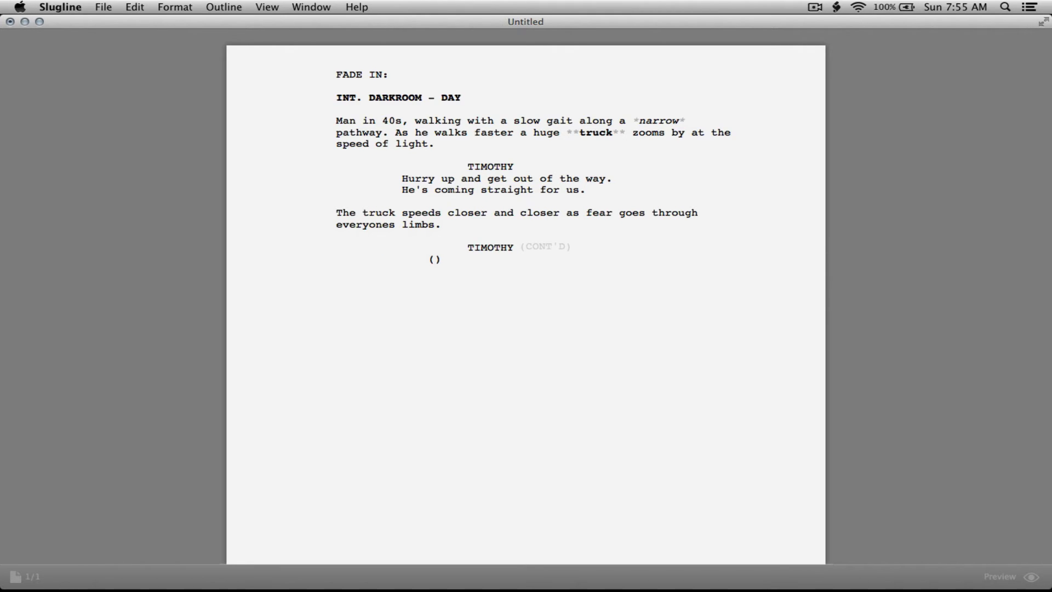
{"action": "mouse_move", "coordinate": [550, 250]}
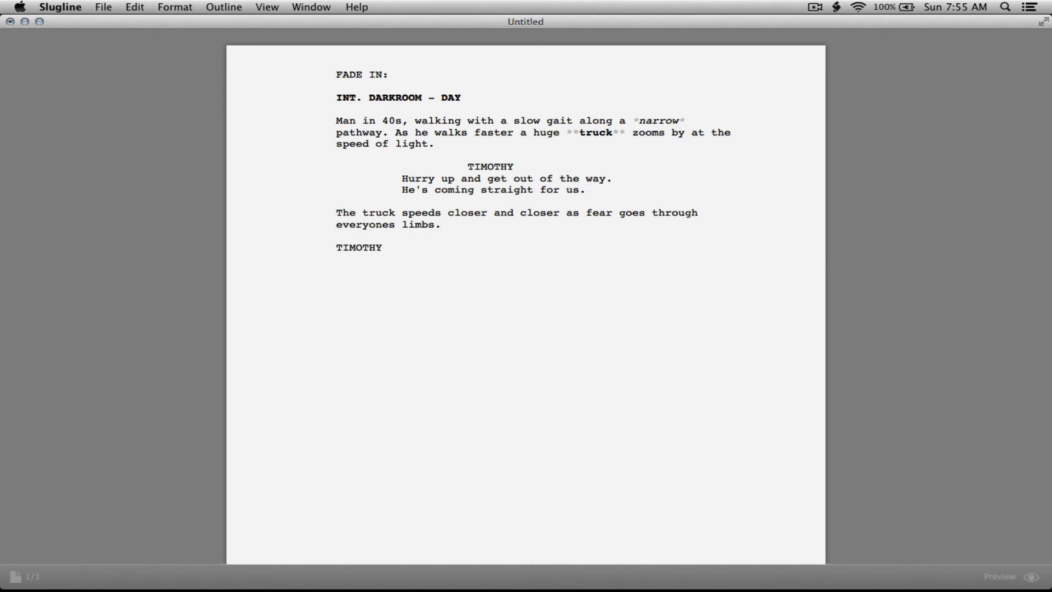
{"action": "type", "text": "W"}
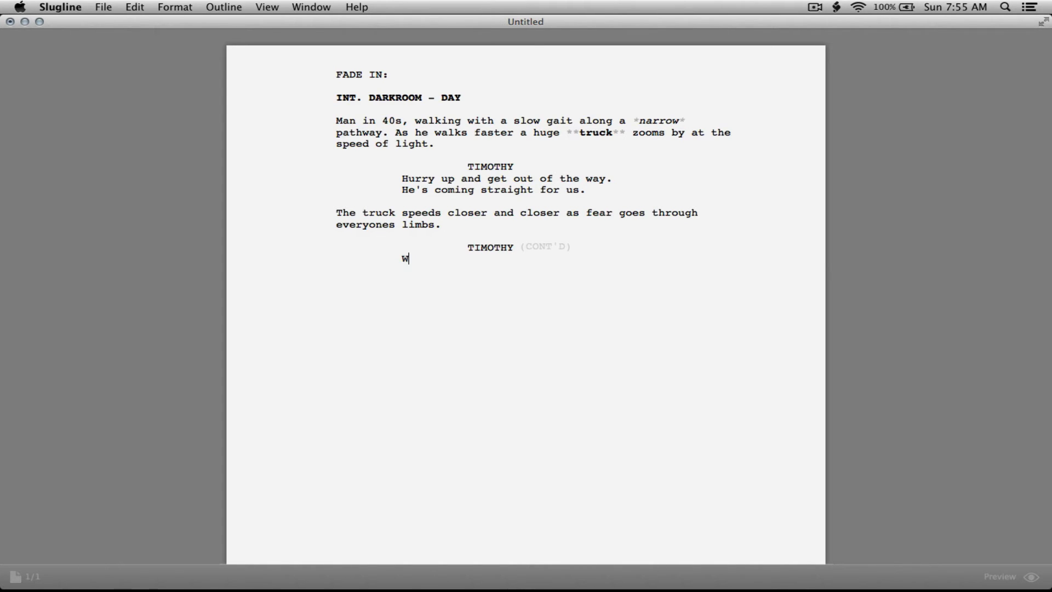
{"action": "type", "text": "e're all g"}
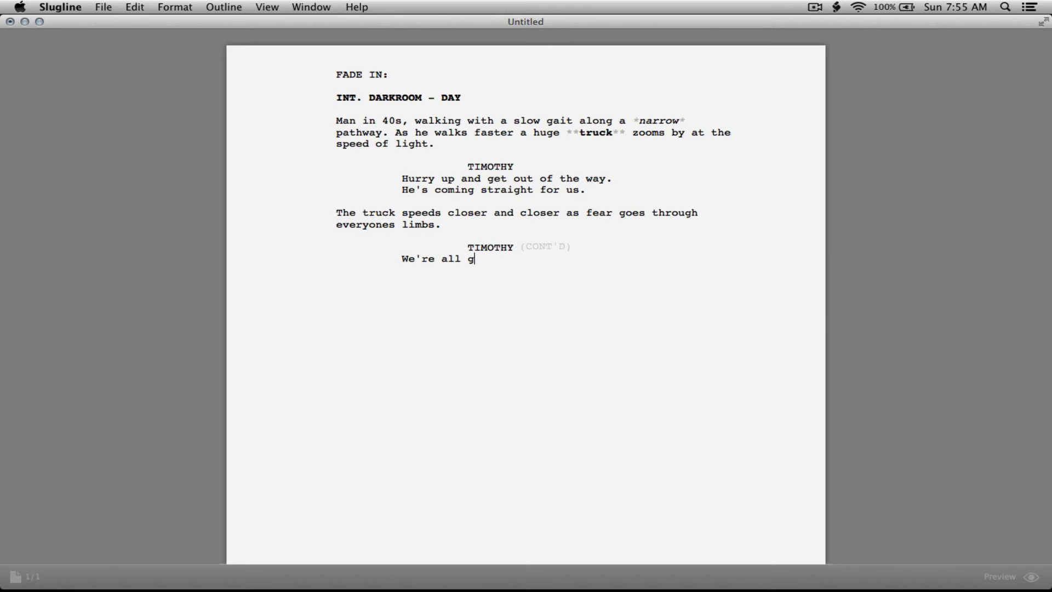
{"action": "type", "text": "oing to"}
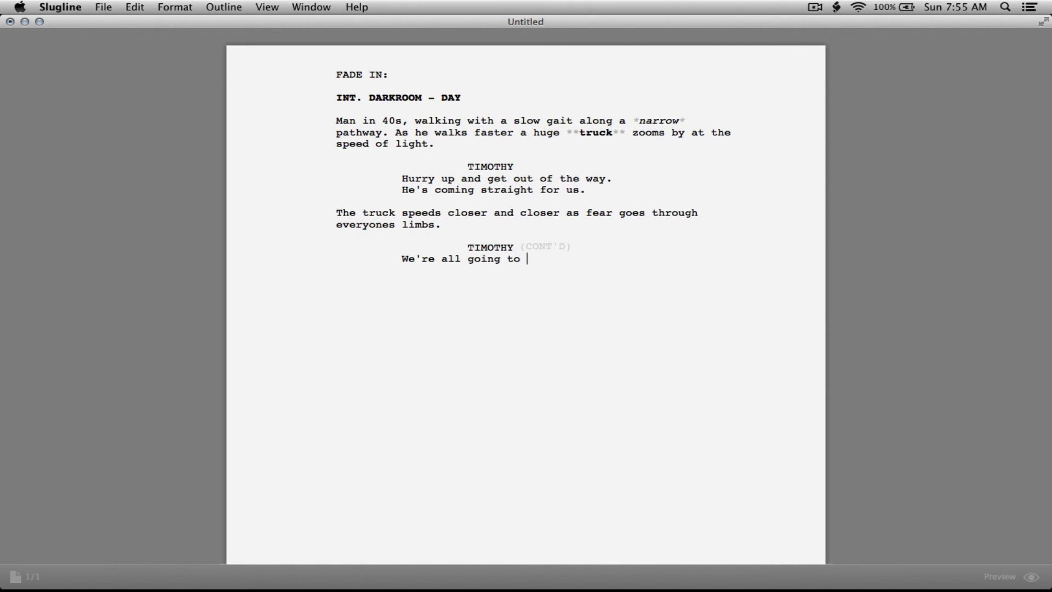
{"action": "key", "text": "backspace"}
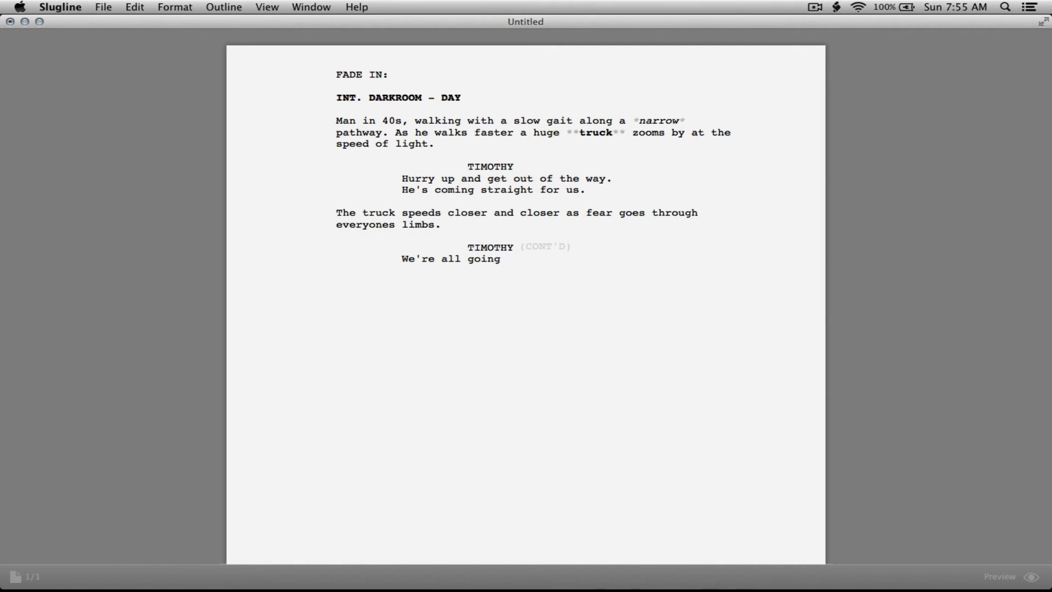
{"action": "left_click", "coordinate": [507, 258]}
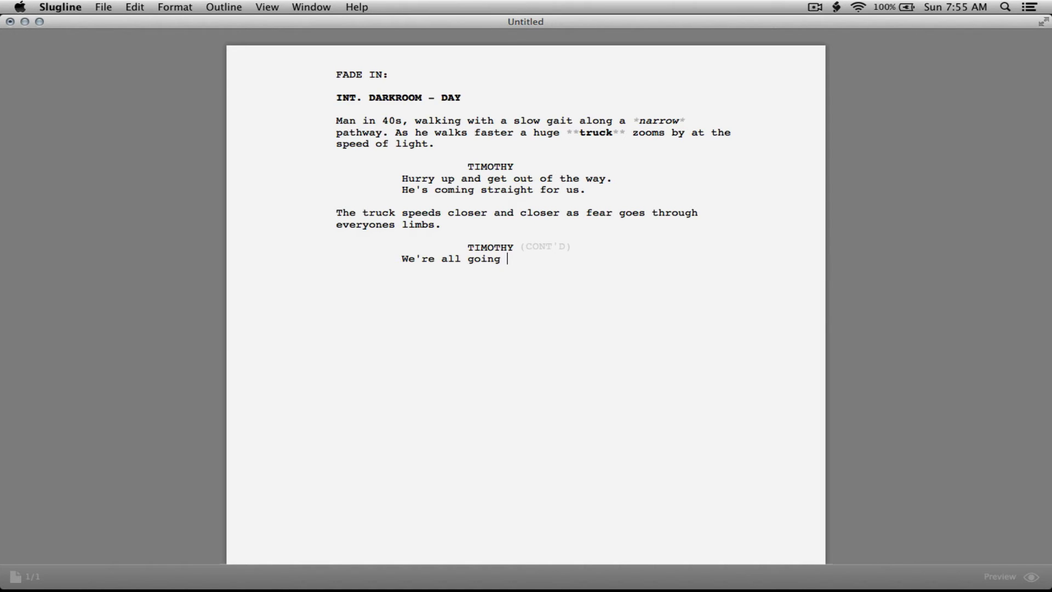
{"action": "type", "text": "..."}
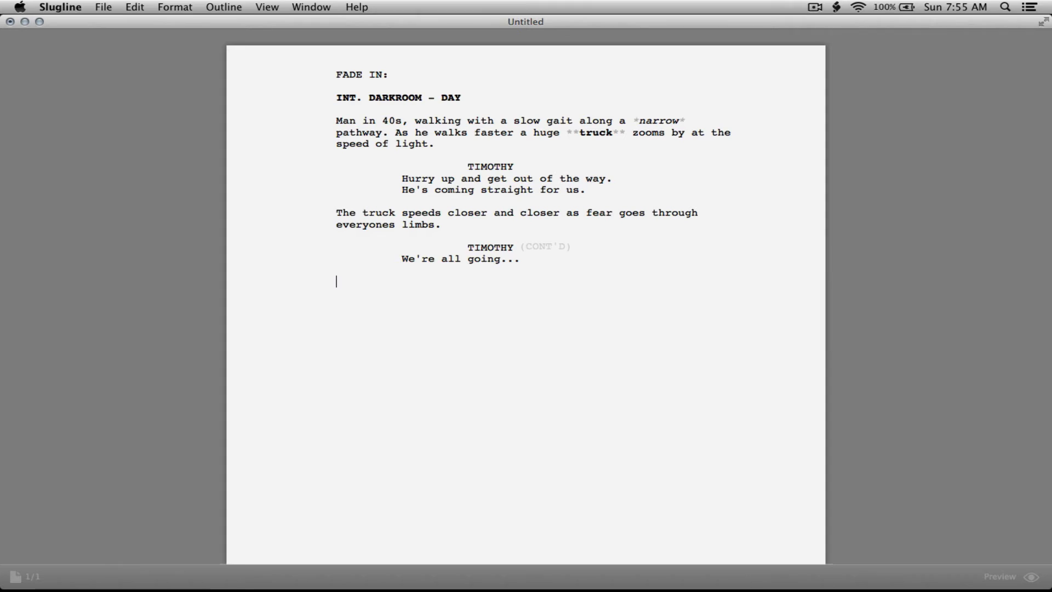
Type the action line 'An devastating impact occurs.', inserting 'devastating' after An.
{"action": "type", "text": "An"}
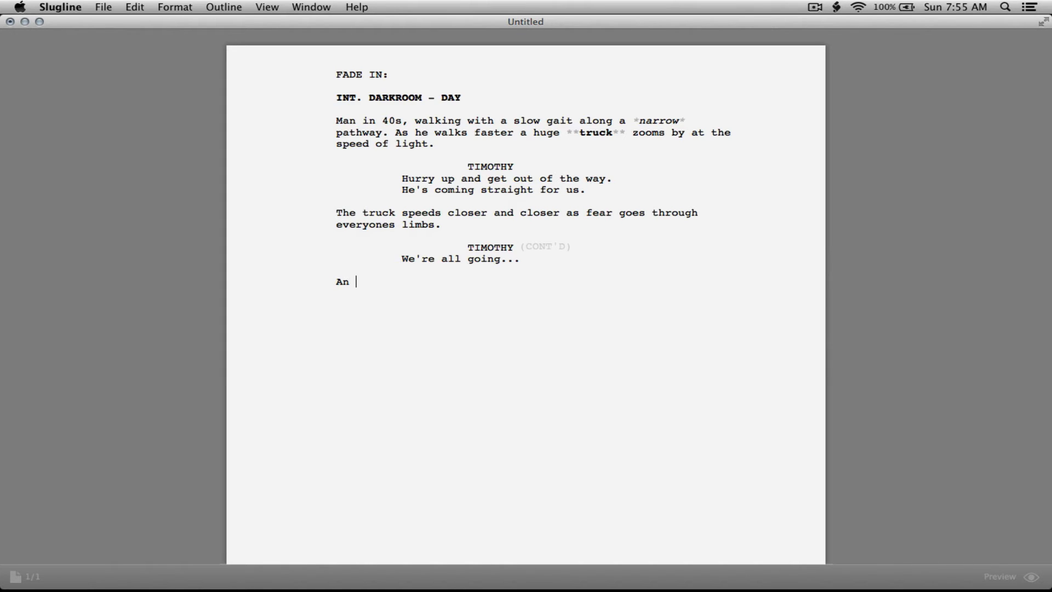
{"action": "type", "text": "impact occ"}
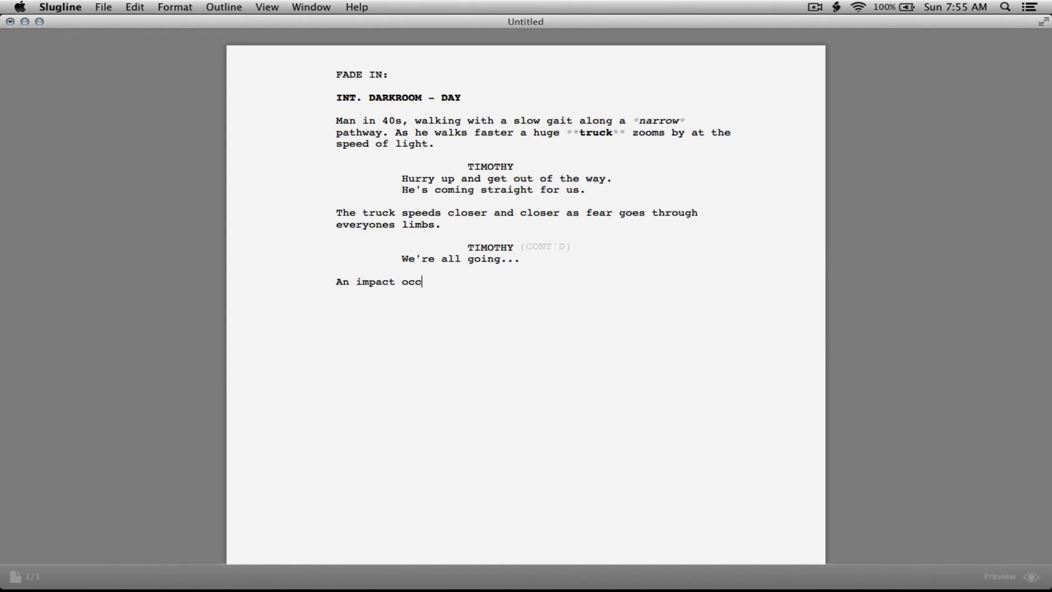
{"action": "type", "text": "urs."}
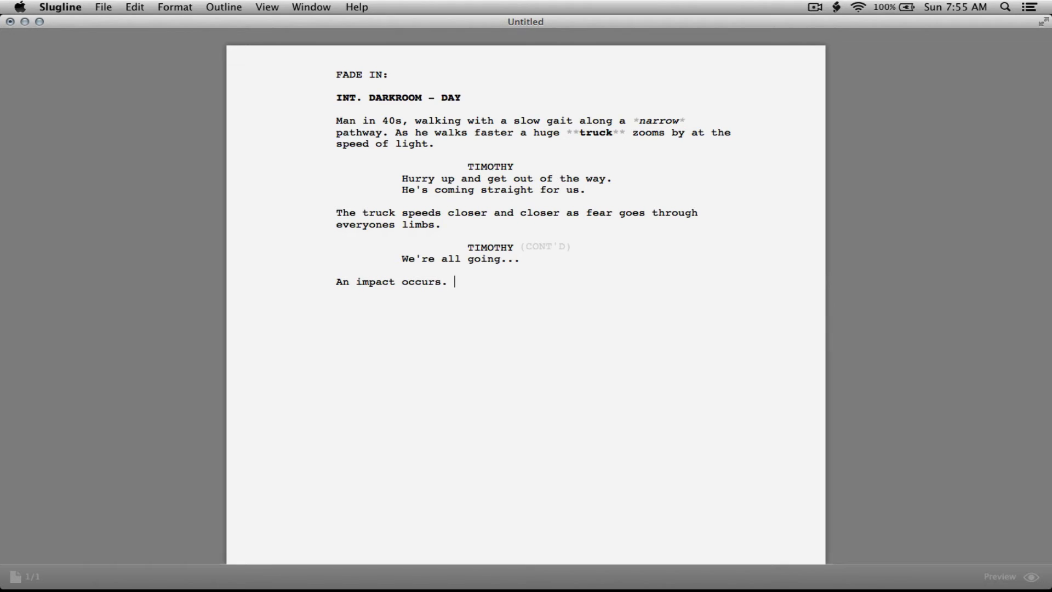
{"action": "left_click", "coordinate": [356, 281]}
{"action": "type", "text": " devastati"}
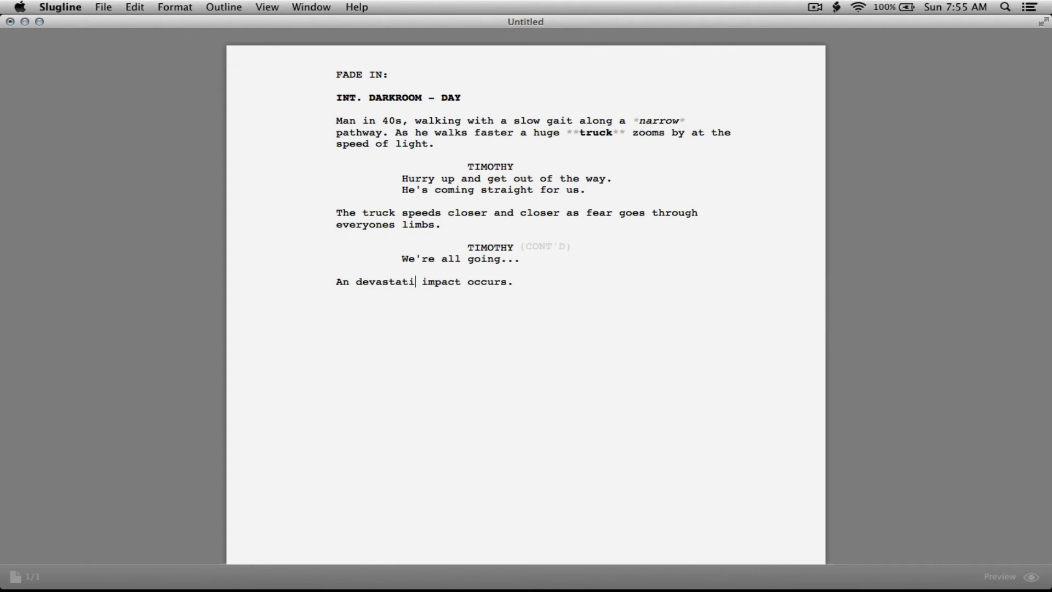
{"action": "type", "text": "ng"}
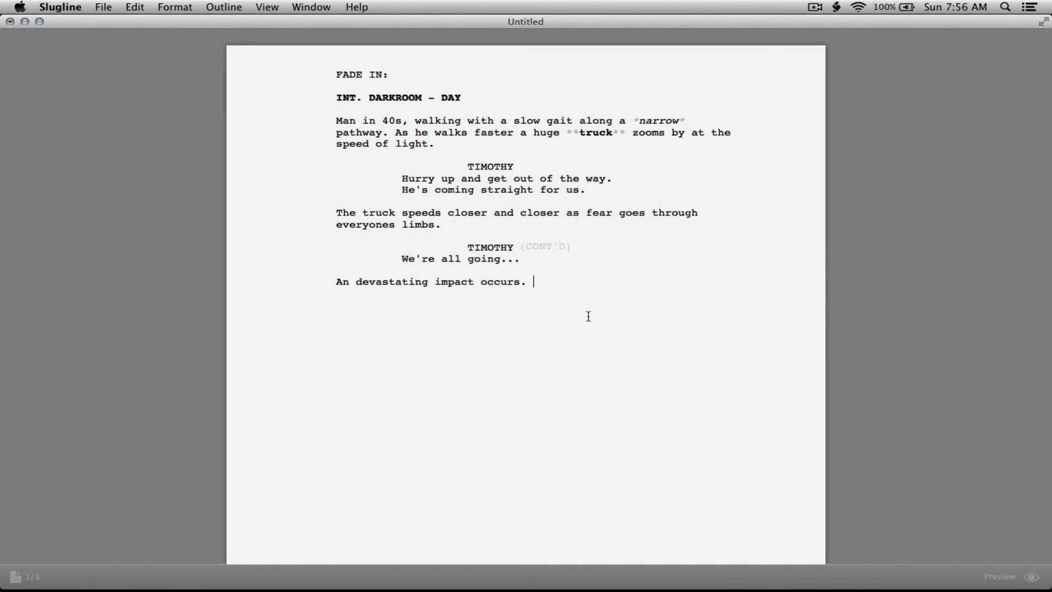
{"action": "mouse_move", "coordinate": [491, 209]}
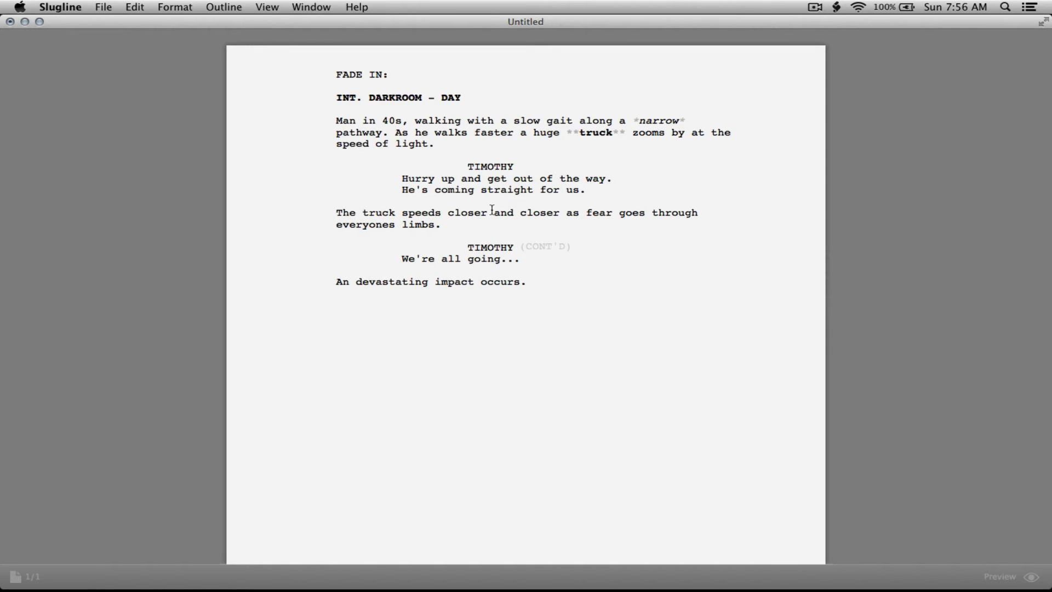
{"action": "mouse_move", "coordinate": [456, 154]}
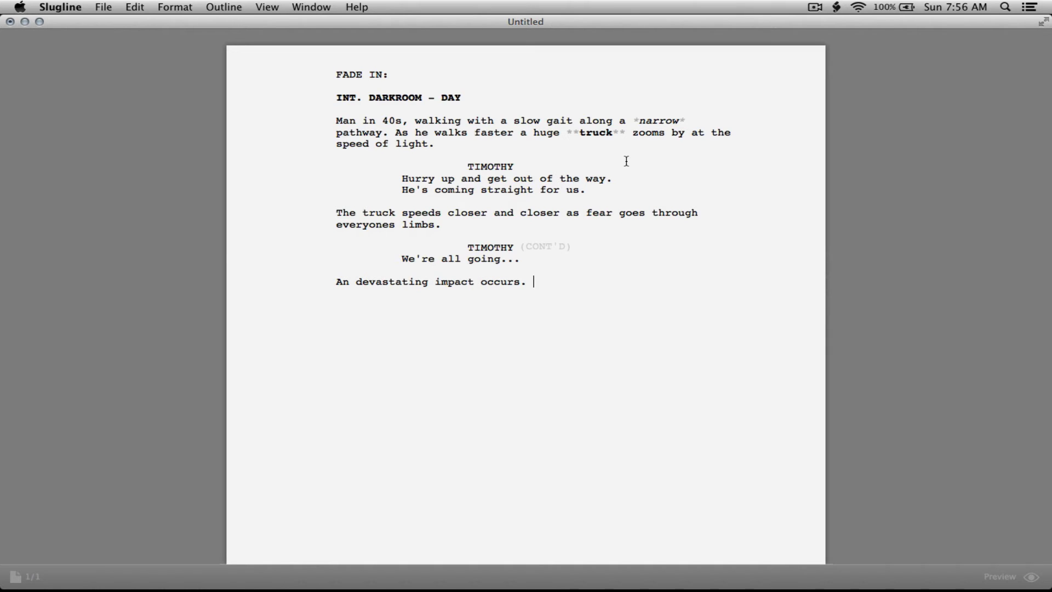
{"action": "mouse_move", "coordinate": [310, 314]}
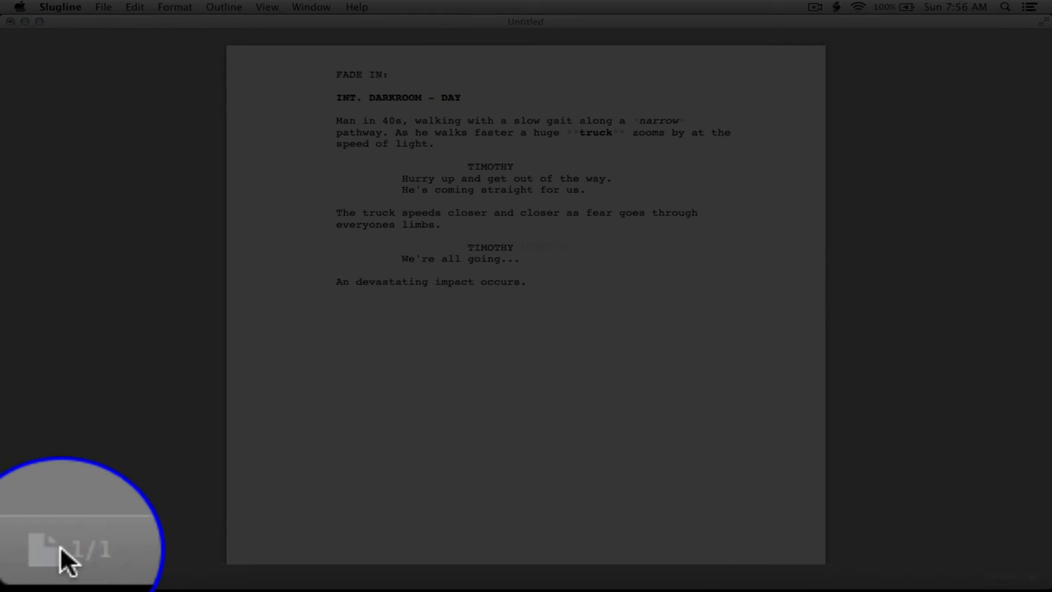
{"action": "mouse_move", "coordinate": [104, 557]}
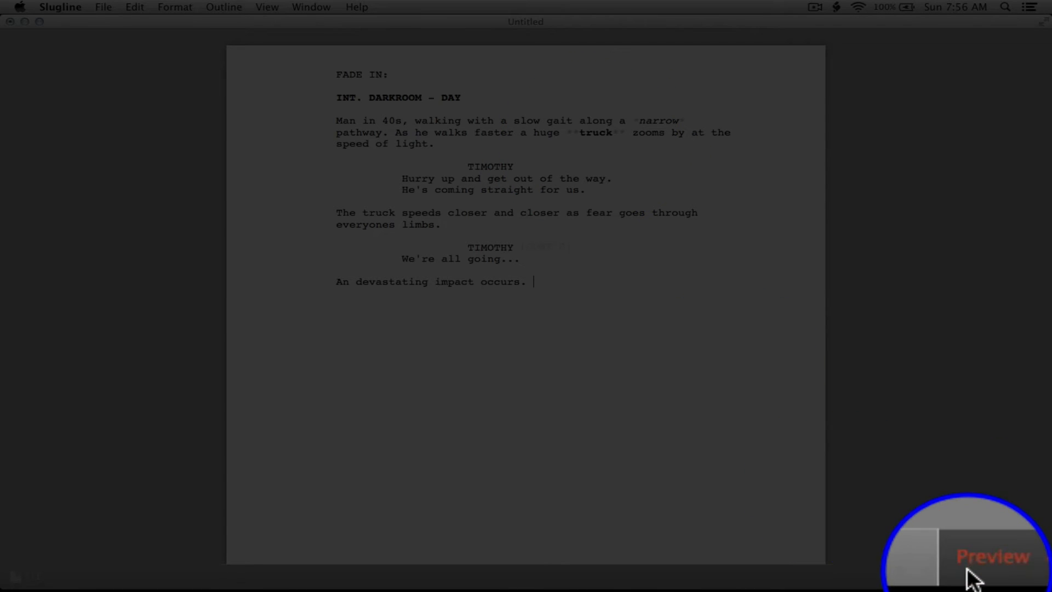
Show the rendered screenplay preview with 'narrow' italicized, 'truck' bold, and markup hidden.
{"action": "left_click", "coordinate": [993, 555]}
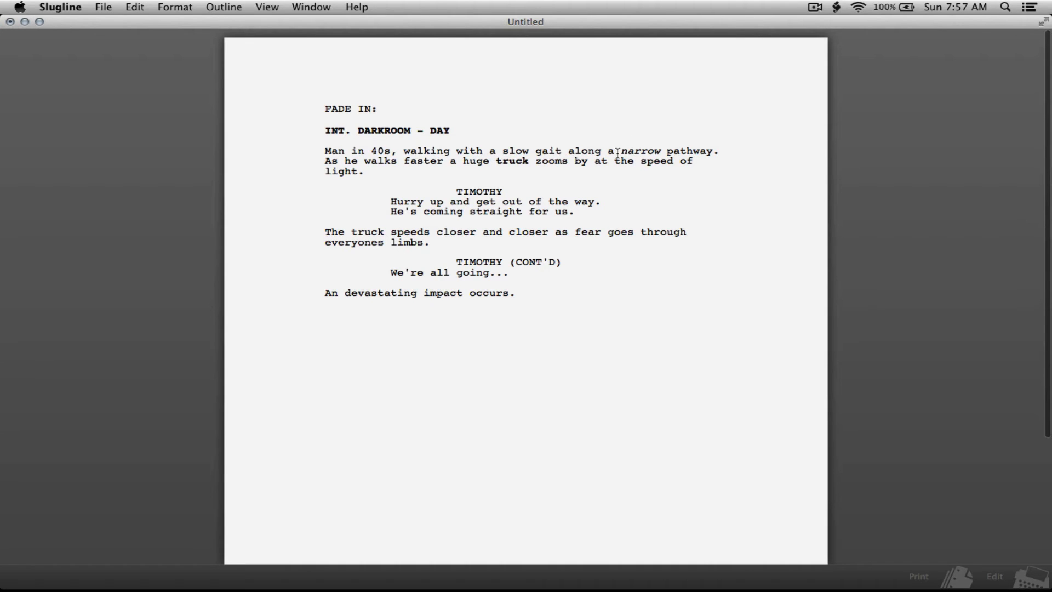
{"action": "mouse_move", "coordinate": [560, 176]}
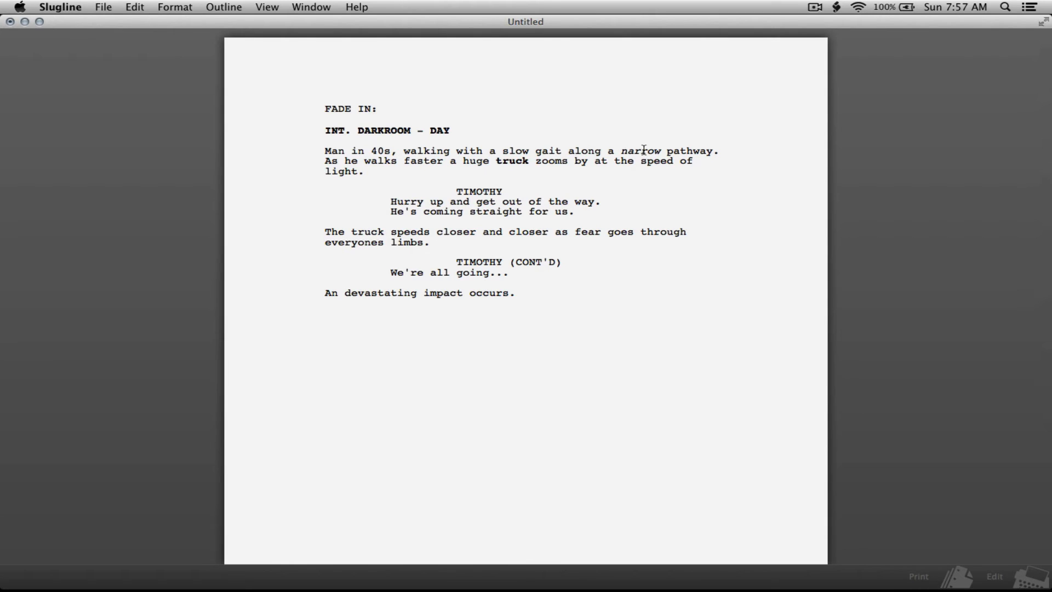
{"action": "mouse_move", "coordinate": [959, 561]}
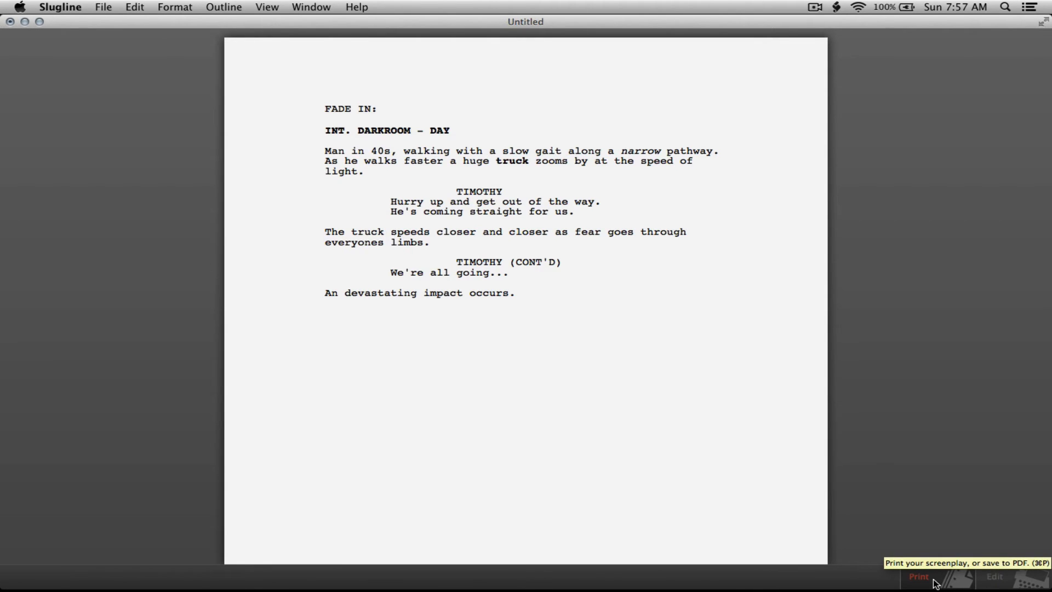
Bring up the print options with one copy and Pages left on All.
{"action": "left_click", "coordinate": [918, 576]}
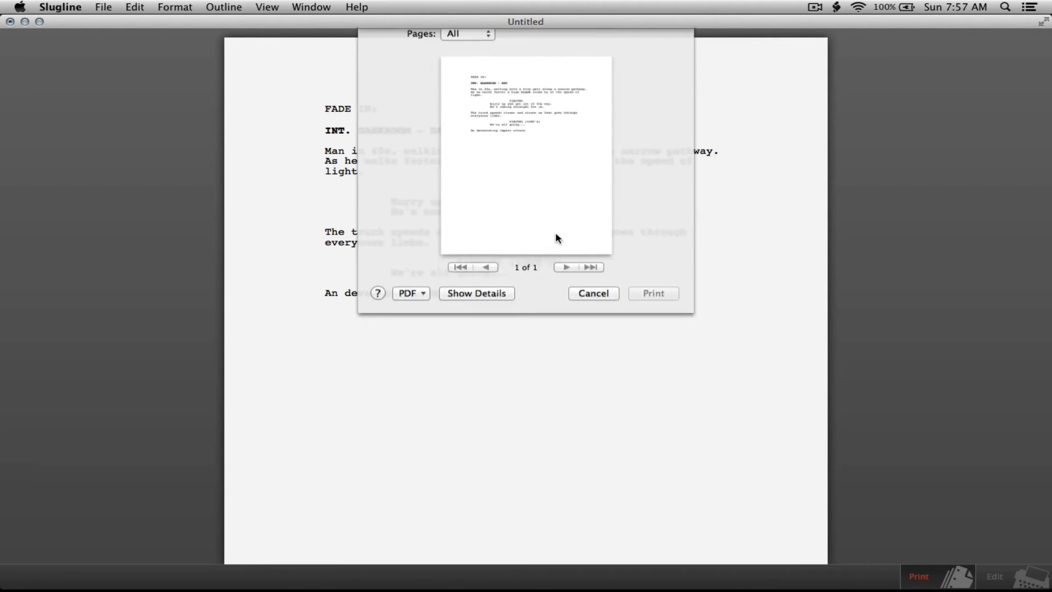
{"action": "left_click", "coordinate": [476, 293]}
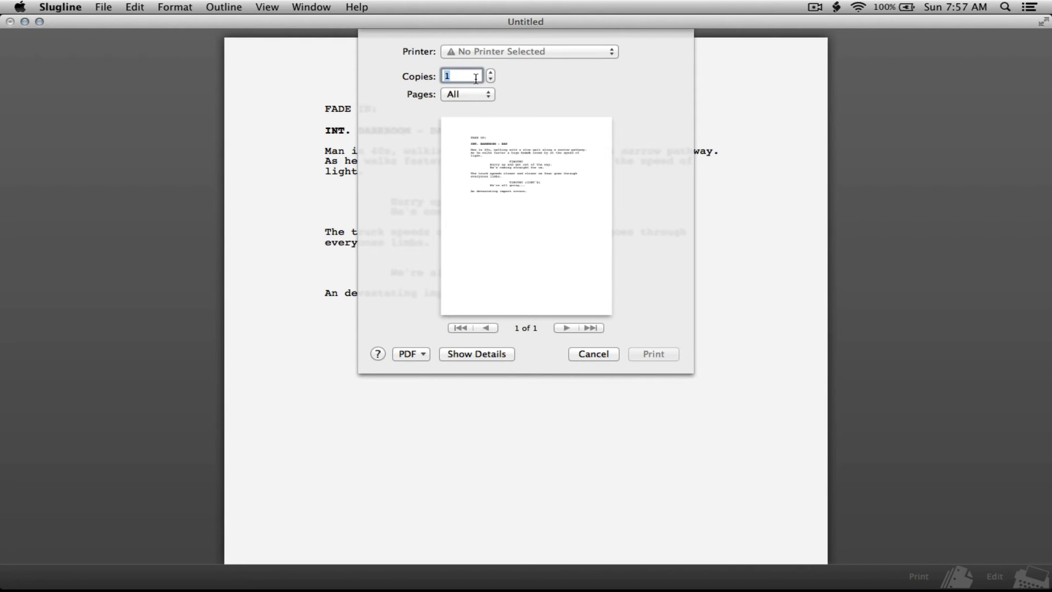
{"action": "mouse_move", "coordinate": [486, 323]}
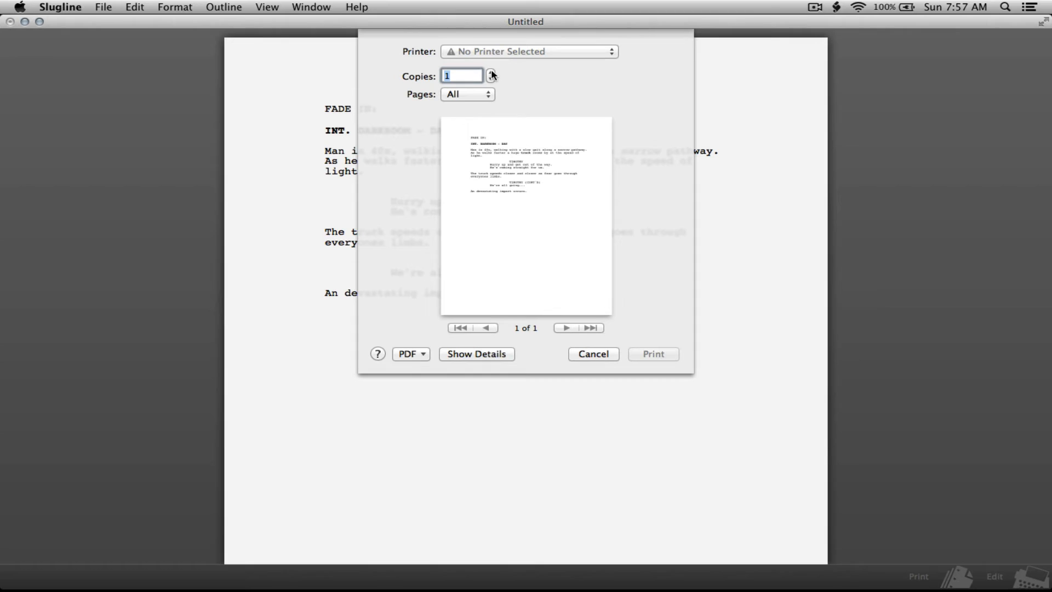
{"action": "mouse_move", "coordinate": [476, 101]}
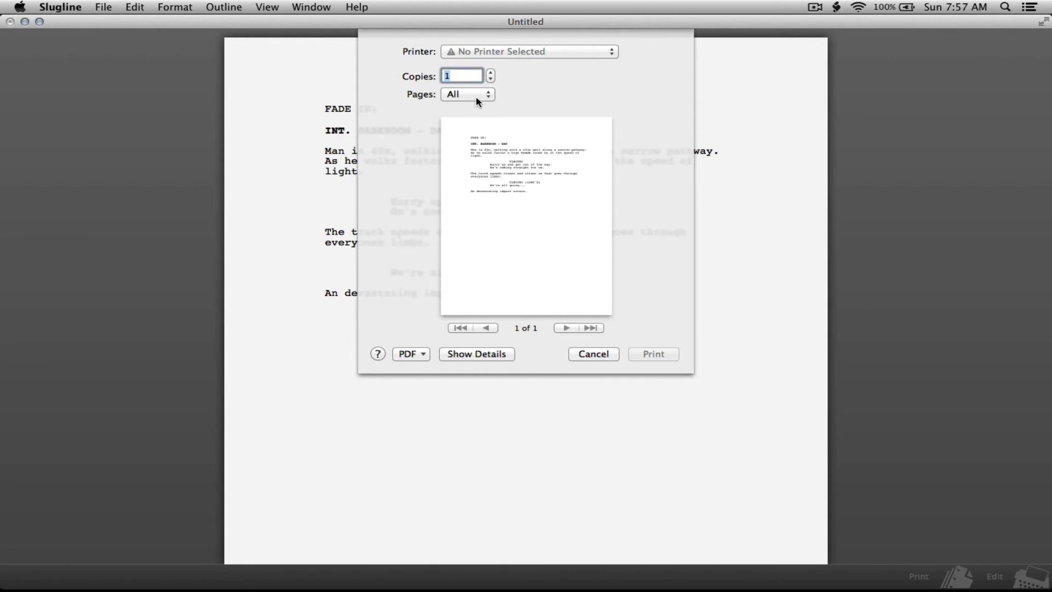
{"action": "left_click", "coordinate": [466, 94]}
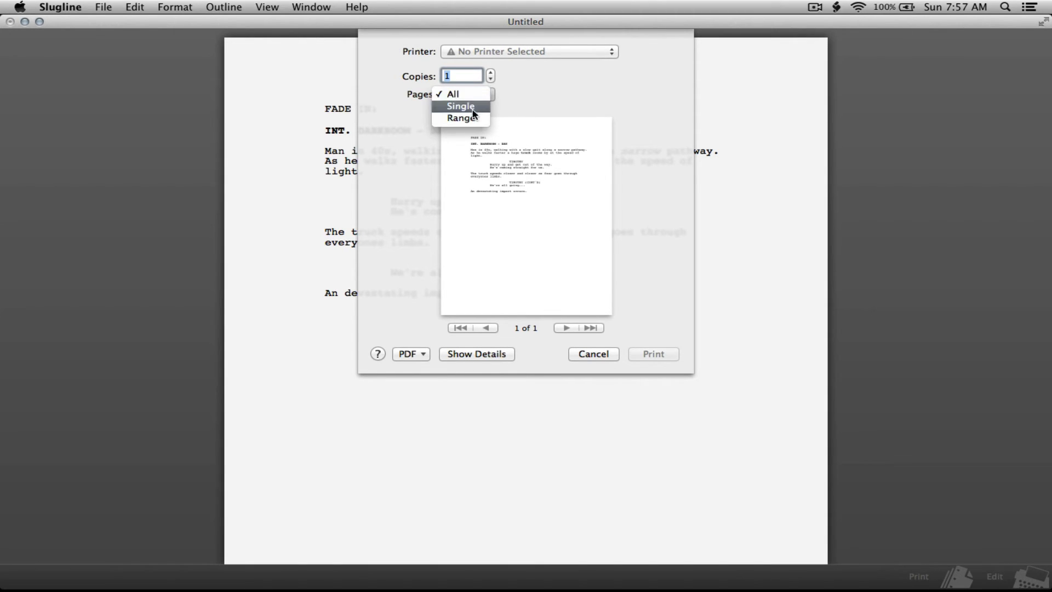
{"action": "mouse_move", "coordinate": [462, 118]}
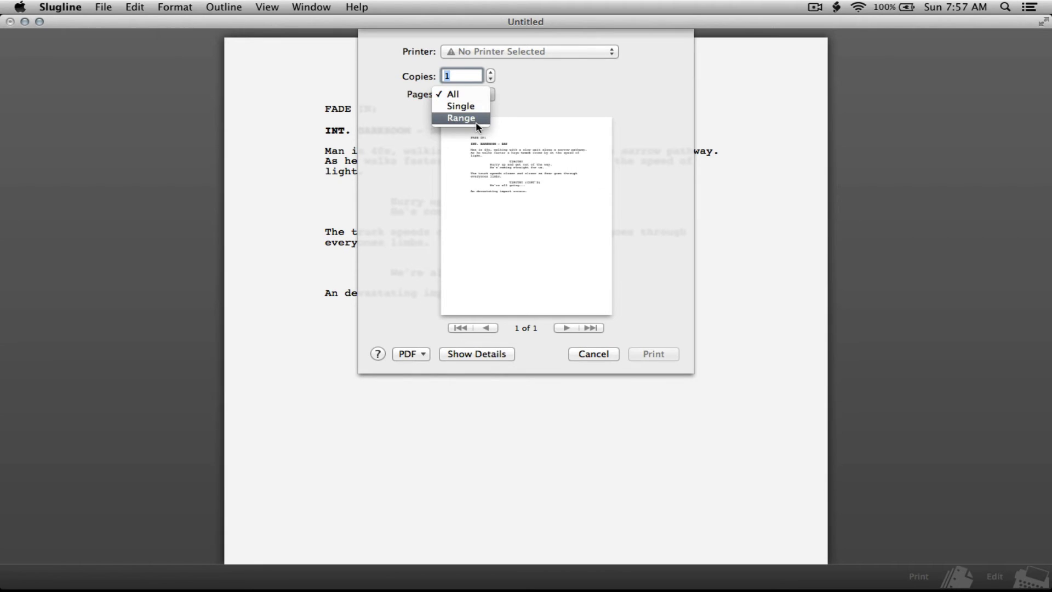
{"action": "left_click", "coordinate": [453, 93]}
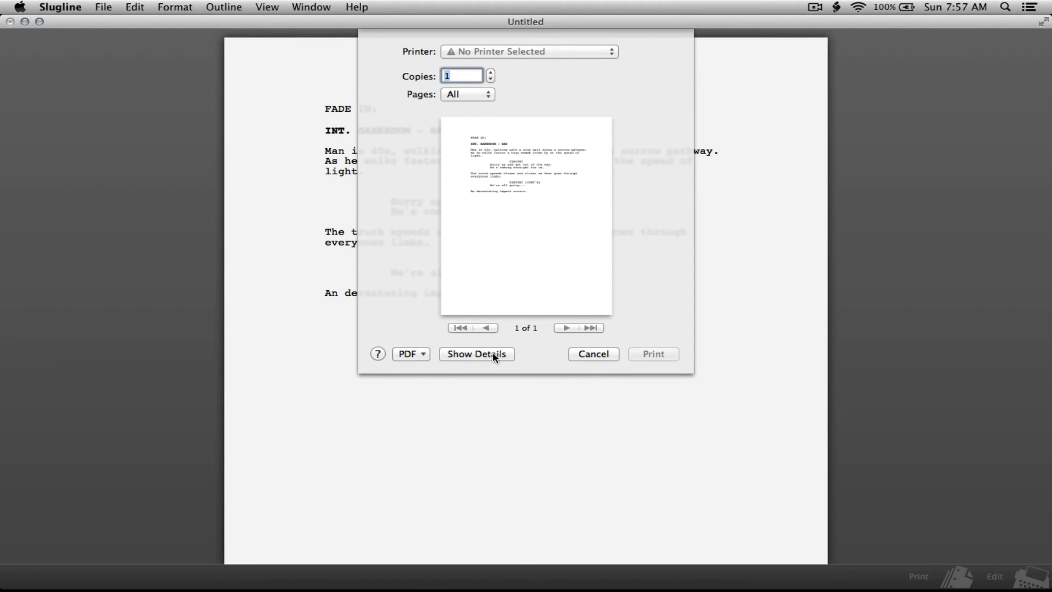
{"action": "left_click", "coordinate": [475, 353]}
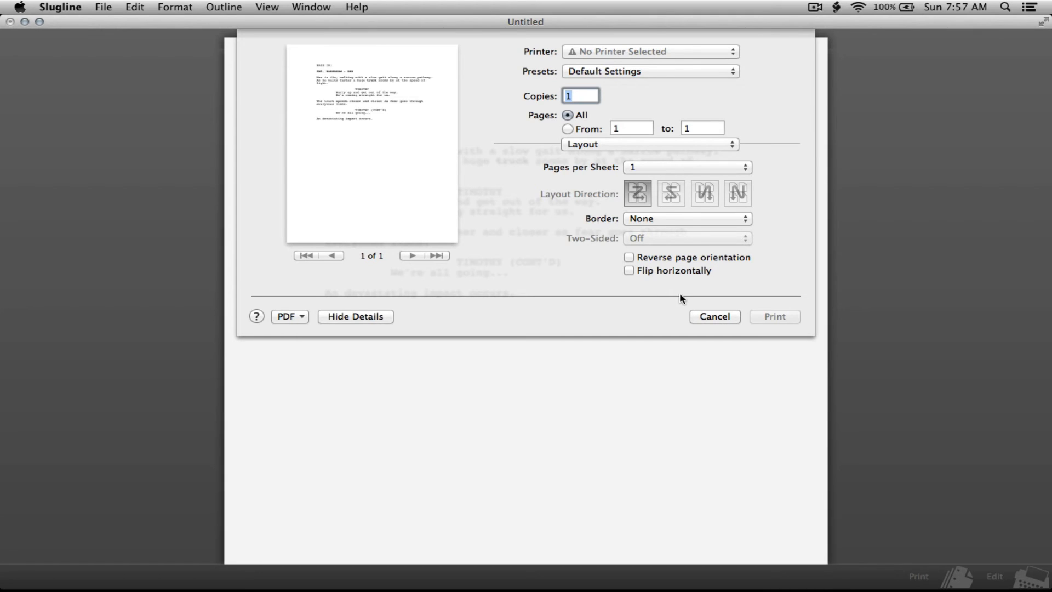
{"action": "mouse_move", "coordinate": [604, 316]}
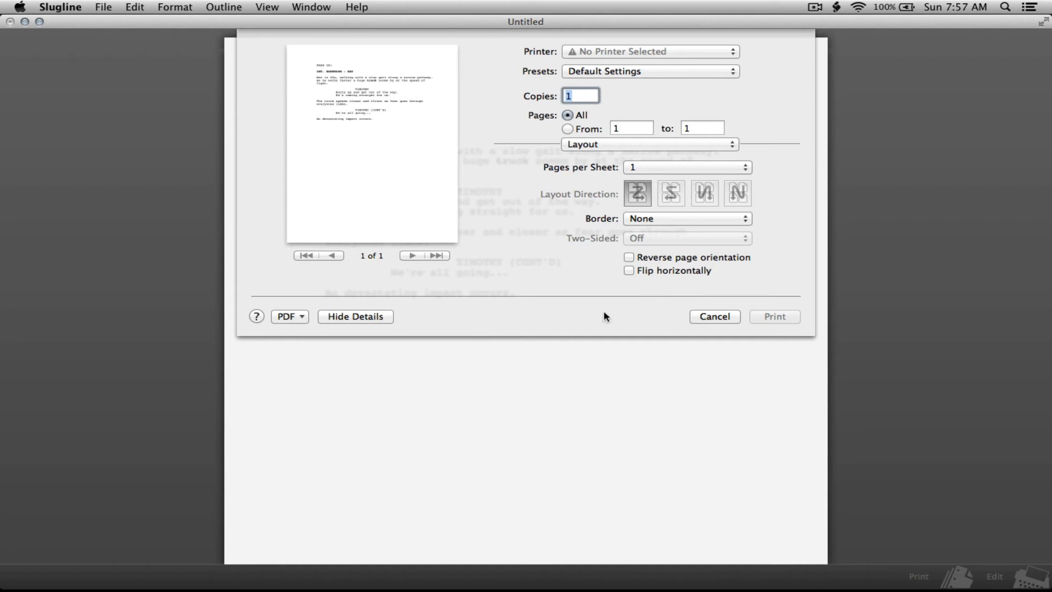
{"action": "left_click", "coordinate": [355, 316]}
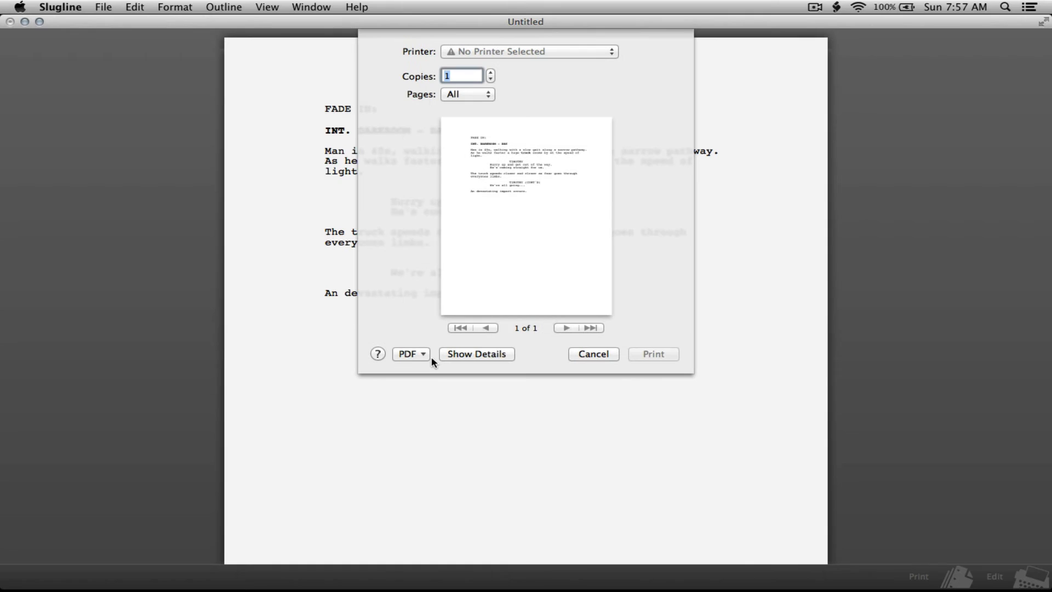
Show the PDF output choices, including Save as PDF and Open PDF in Preview.
{"action": "left_click", "coordinate": [411, 353]}
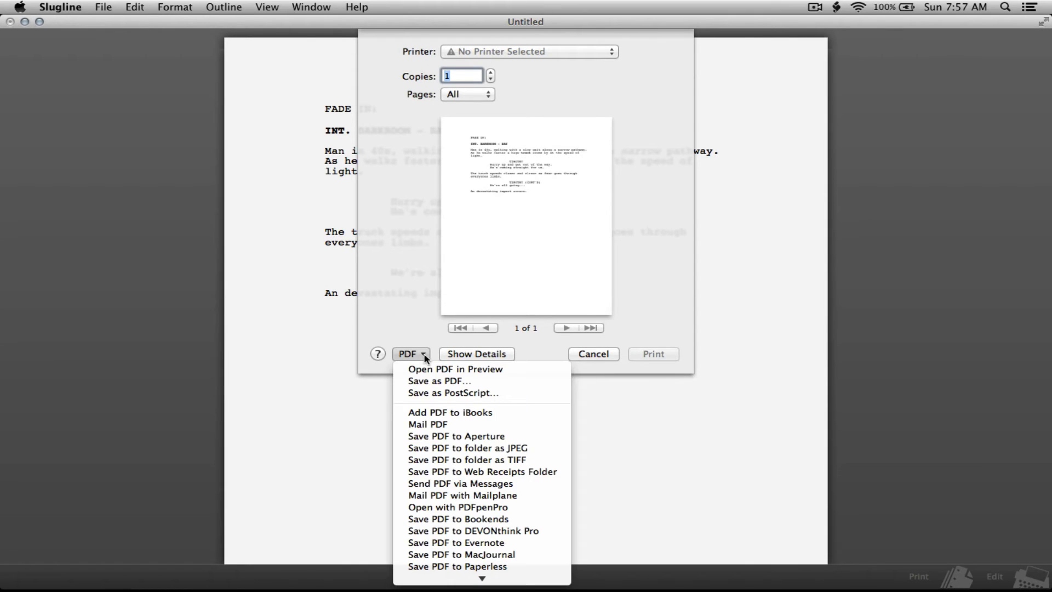
{"action": "mouse_move", "coordinate": [459, 484]}
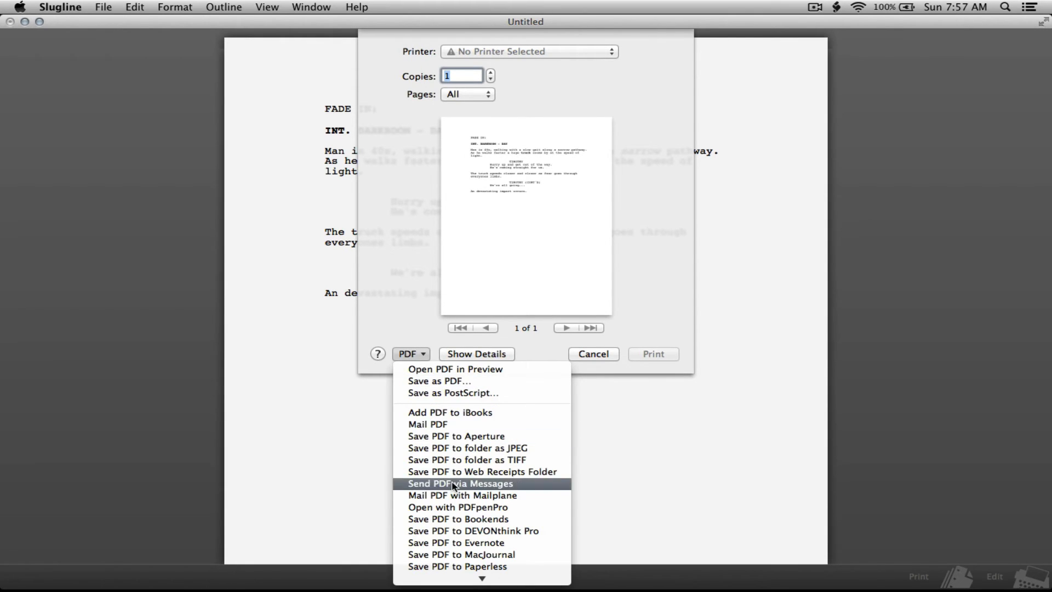
{"action": "mouse_move", "coordinate": [455, 369]}
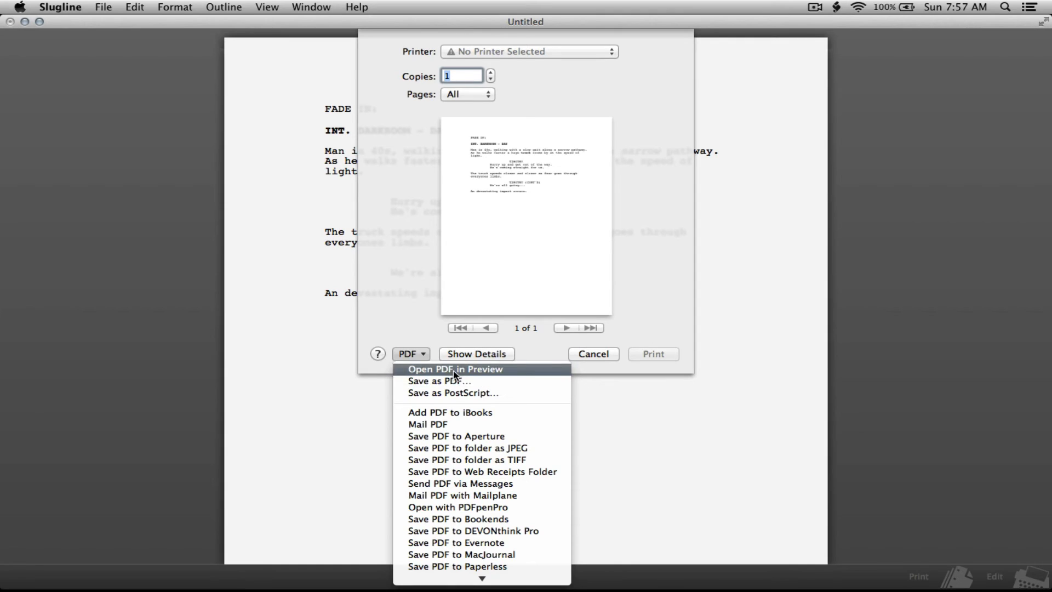
{"action": "mouse_move", "coordinate": [452, 380]}
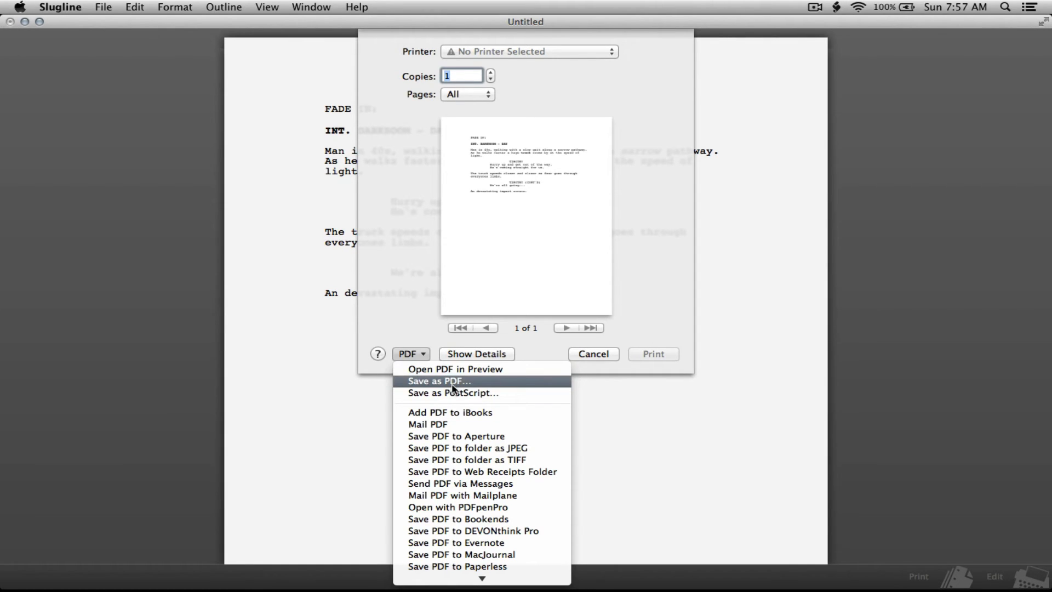
{"action": "mouse_move", "coordinate": [455, 368]}
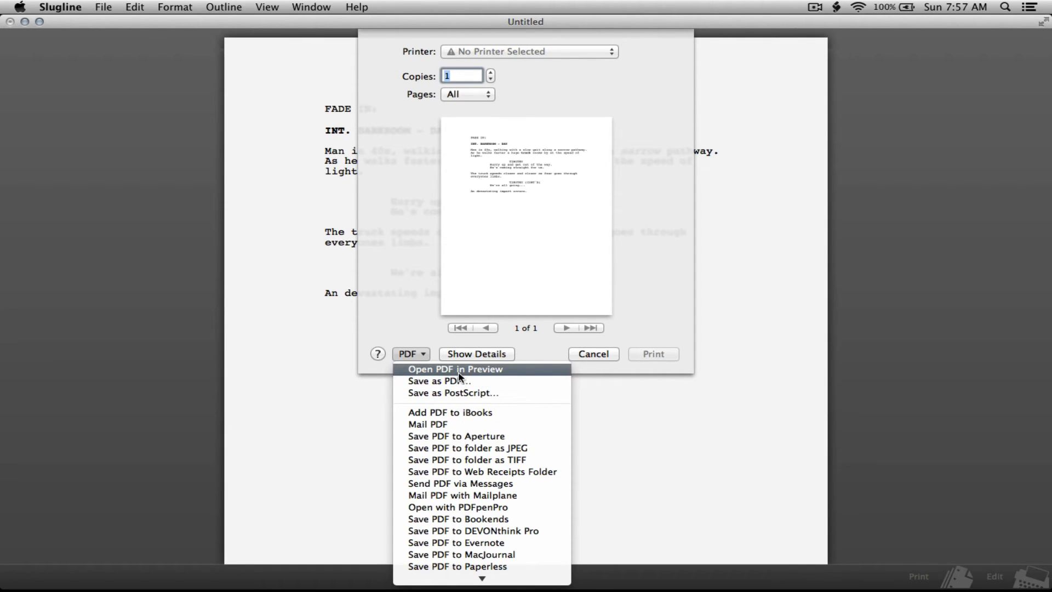
{"action": "mouse_move", "coordinate": [463, 380]}
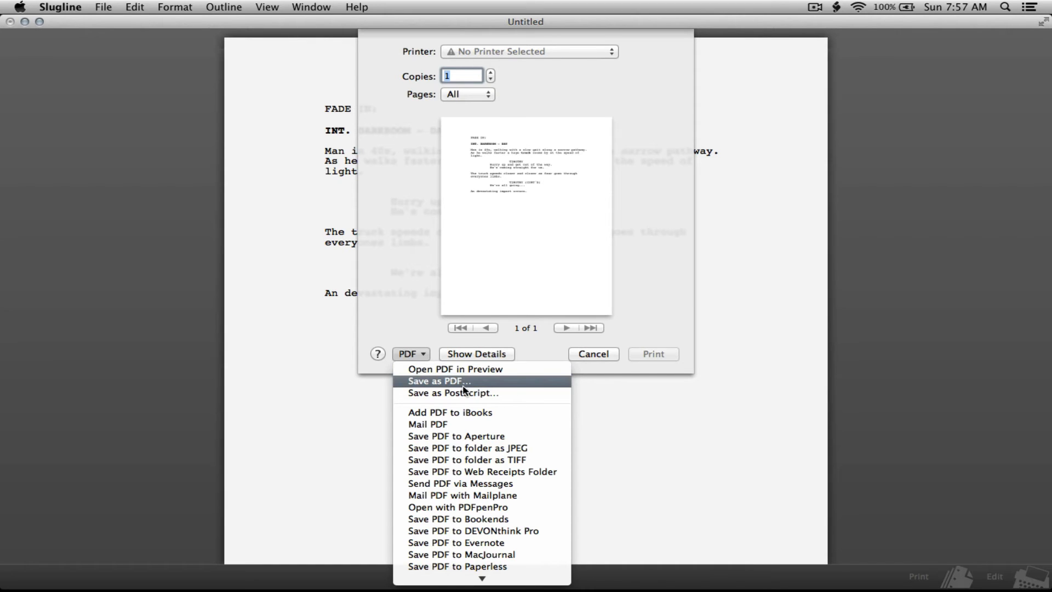
{"action": "mouse_move", "coordinate": [461, 393]}
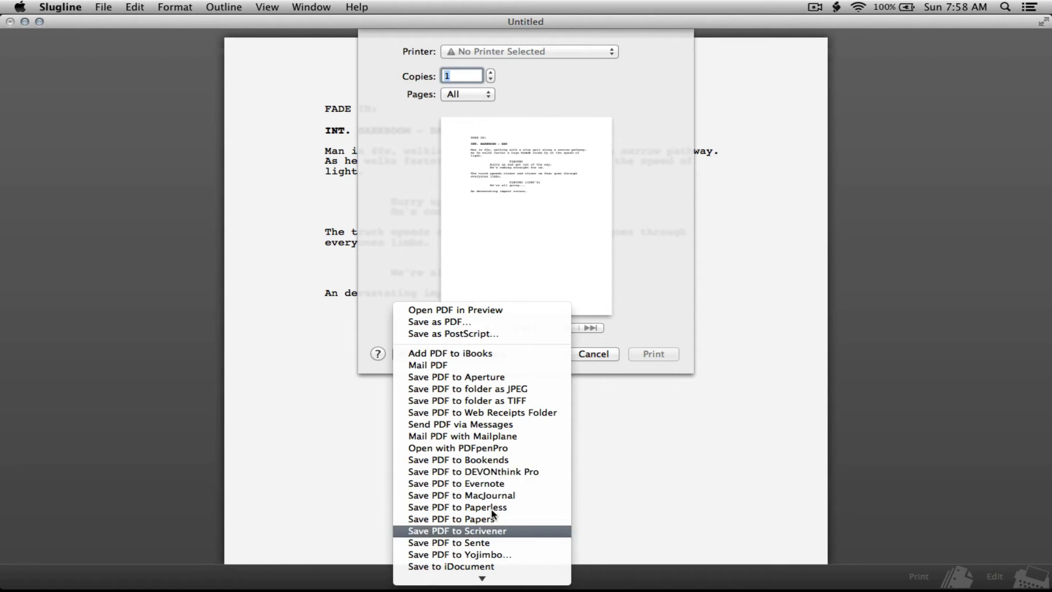
{"action": "mouse_move", "coordinate": [467, 401]}
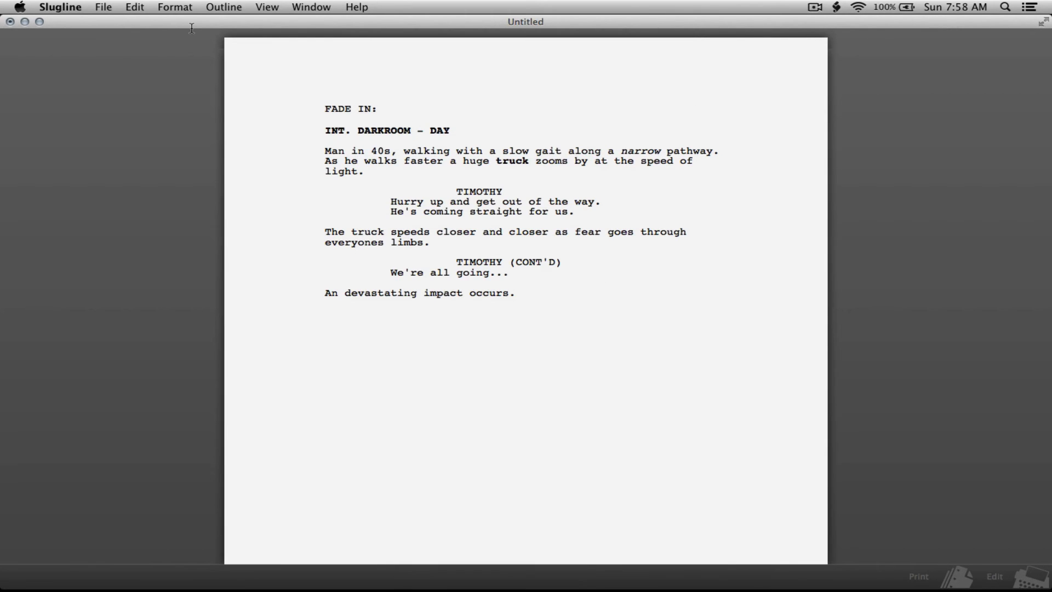
{"action": "mouse_move", "coordinate": [175, 88]}
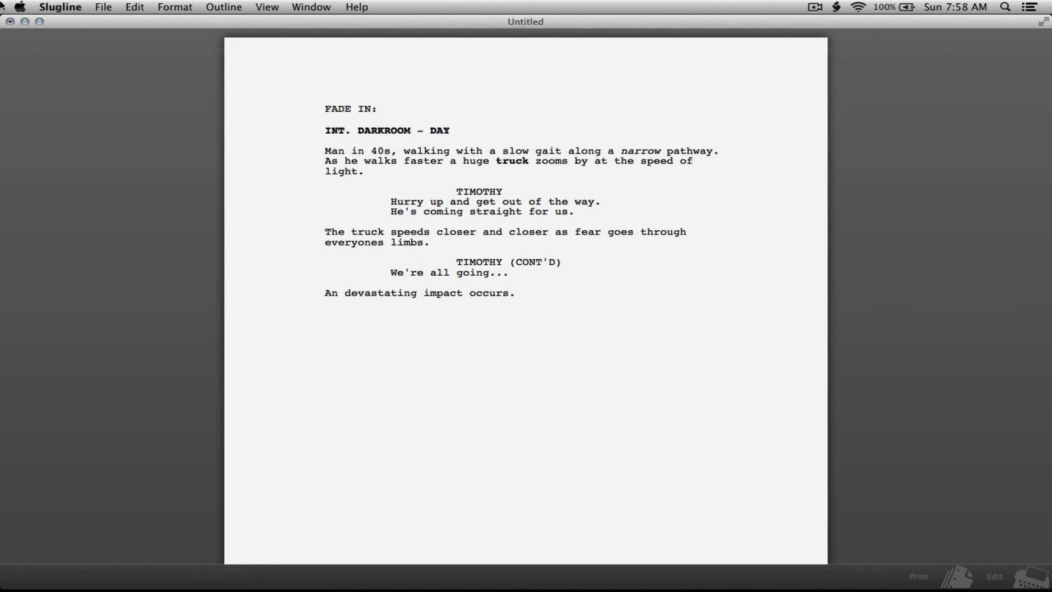
{"action": "left_click", "coordinate": [60, 7]}
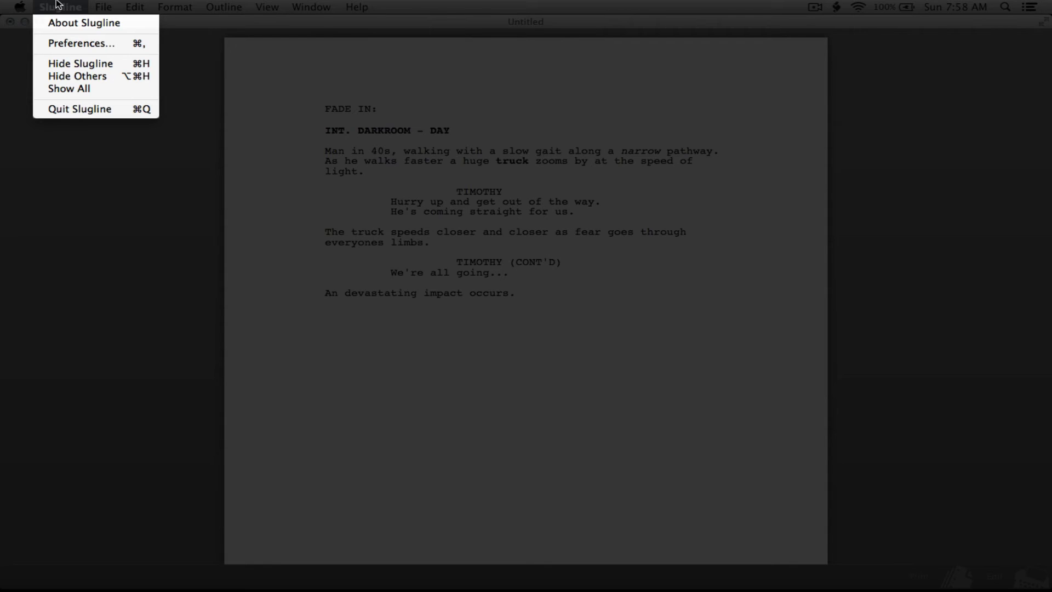
{"action": "mouse_move", "coordinate": [84, 22]}
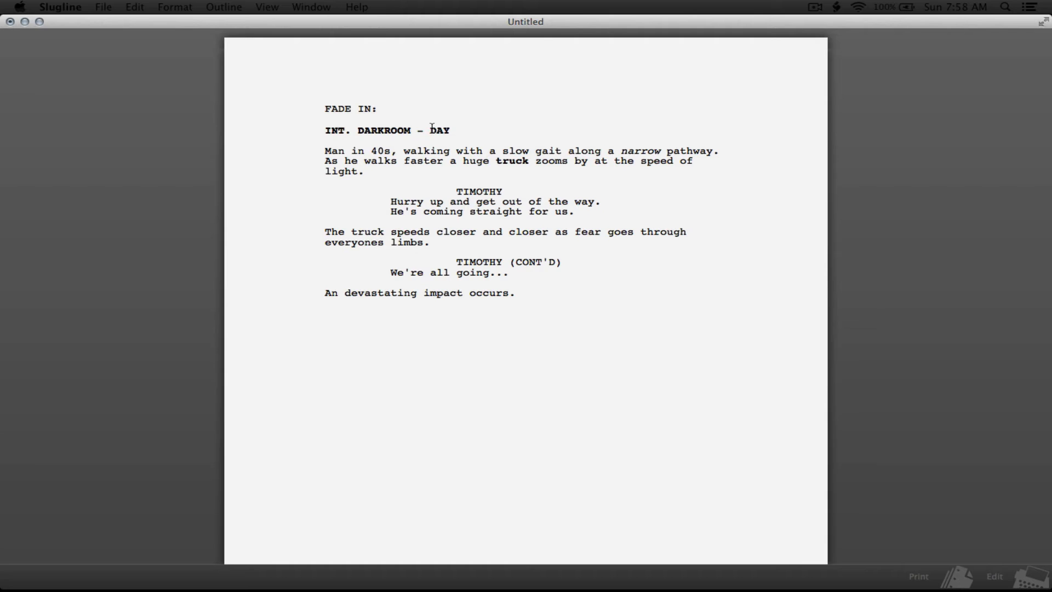
{"action": "left_click", "coordinate": [59, 7]}
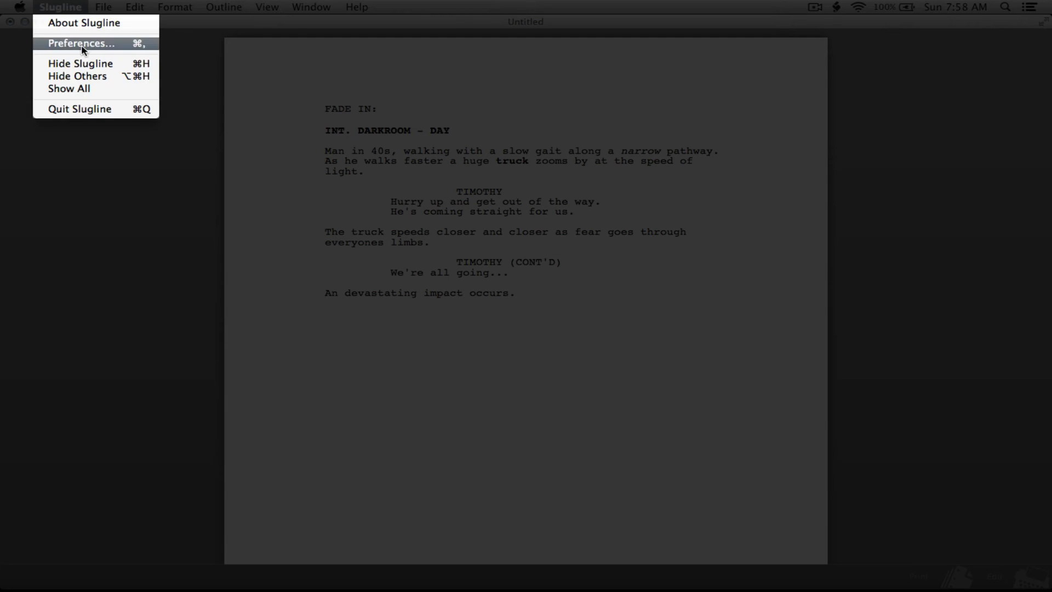
{"action": "left_click", "coordinate": [80, 43]}
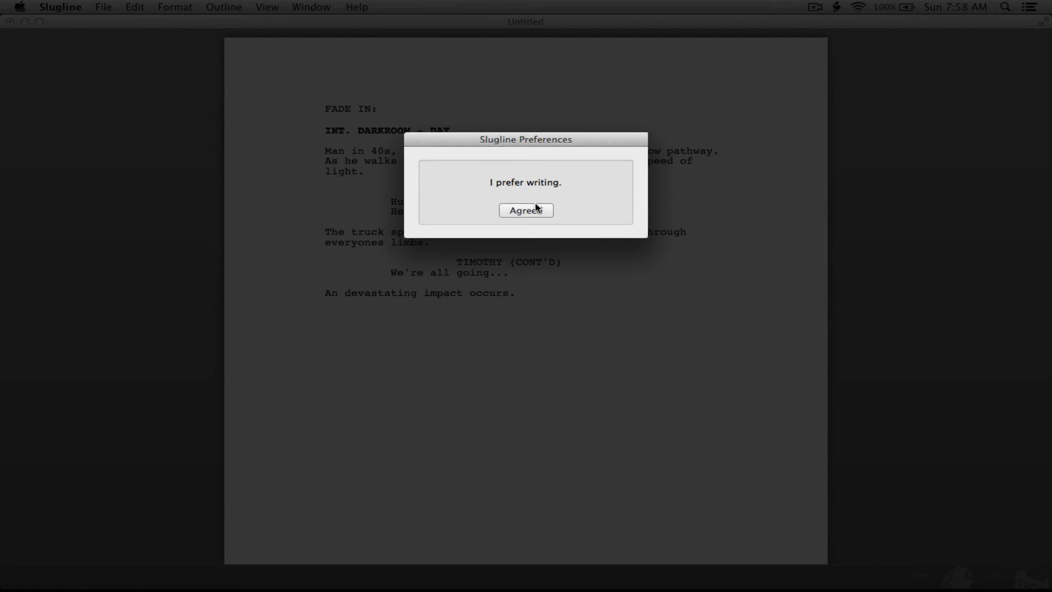
{"action": "mouse_move", "coordinate": [515, 204]}
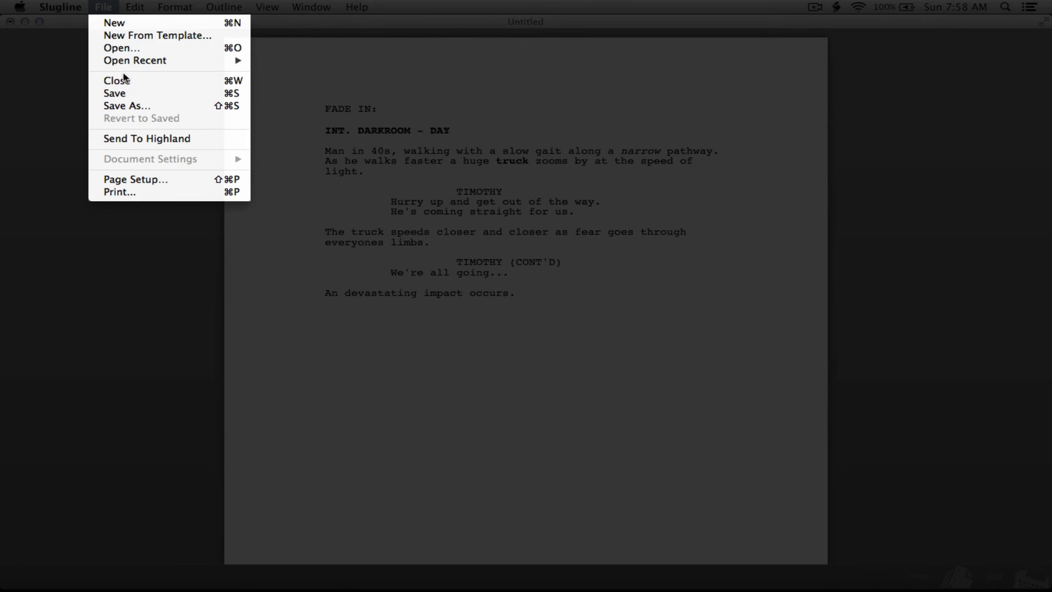
{"action": "left_click", "coordinate": [135, 7]}
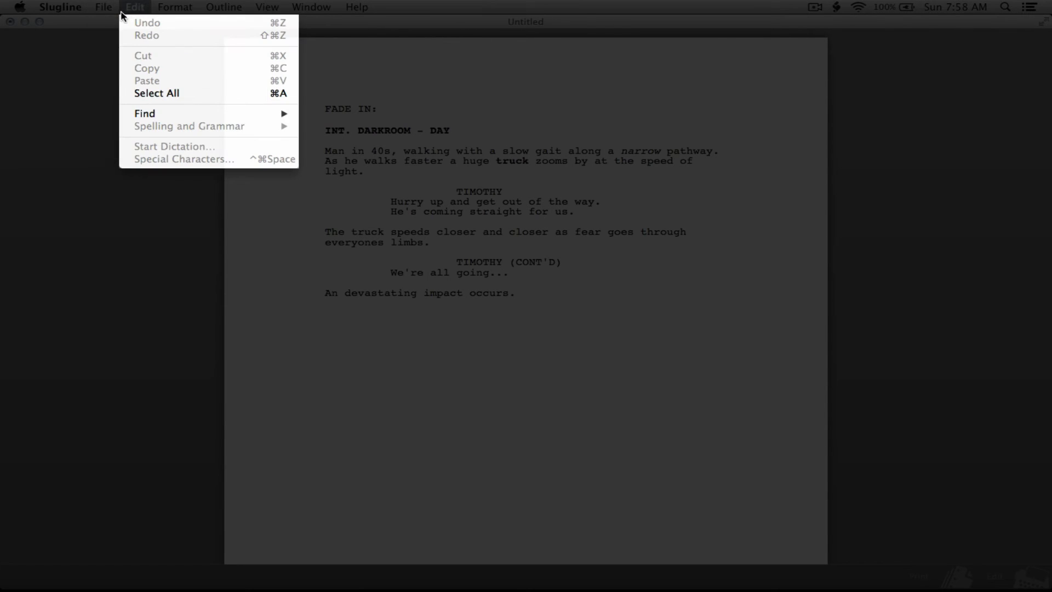
{"action": "left_click", "coordinate": [102, 7]}
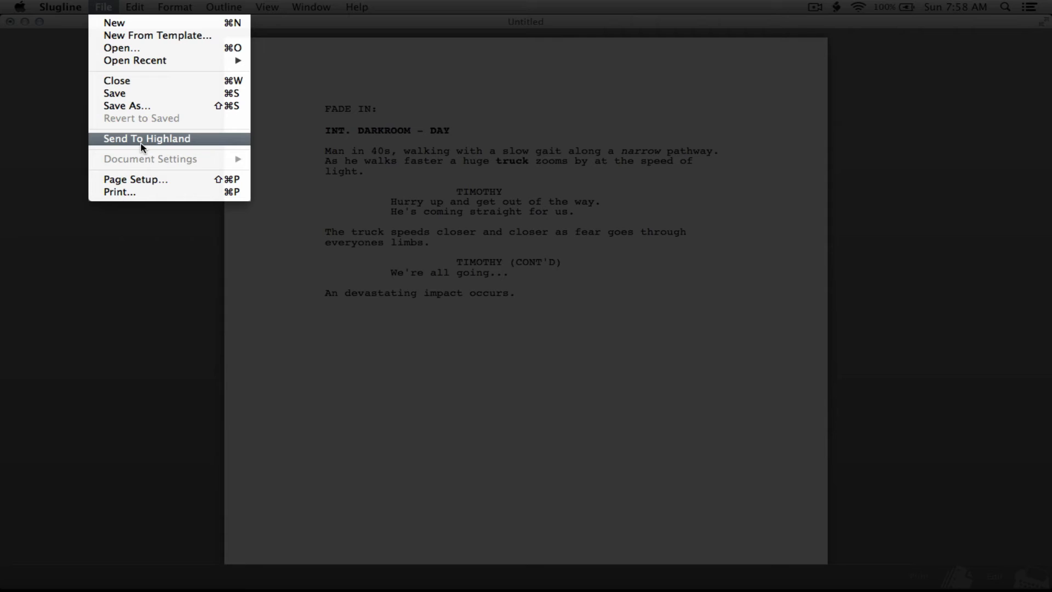
{"action": "mouse_move", "coordinate": [134, 60]}
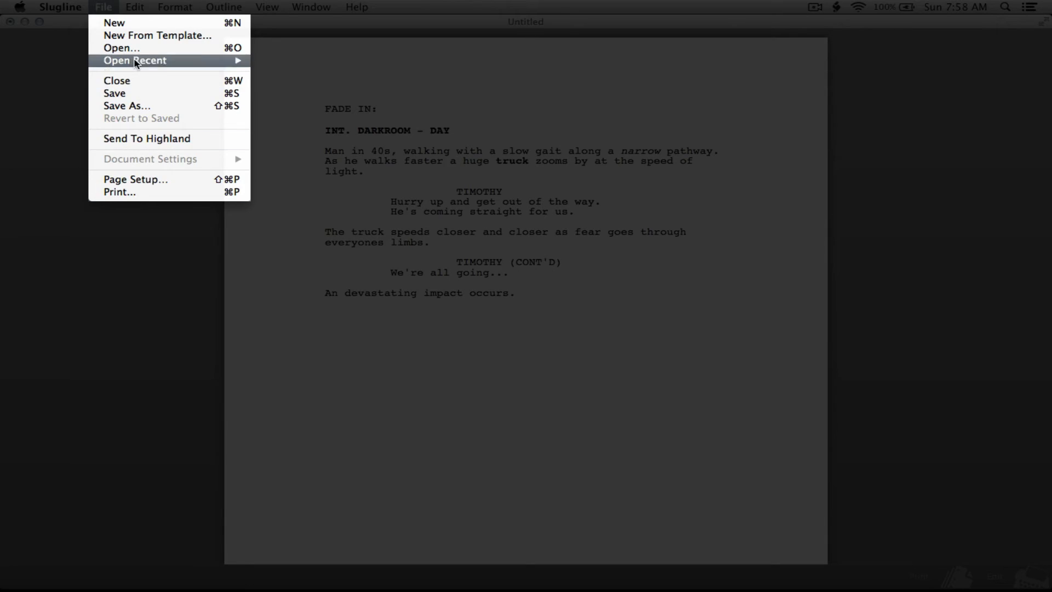
{"action": "left_click", "coordinate": [134, 6]}
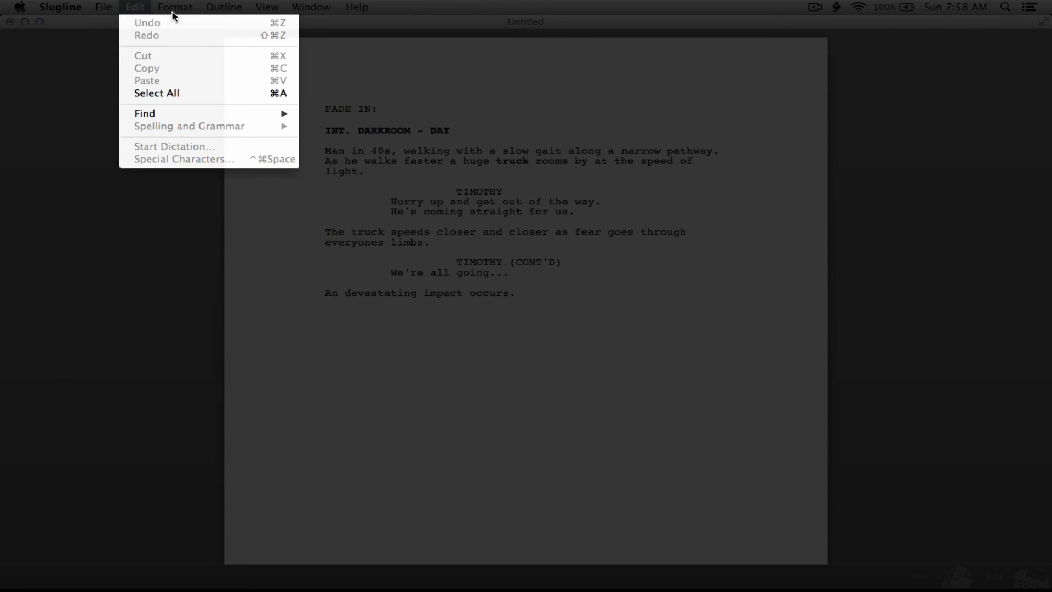
Look through the Format, Outline and View menus, including the preview size options.
{"action": "left_click", "coordinate": [174, 7]}
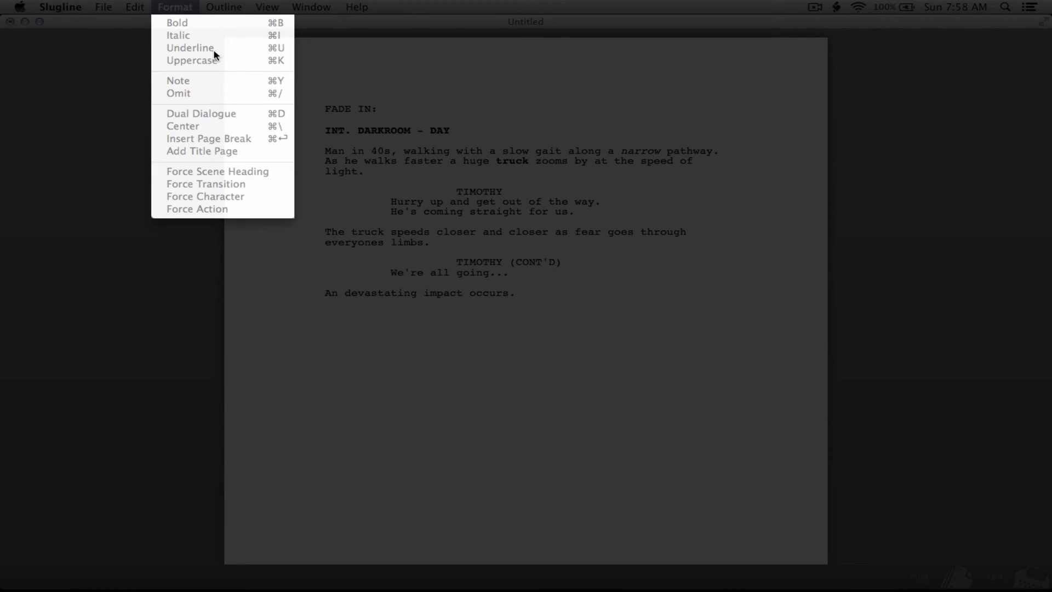
{"action": "mouse_move", "coordinate": [227, 138]}
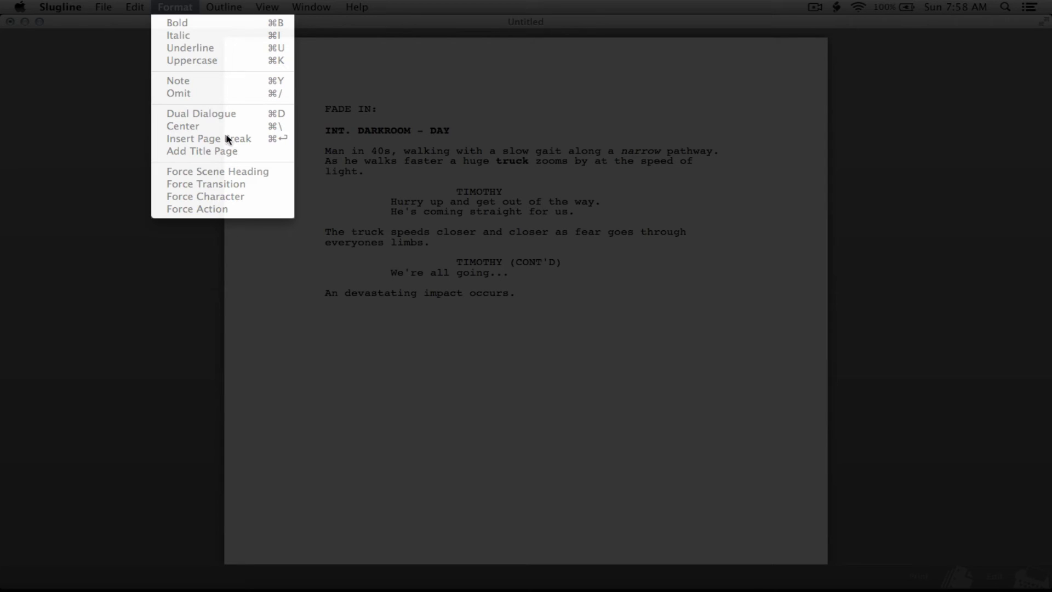
{"action": "mouse_move", "coordinate": [188, 84]}
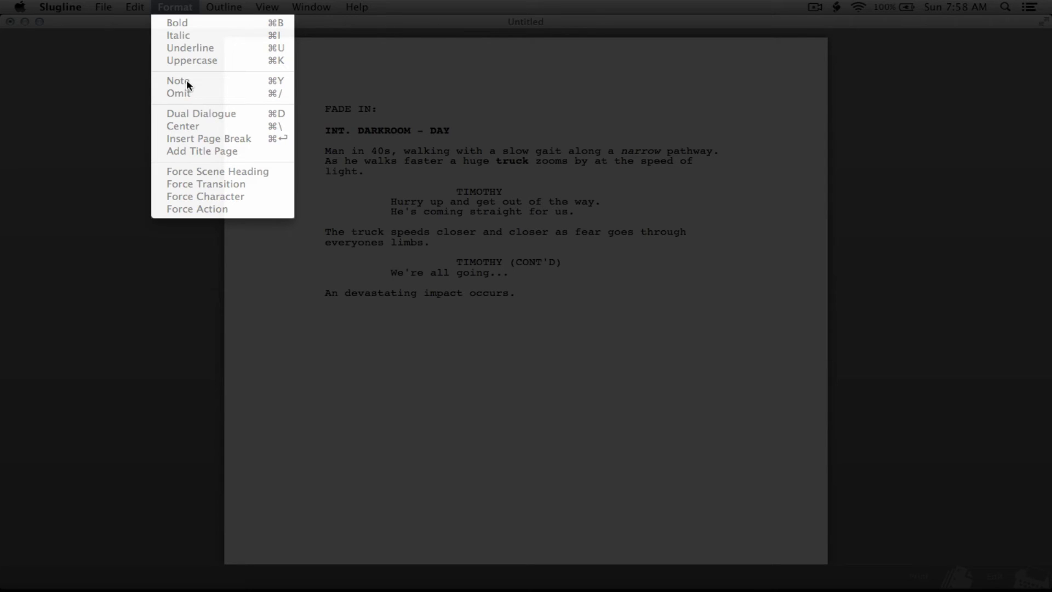
{"action": "mouse_move", "coordinate": [185, 101]}
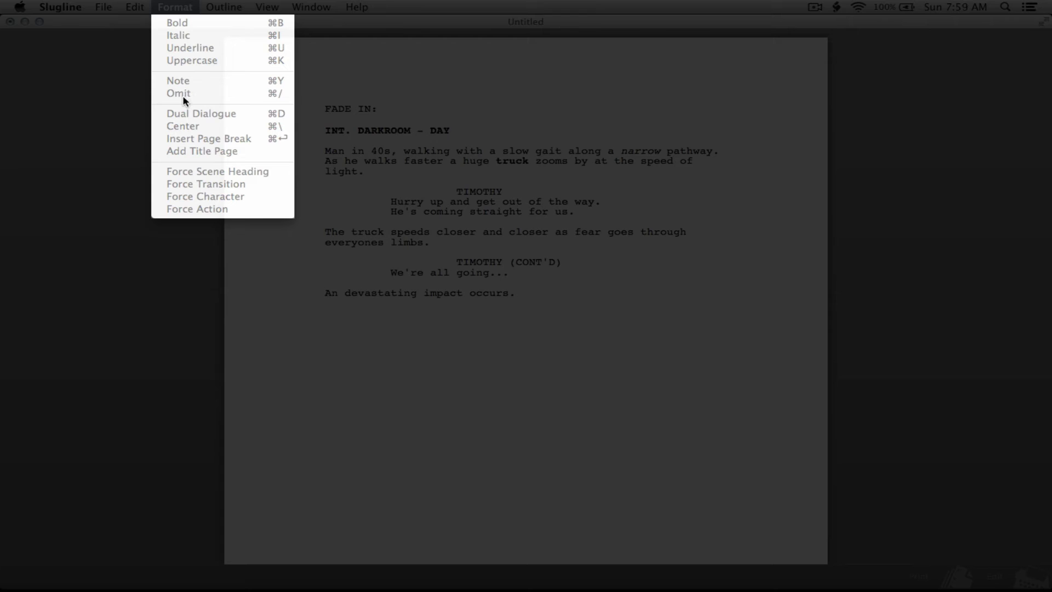
{"action": "mouse_move", "coordinate": [191, 99]}
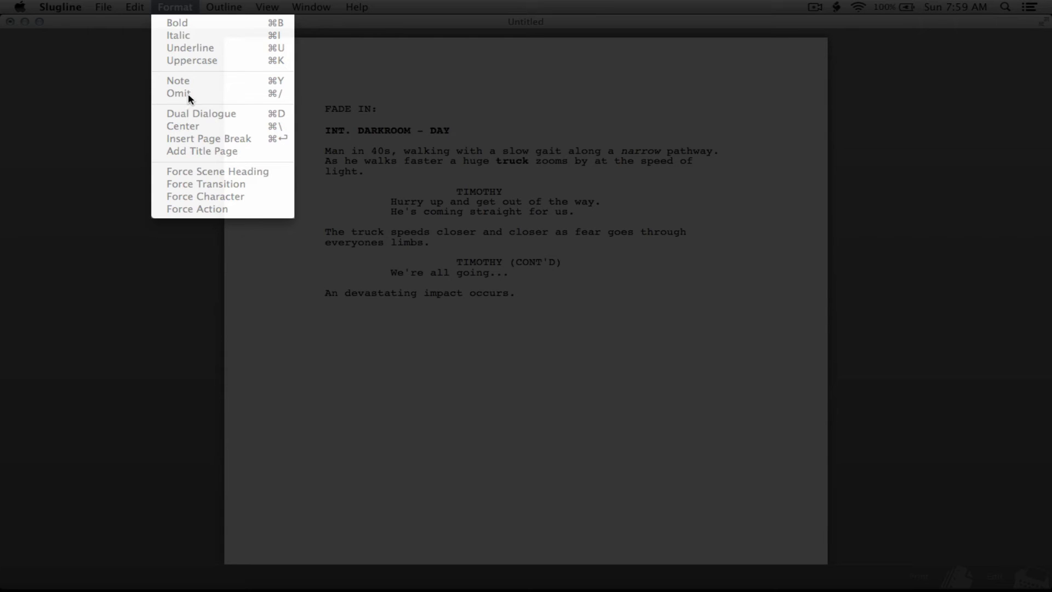
{"action": "mouse_move", "coordinate": [267, 152]}
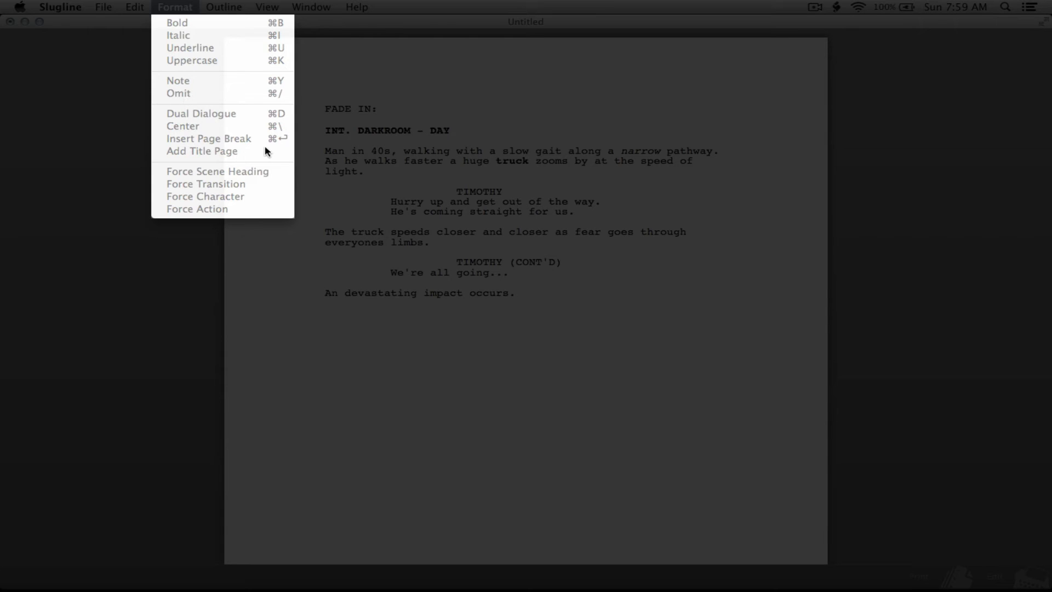
{"action": "left_click", "coordinate": [224, 7]}
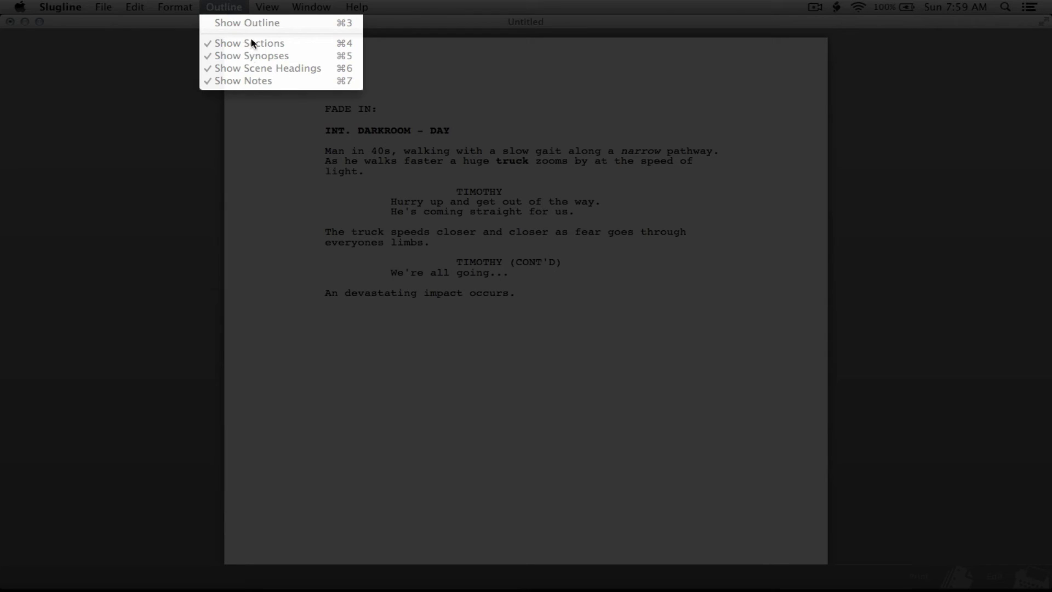
{"action": "left_click", "coordinate": [267, 7]}
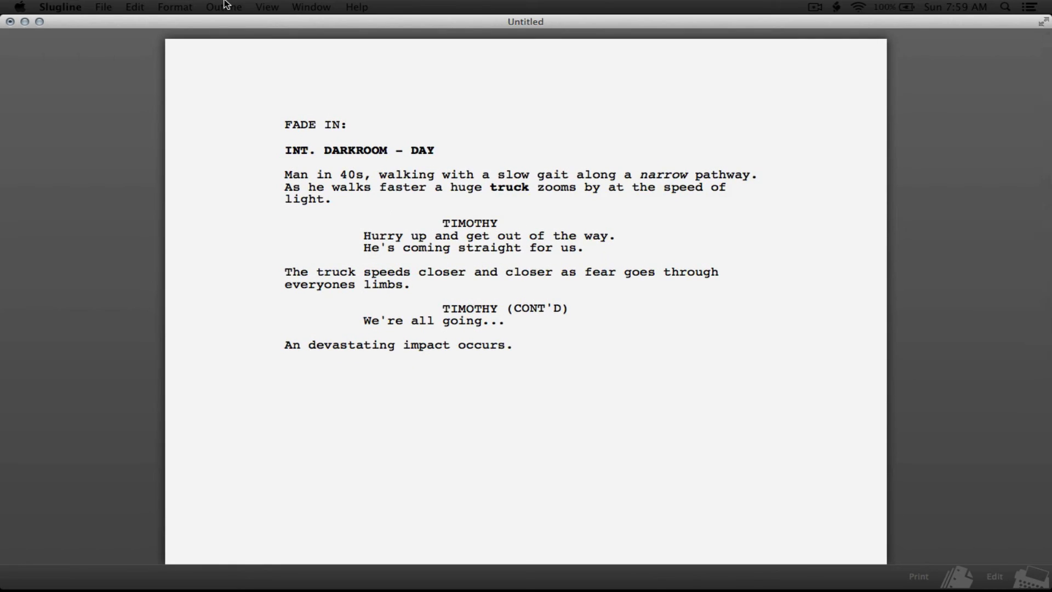
{"action": "left_click", "coordinate": [267, 7]}
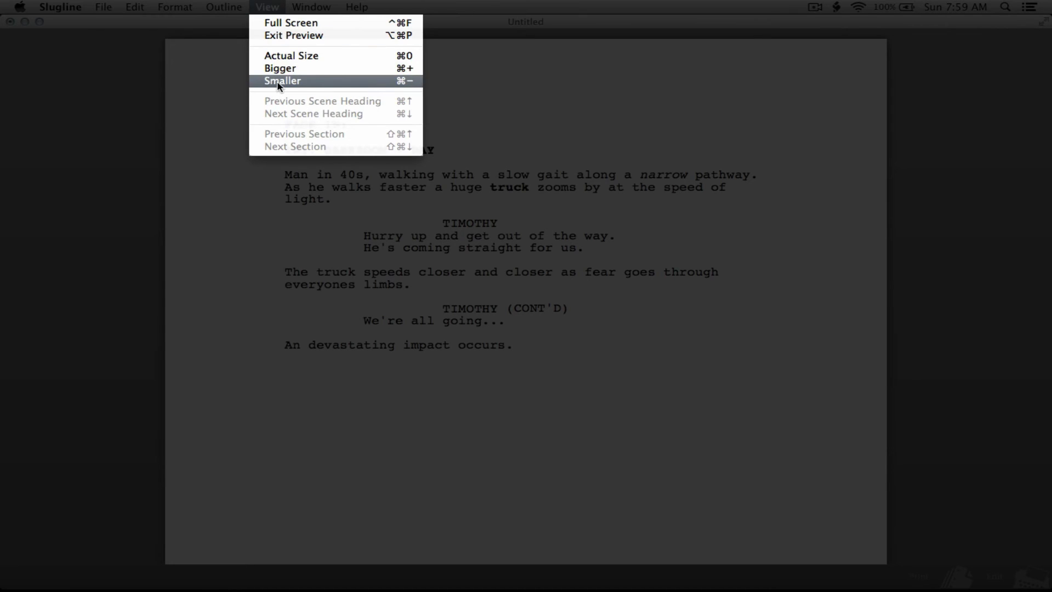
{"action": "mouse_move", "coordinate": [289, 86]}
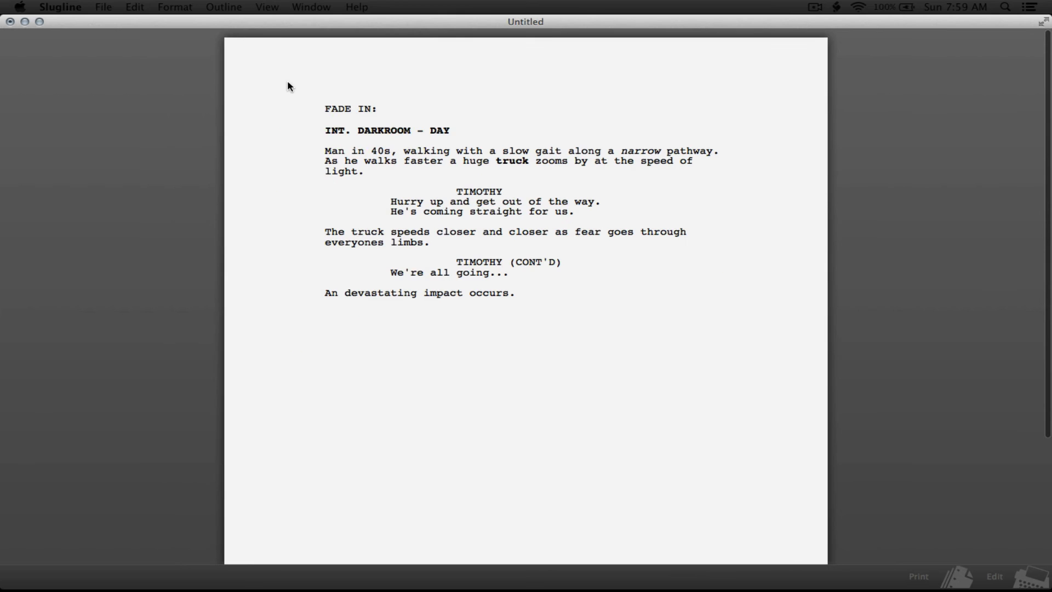
Review the View menu's Smaller and Full Screen commands, then the Window menu.
{"action": "left_click", "coordinate": [266, 7]}
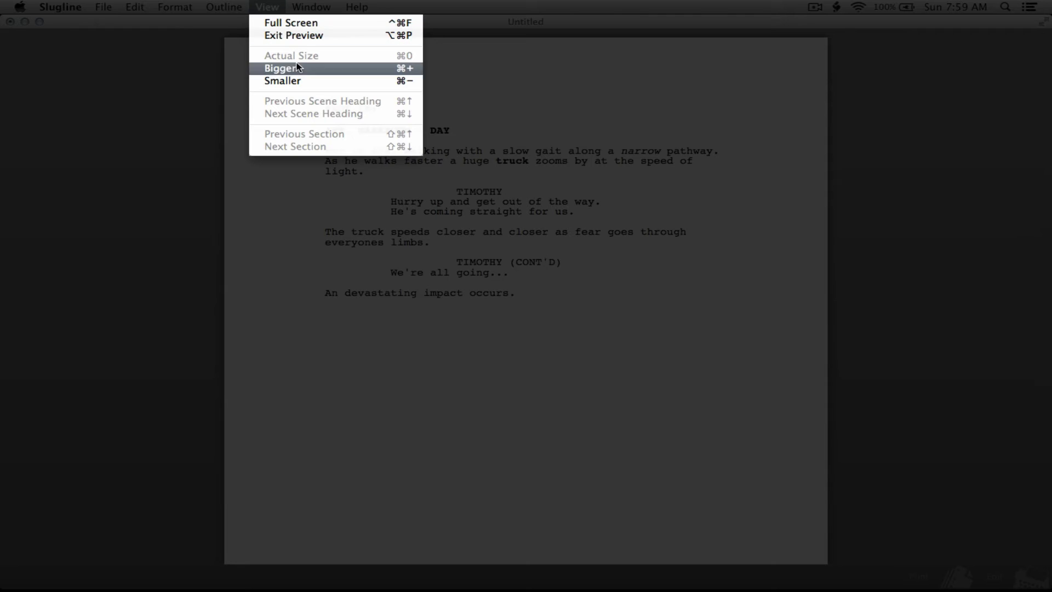
{"action": "left_click", "coordinate": [311, 7]}
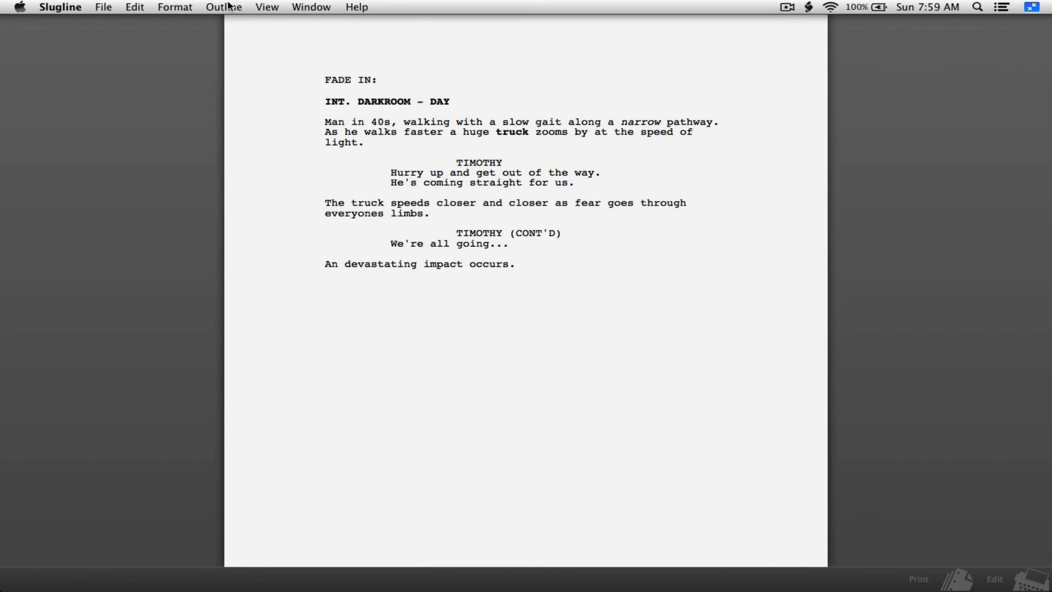
{"action": "left_click", "coordinate": [311, 7]}
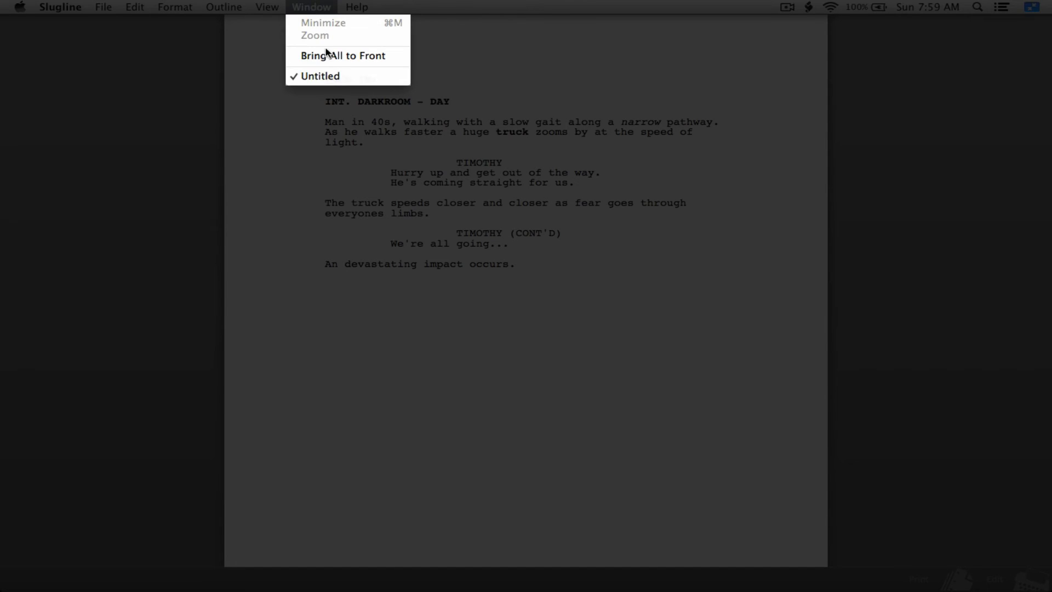
Browse the Help tutorials and Outline menu, then bring up the Outlining tutorial.
{"action": "left_click", "coordinate": [357, 7]}
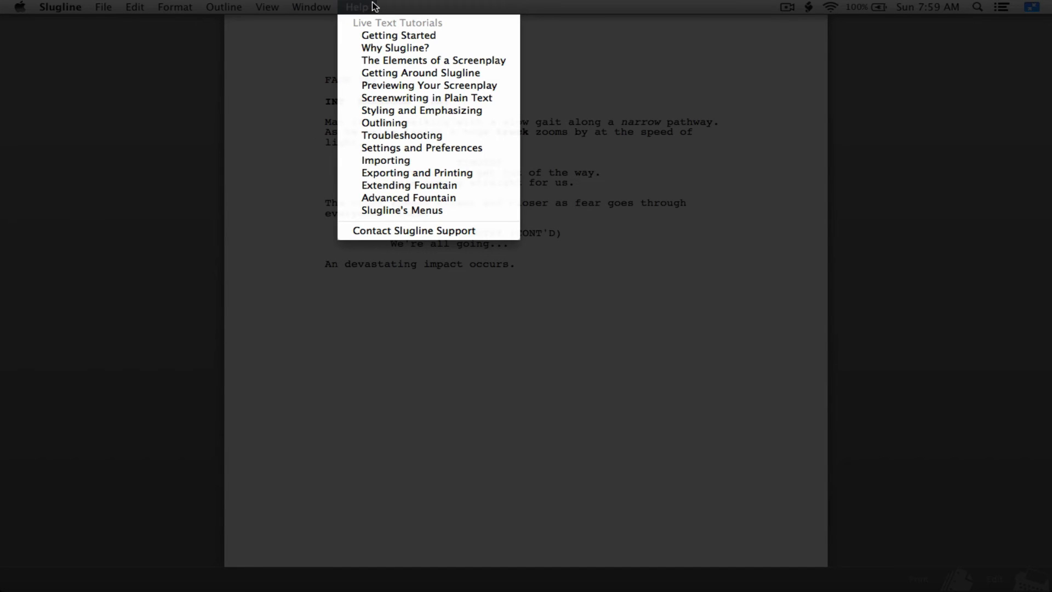
{"action": "mouse_move", "coordinate": [416, 172]}
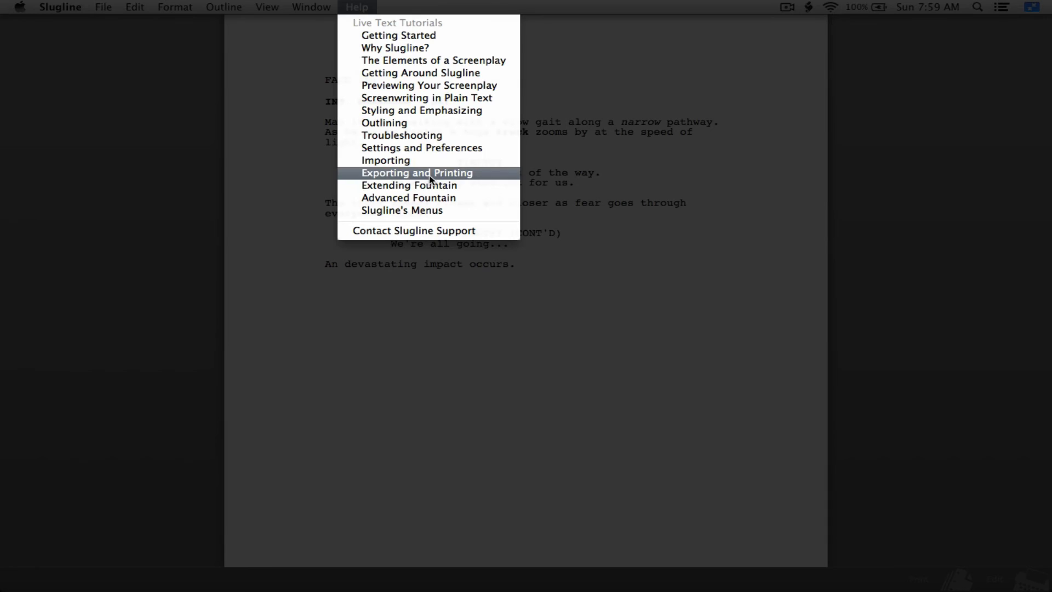
{"action": "mouse_move", "coordinate": [433, 60]}
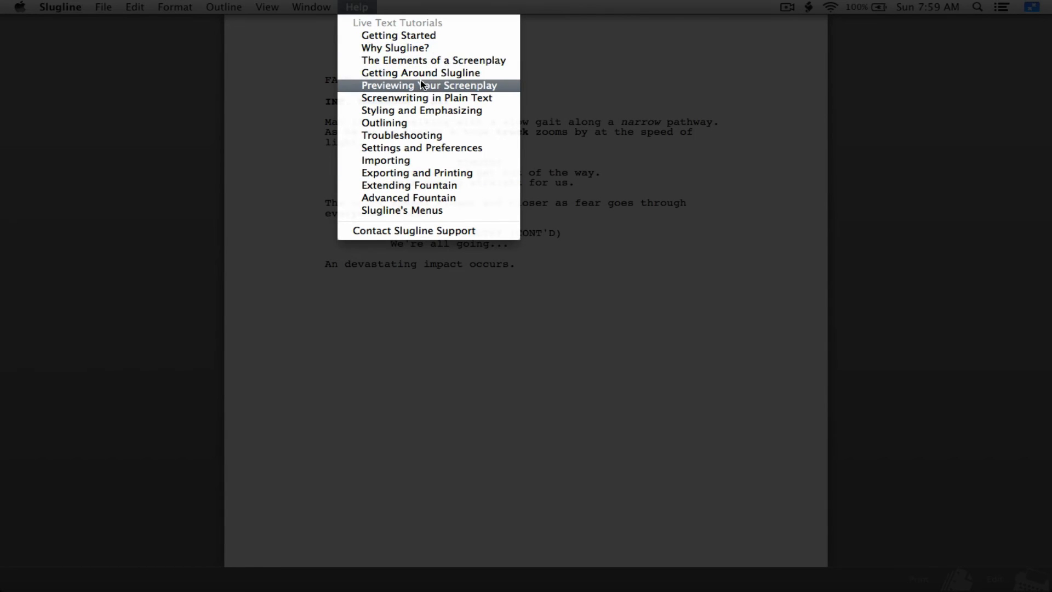
{"action": "mouse_move", "coordinate": [421, 72]}
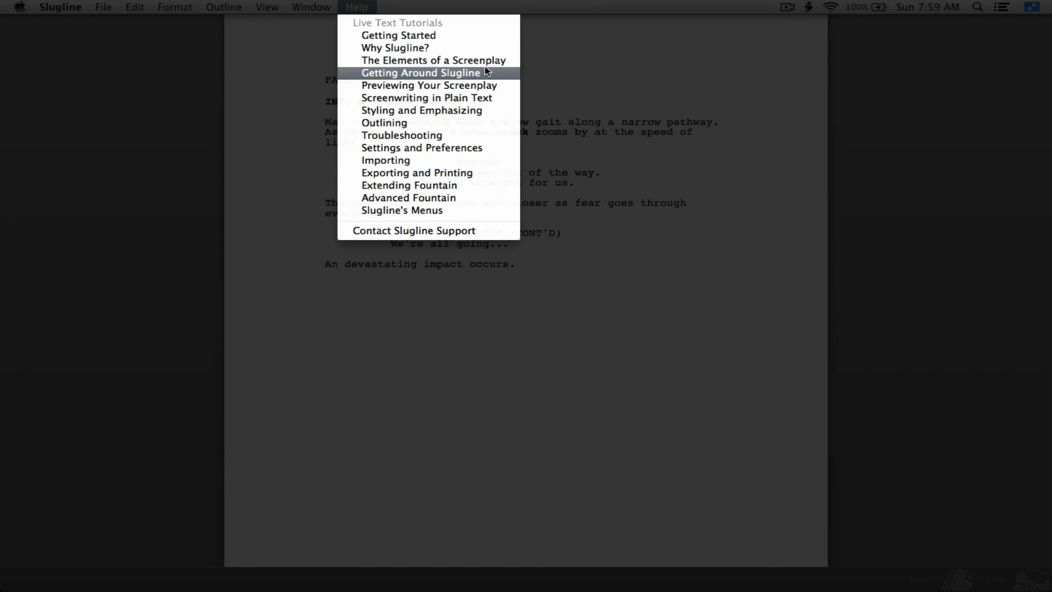
{"action": "mouse_move", "coordinate": [434, 147]}
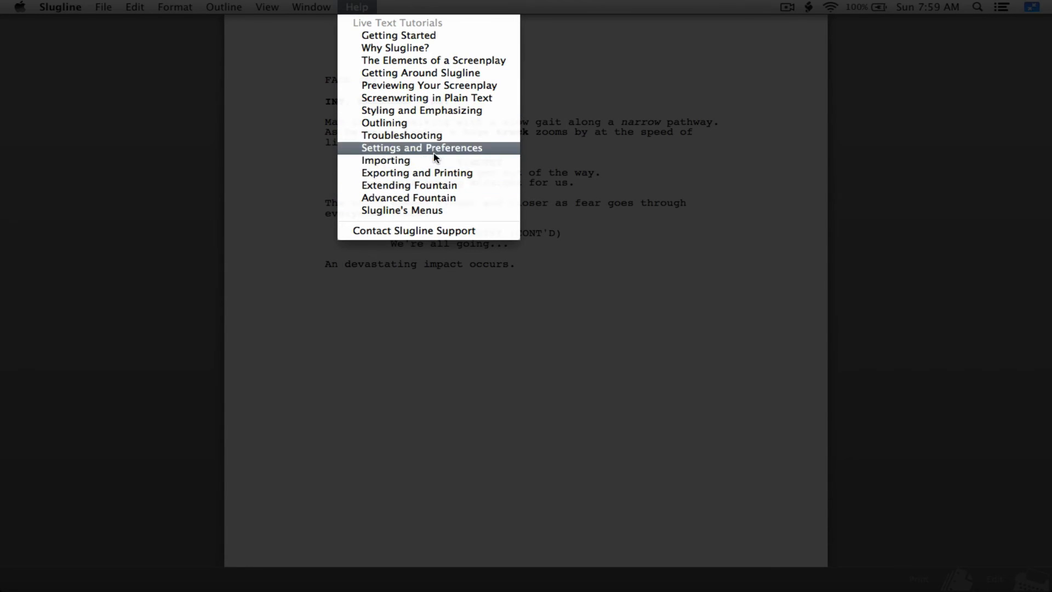
{"action": "mouse_move", "coordinate": [383, 123]}
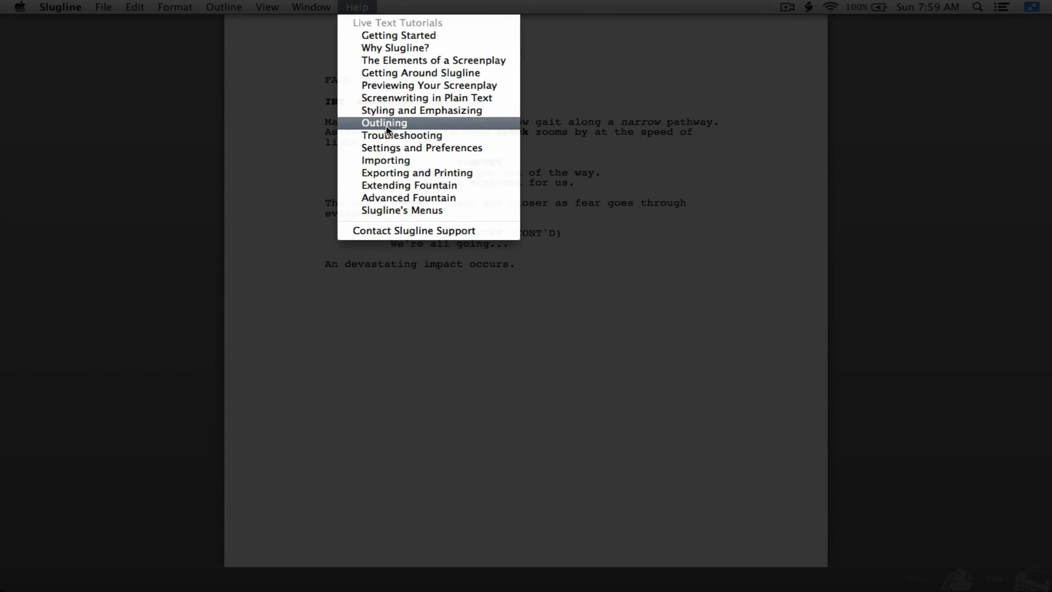
{"action": "mouse_move", "coordinate": [389, 215]}
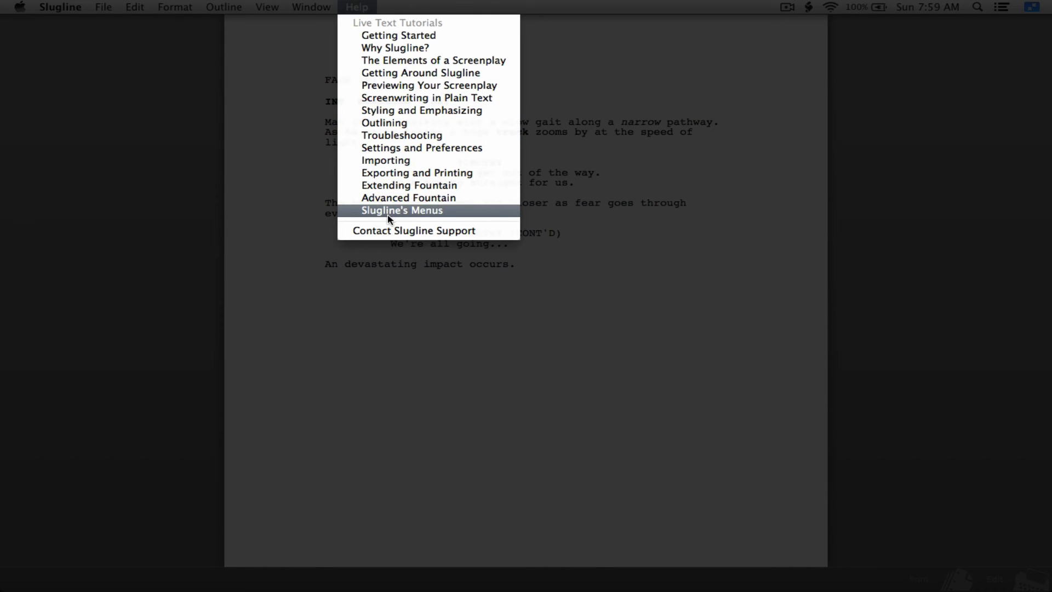
{"action": "mouse_move", "coordinate": [430, 220]}
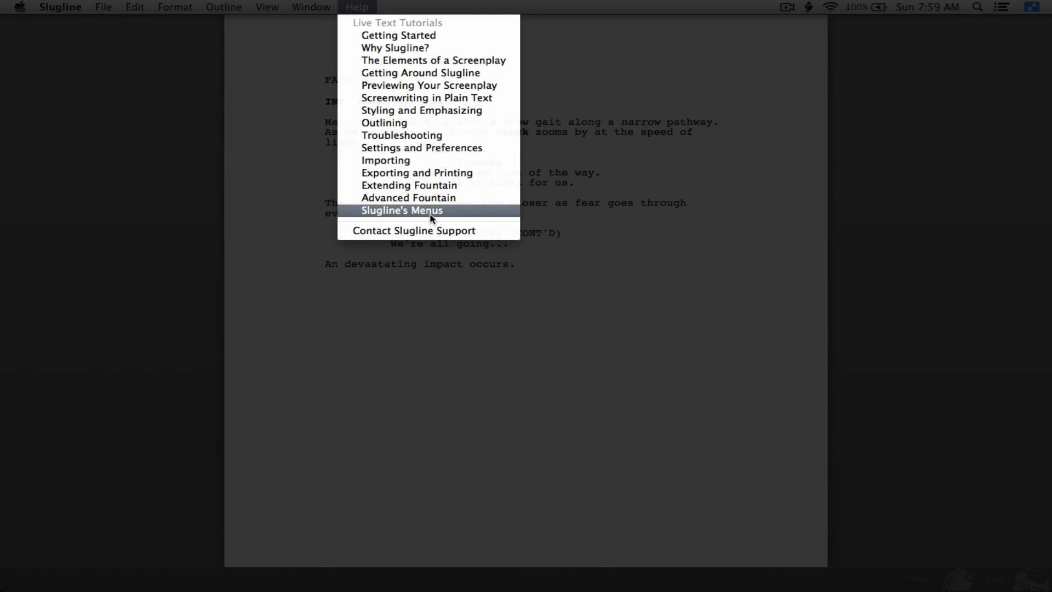
{"action": "mouse_move", "coordinate": [385, 123]}
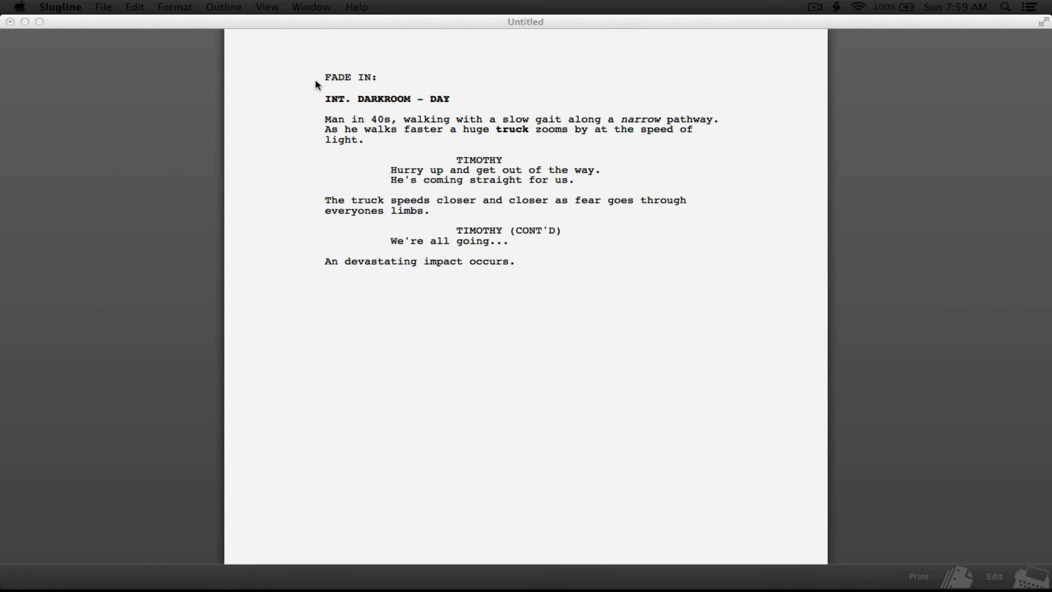
{"action": "left_click", "coordinate": [223, 7]}
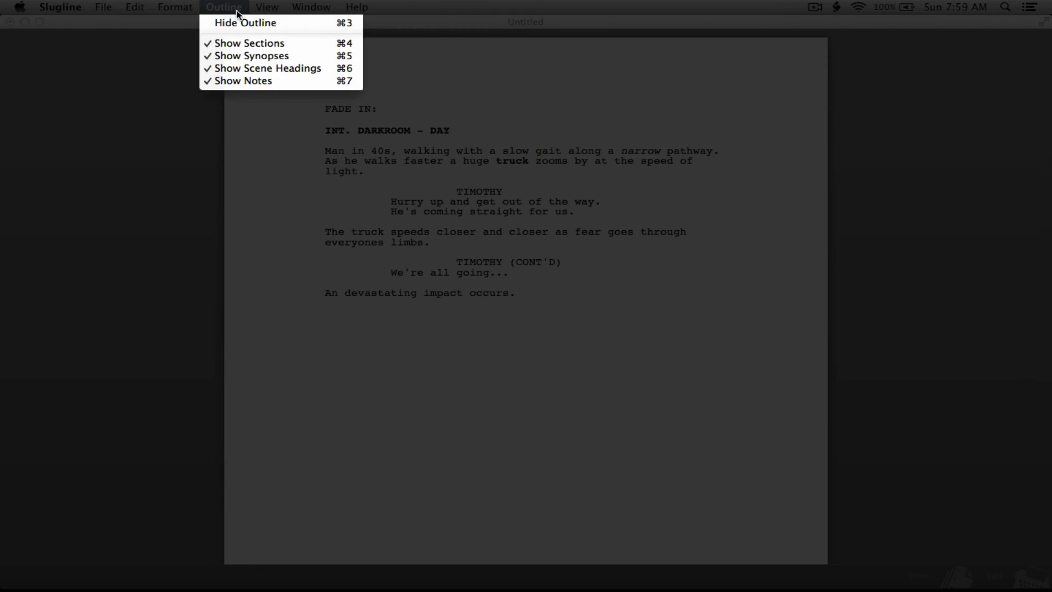
{"action": "left_click", "coordinate": [357, 7]}
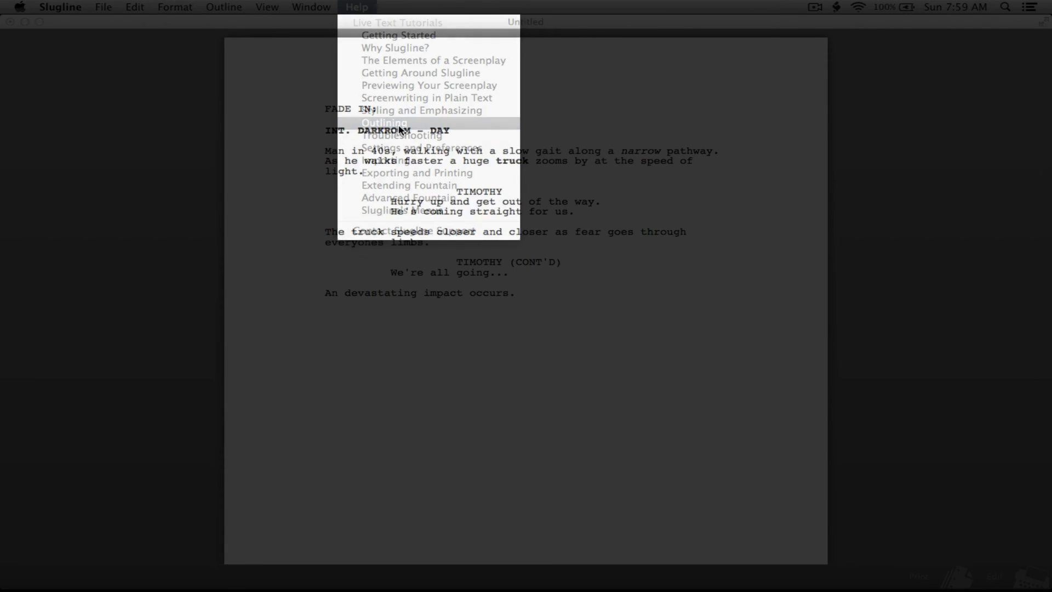
{"action": "left_click", "coordinate": [384, 122]}
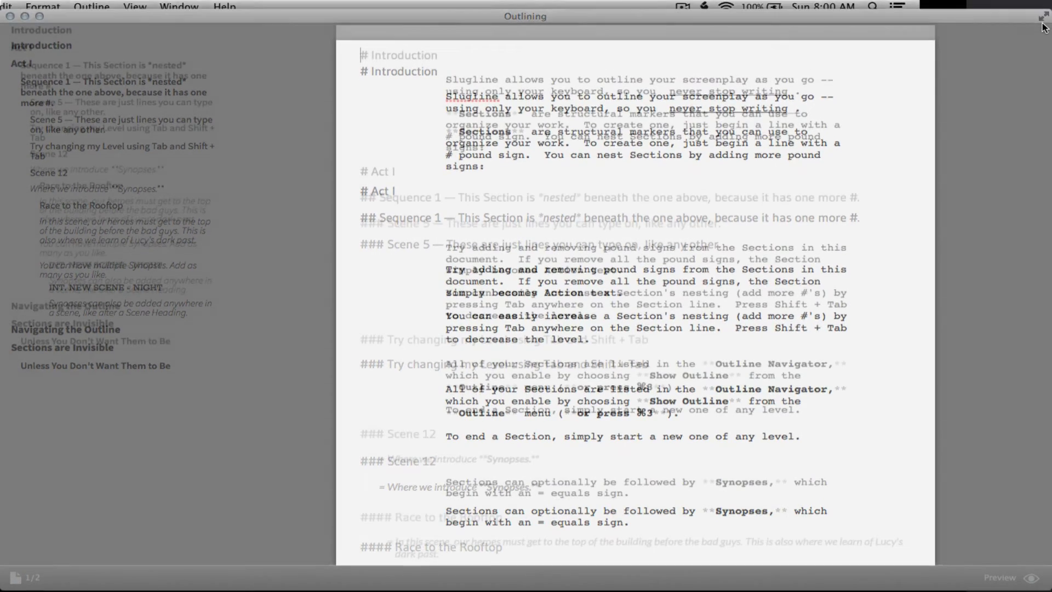
Check the Outline menu while the Outlining tutorial shows Introduction and Act I.
{"action": "left_click", "coordinate": [224, 7]}
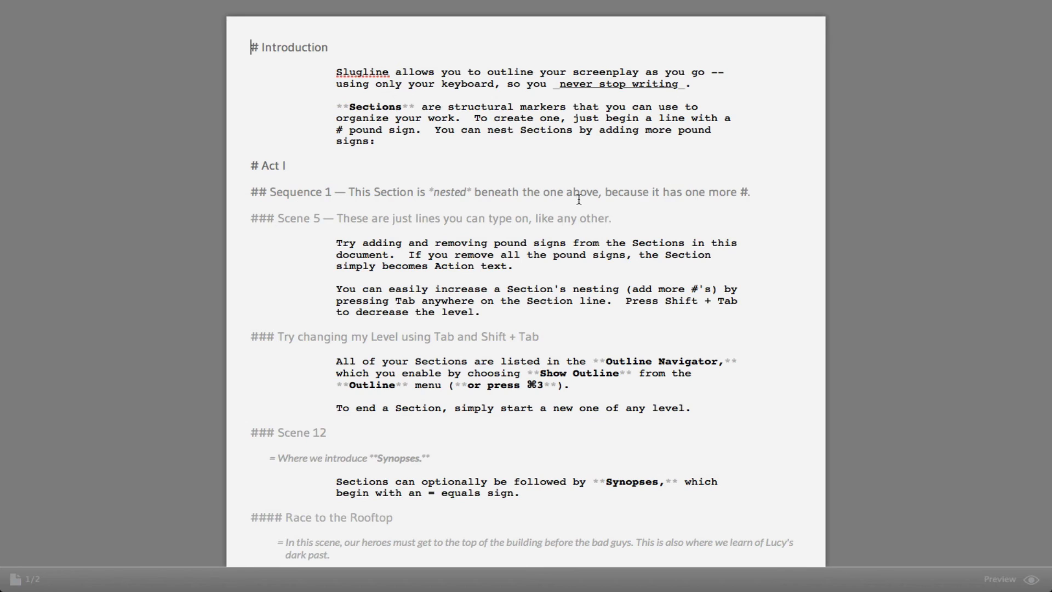
{"action": "mouse_move", "coordinate": [295, 228]}
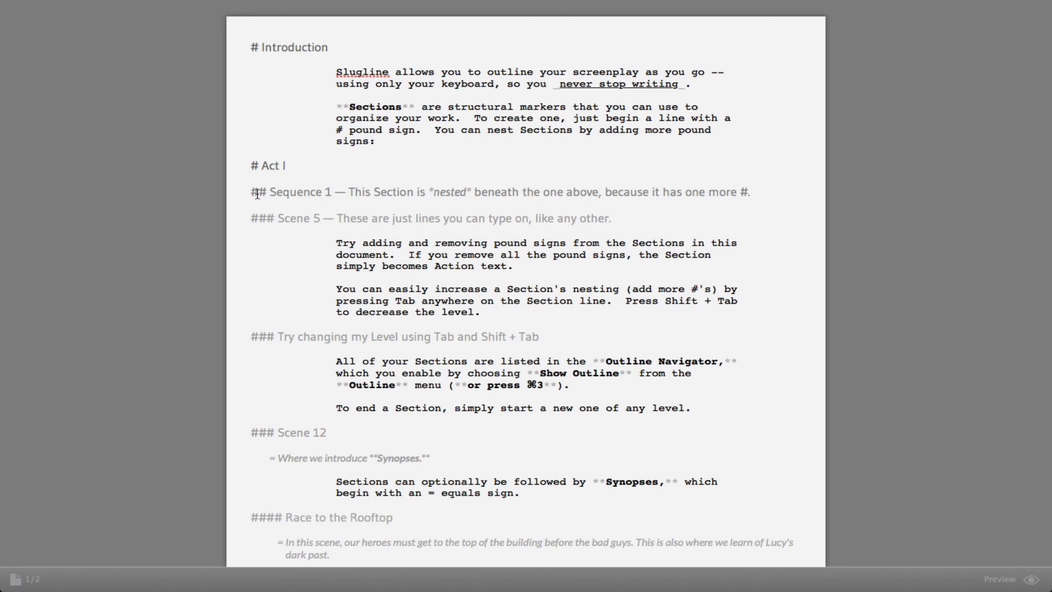
Show the outline navigator and jump to the Navigating the Outline section.
{"action": "left_click", "coordinate": [218, 7]}
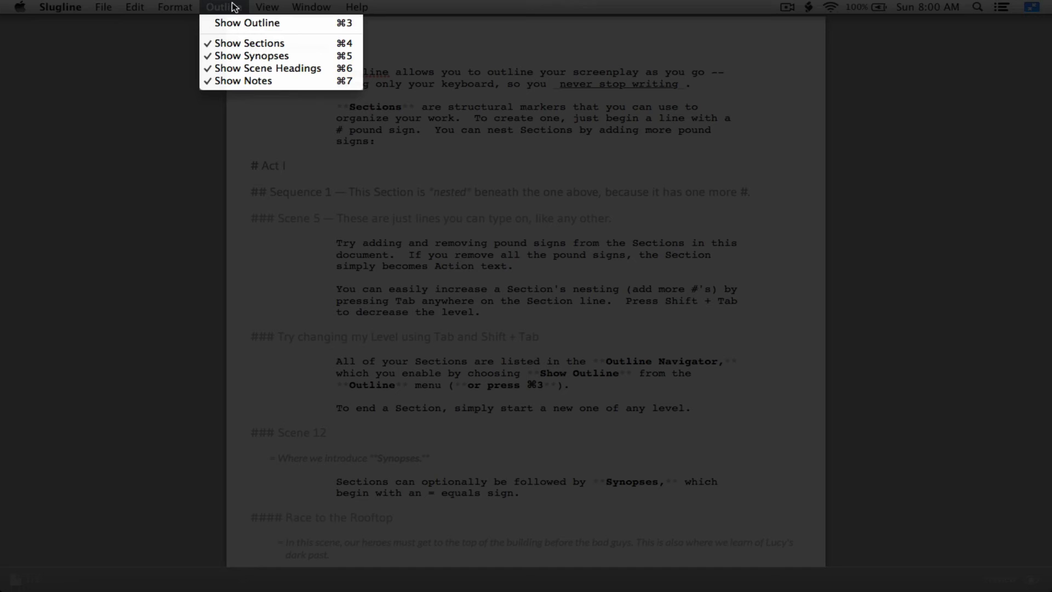
{"action": "left_click", "coordinate": [246, 22]}
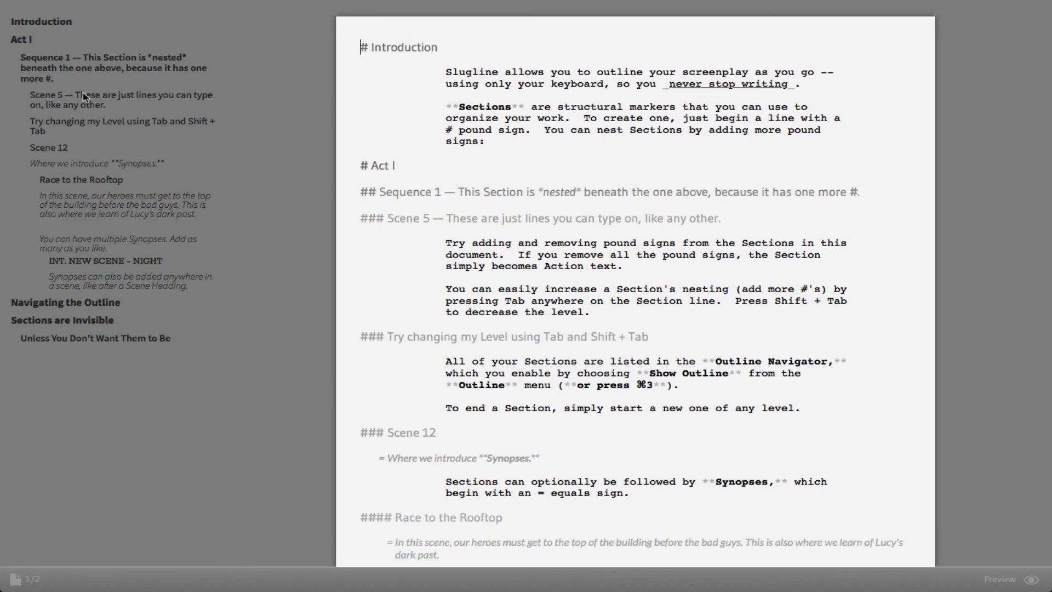
{"action": "left_click", "coordinate": [65, 302]}
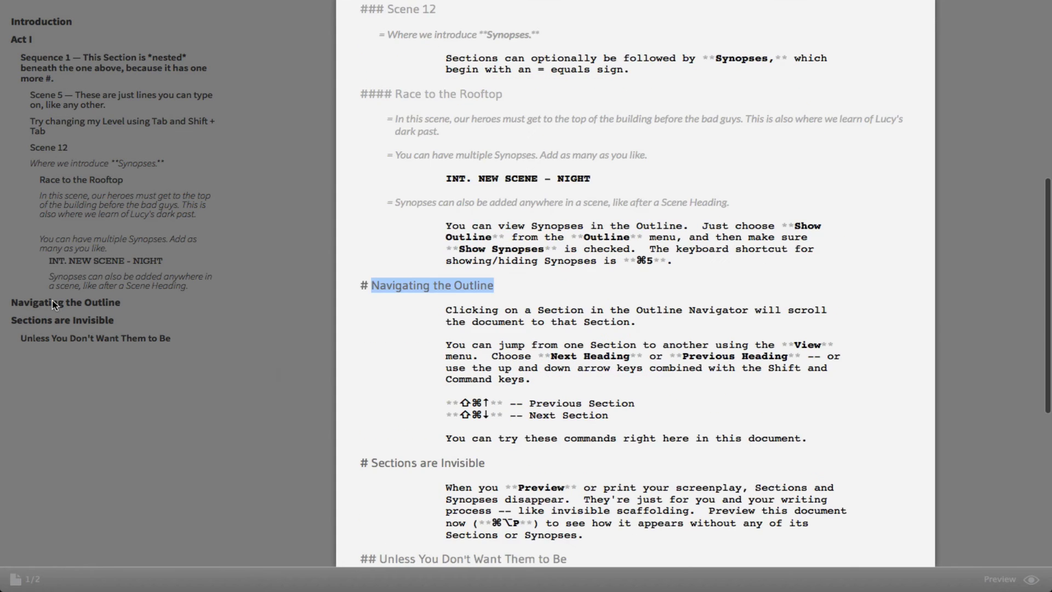
{"action": "left_click", "coordinate": [63, 320]}
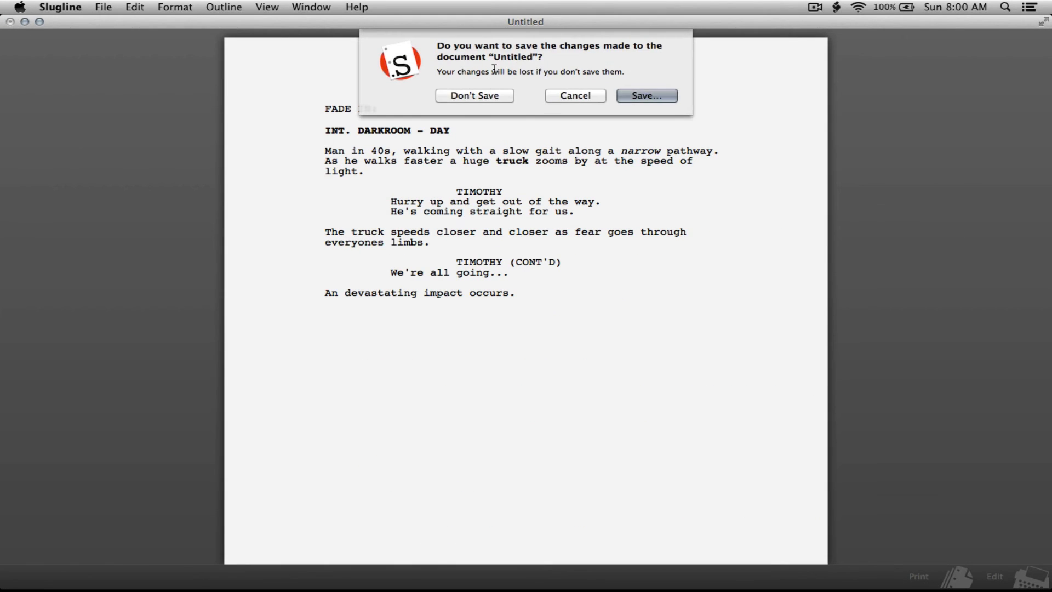
Close the Untitled darkroom screenplay with Don't Save, discarding its changes.
{"action": "left_click", "coordinate": [474, 95]}
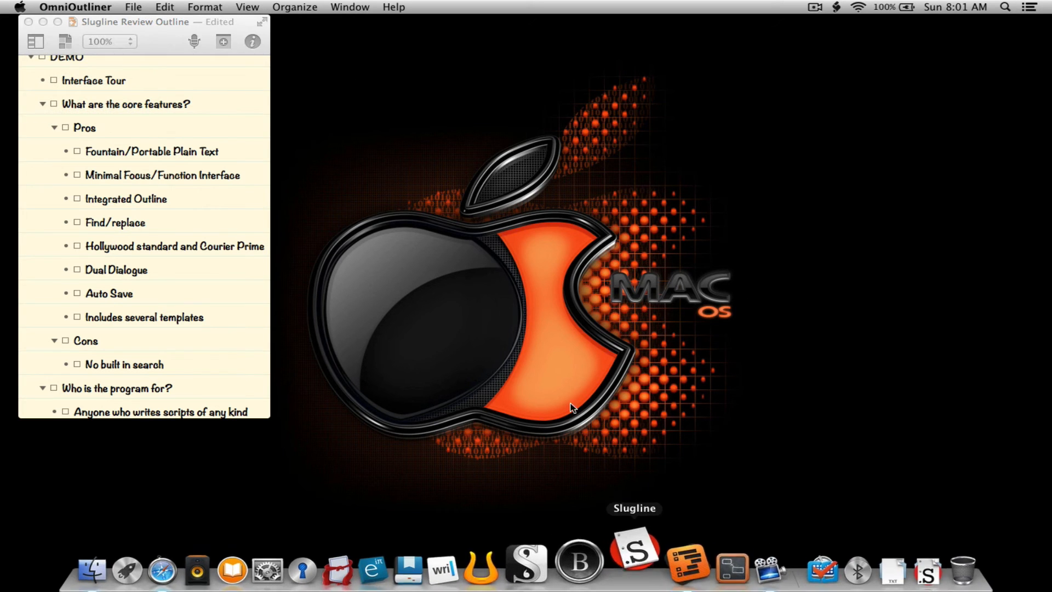
Relaunch Slugline and browse Fountain Templates like Blake Snyder Beat Sheet and Three Act Structure.
{"action": "left_click", "coordinate": [633, 543]}
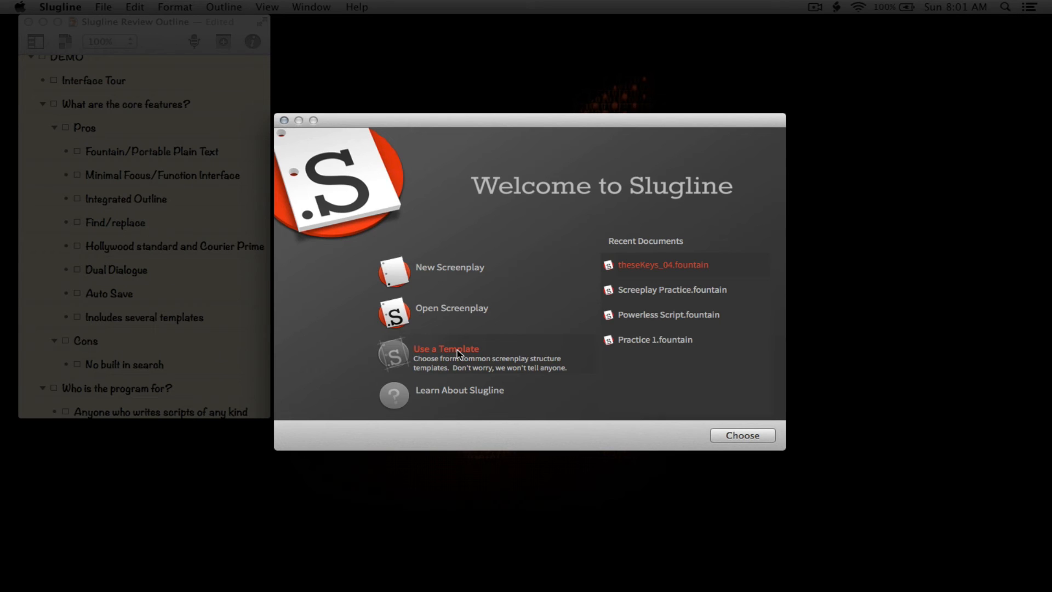
{"action": "left_click", "coordinate": [446, 349]}
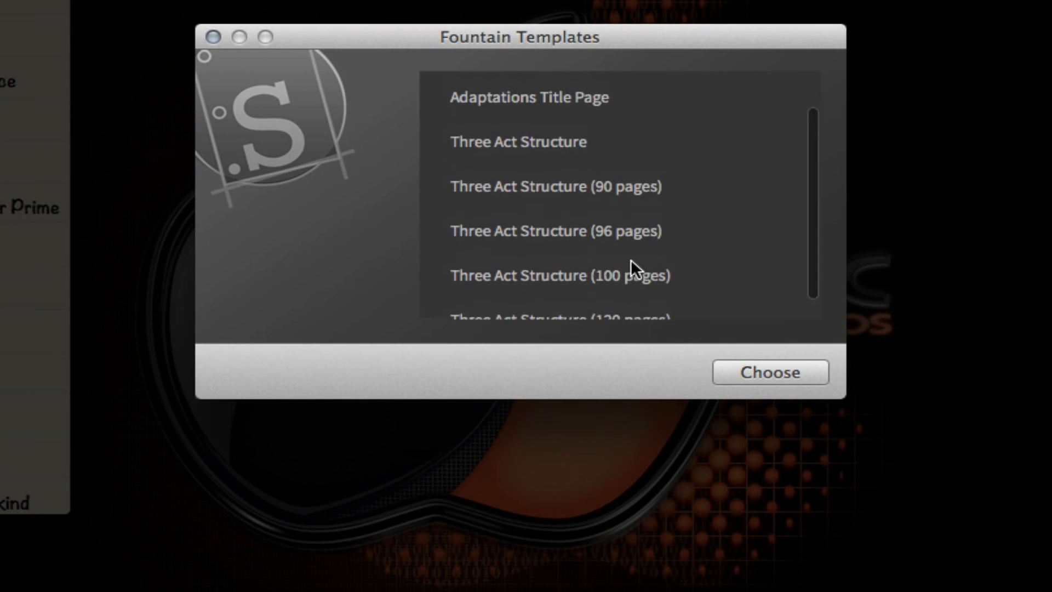
{"action": "scroll", "scroll_direction": "down", "scroll_amount": 3}
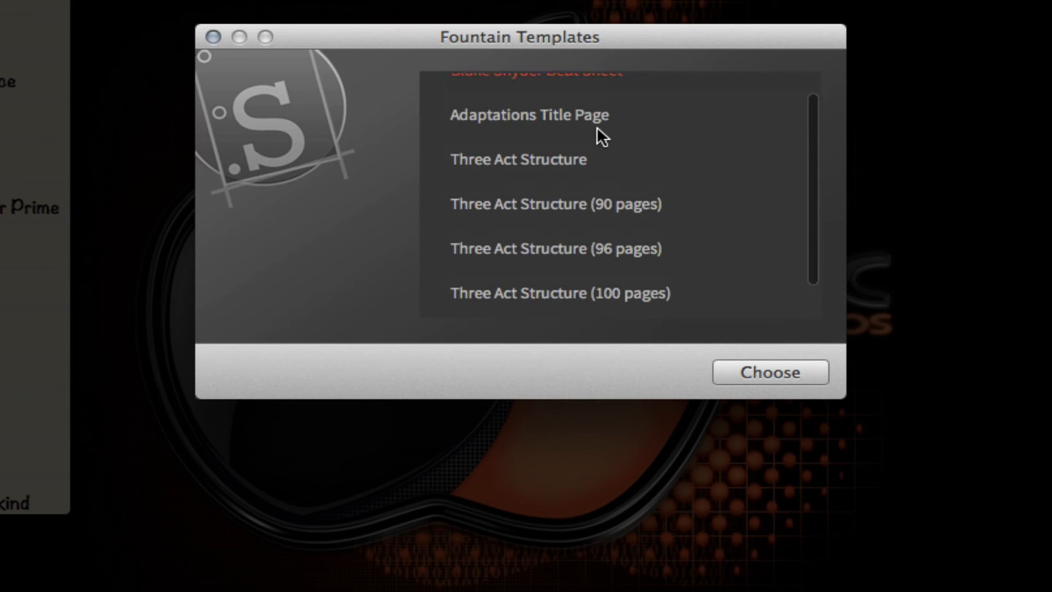
{"action": "mouse_move", "coordinate": [497, 236]}
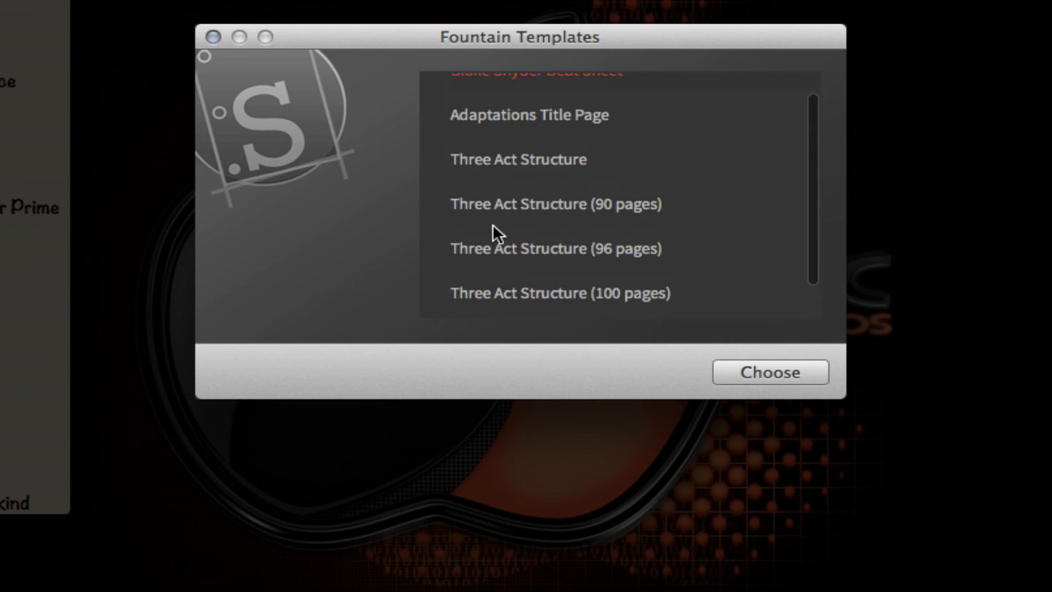
{"action": "mouse_move", "coordinate": [610, 234]}
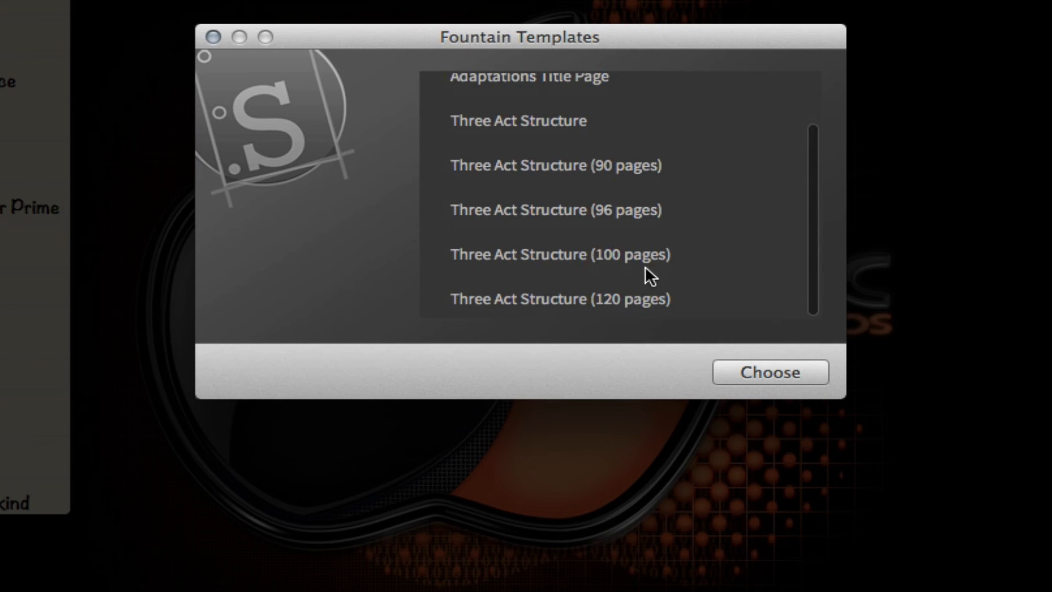
{"action": "mouse_move", "coordinate": [652, 256]}
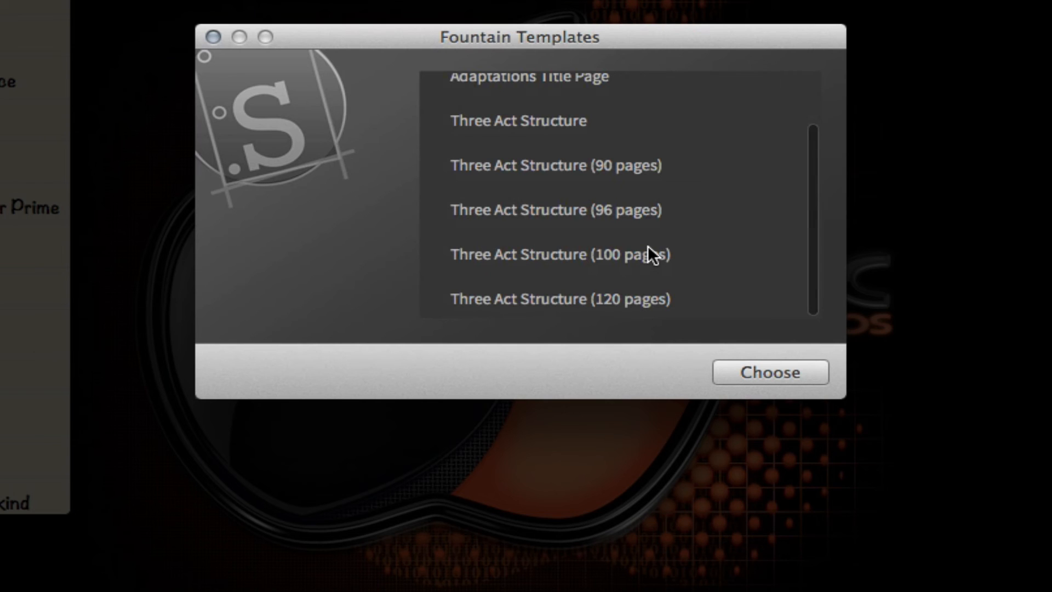
{"action": "scroll", "scroll_direction": "up", "scroll_amount": 3}
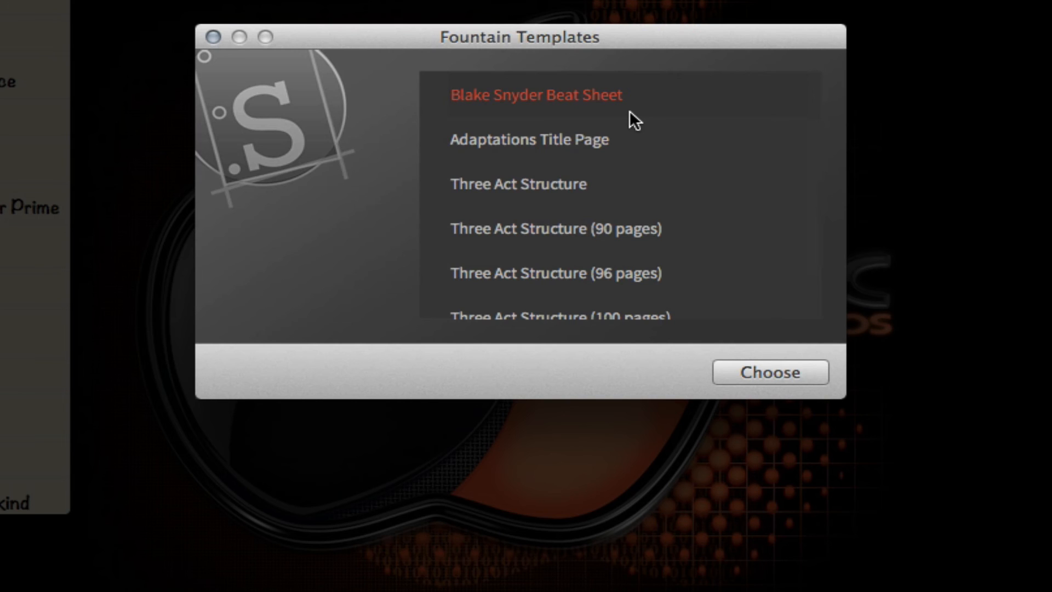
{"action": "mouse_move", "coordinate": [562, 111]}
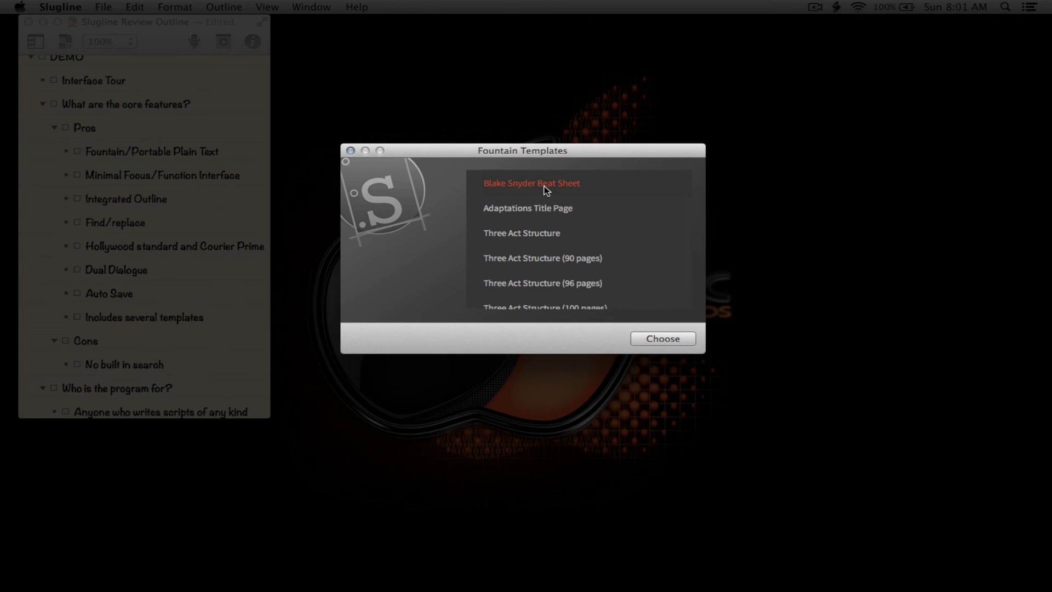
Open the Blake Snyder Beat Sheet template and scroll through its beats and outline navigator.
{"action": "left_click", "coordinate": [661, 338]}
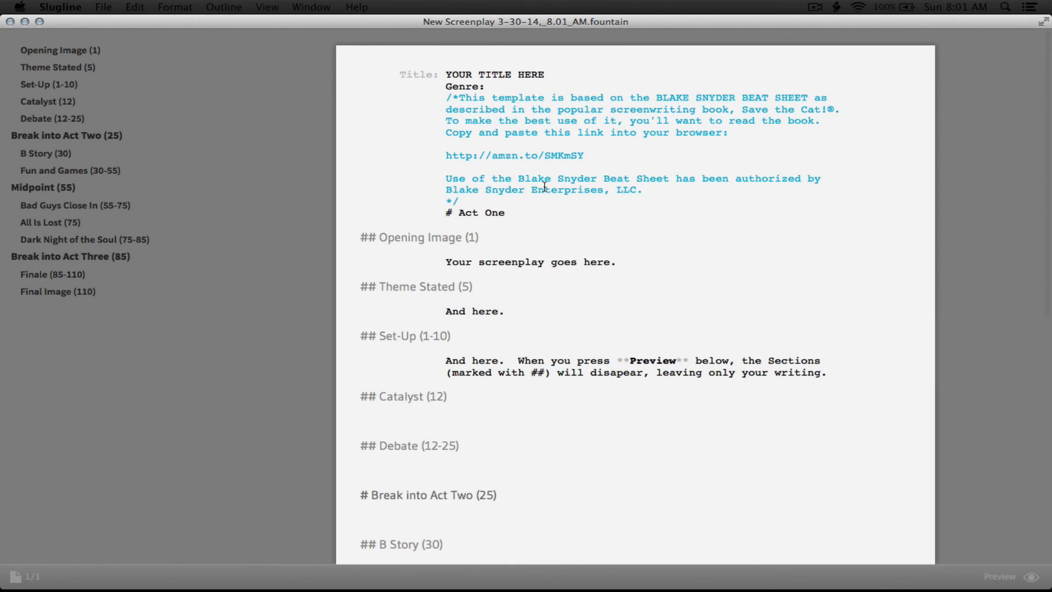
{"action": "scroll", "scroll_direction": "down", "scroll_amount": 3}
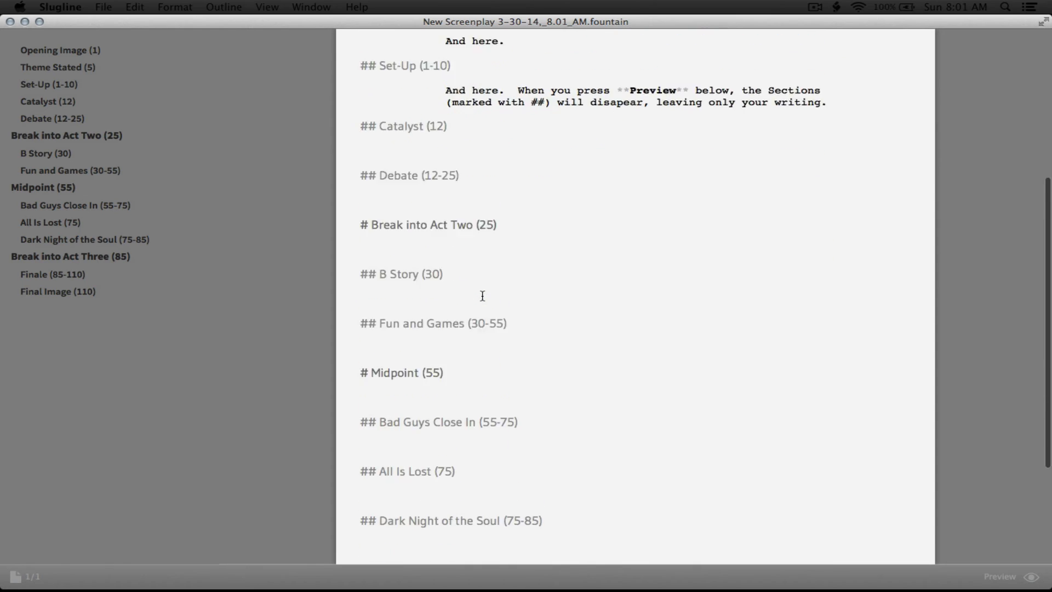
{"action": "scroll", "scroll_direction": "down", "scroll_amount": 3}
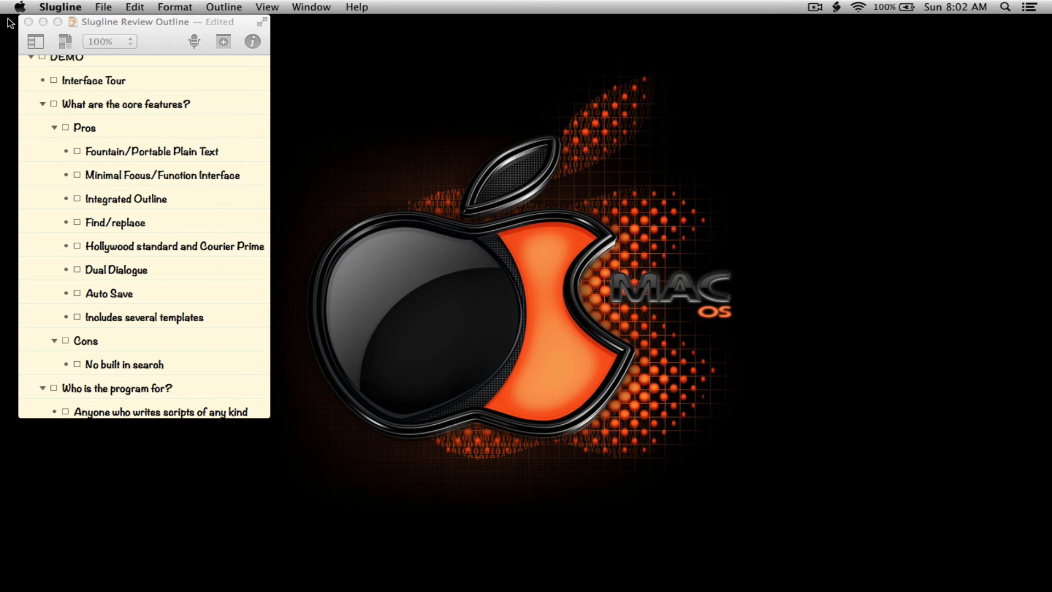
Scroll the review outline to the ratings and purchase sections, then create a blank screenplay.
{"action": "scroll", "scroll_direction": "down", "scroll_amount": 3}
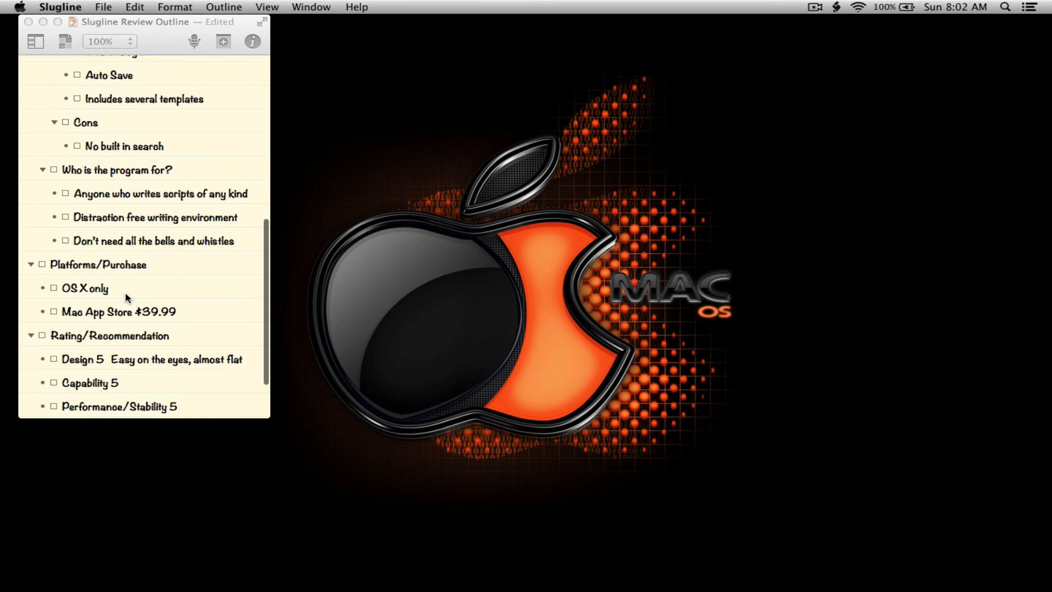
{"action": "scroll", "scroll_direction": "down", "scroll_amount": 3}
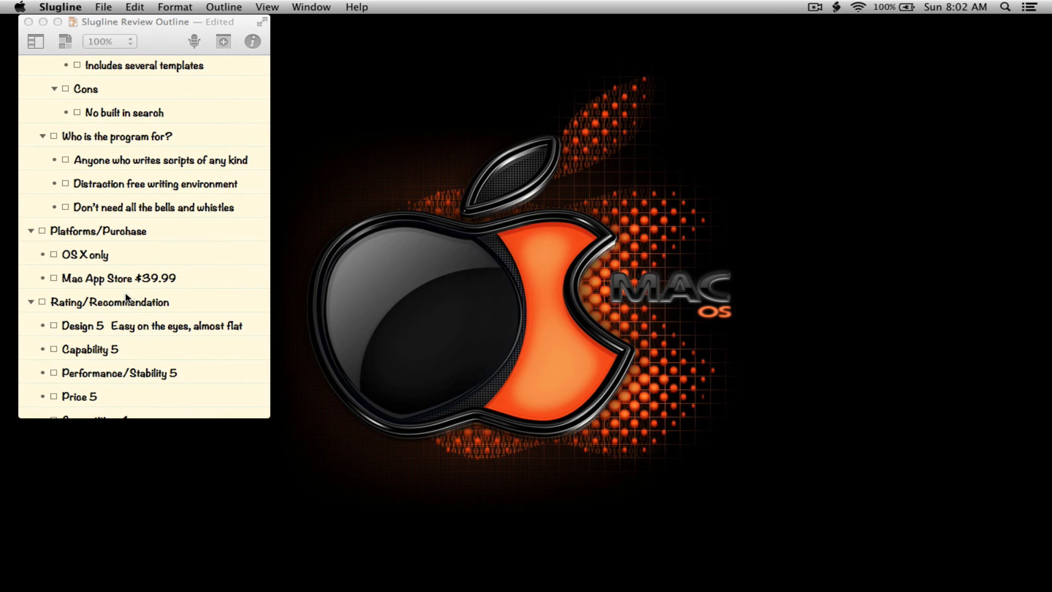
{"action": "mouse_move", "coordinate": [658, 587]}
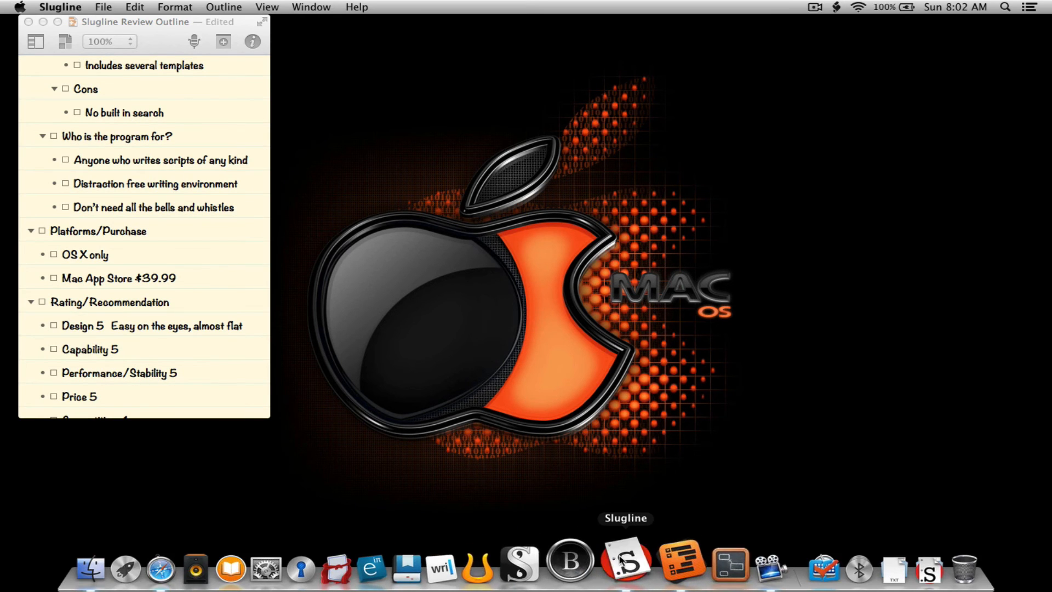
{"action": "left_click", "coordinate": [104, 7]}
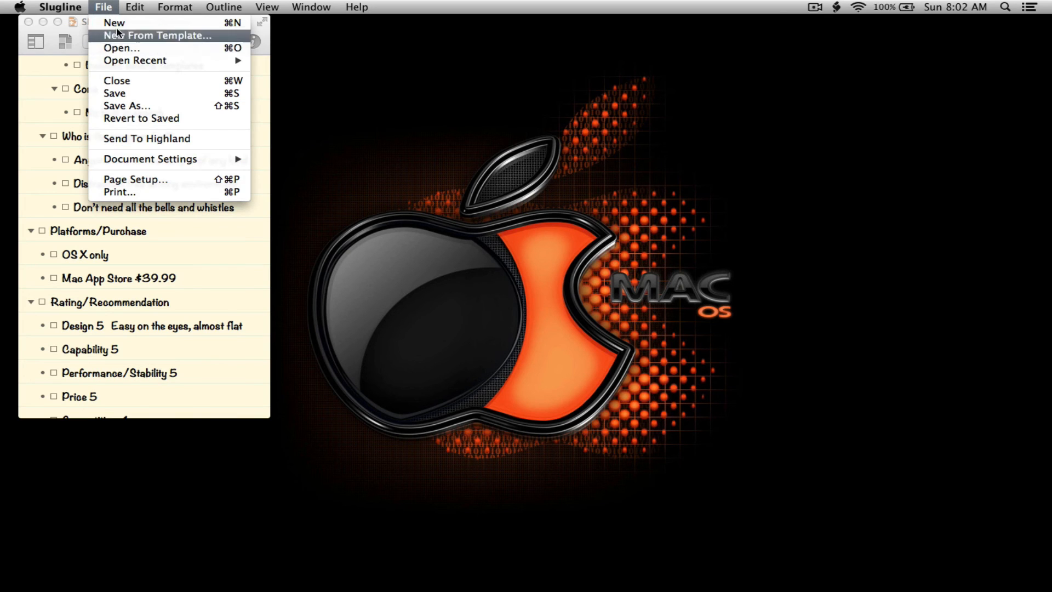
{"action": "left_click", "coordinate": [114, 22]}
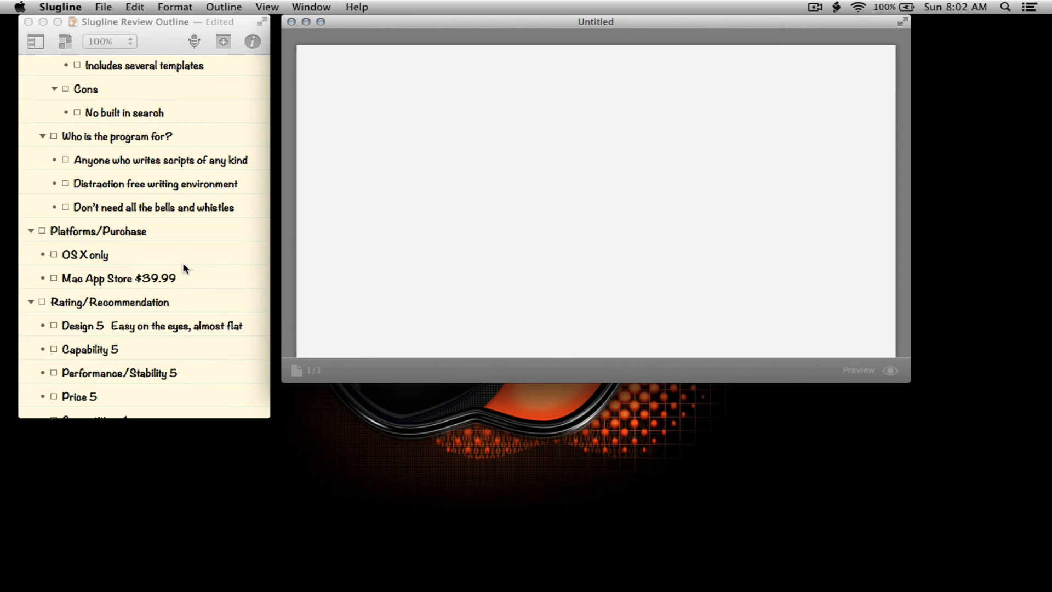
{"action": "left_click", "coordinate": [407, 74]}
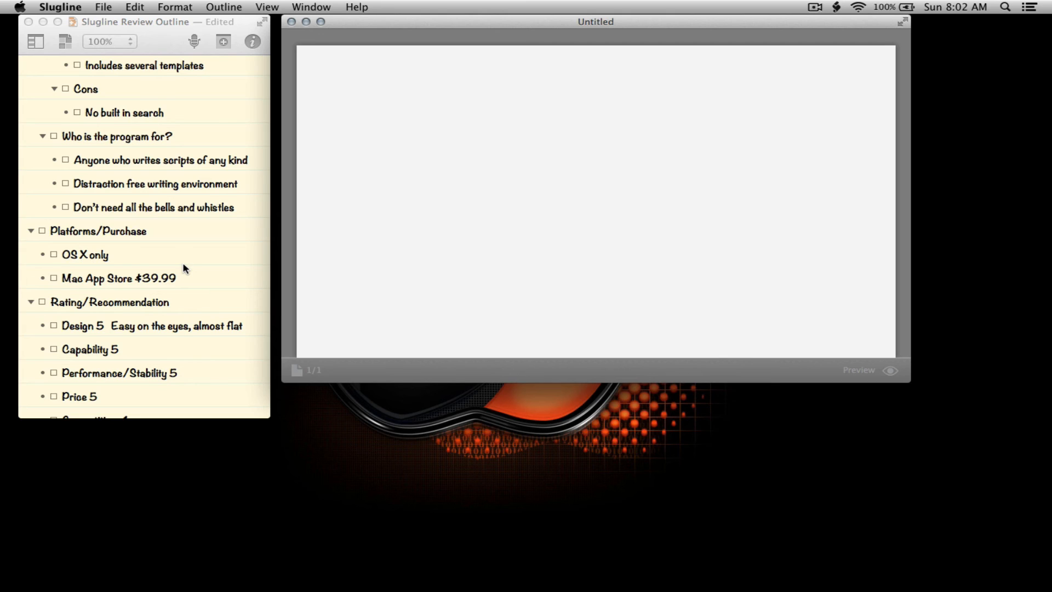
{"action": "left_click", "coordinate": [406, 74]}
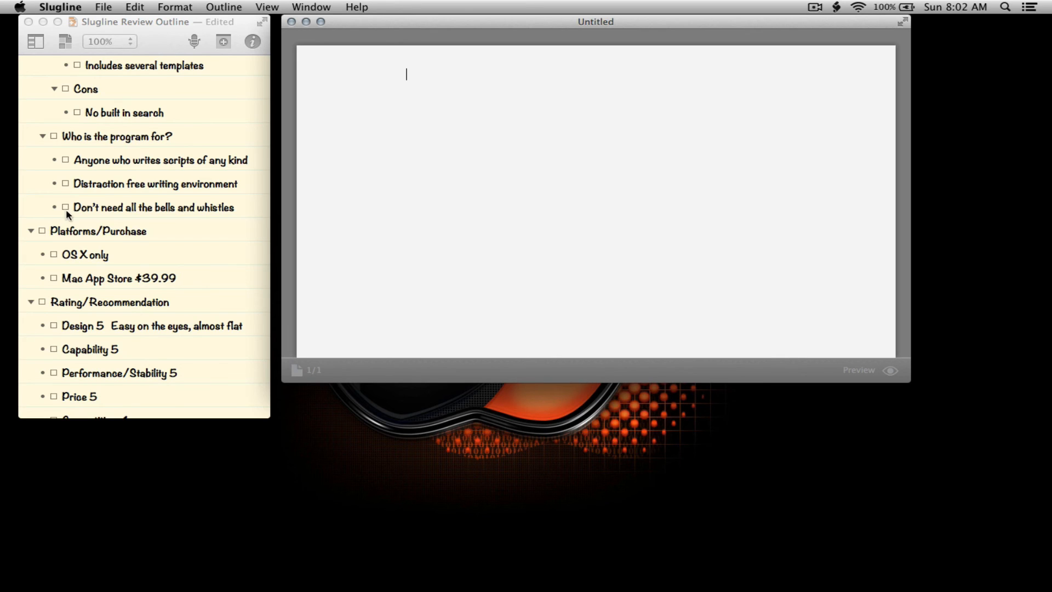
{"action": "mouse_move", "coordinate": [120, 233]}
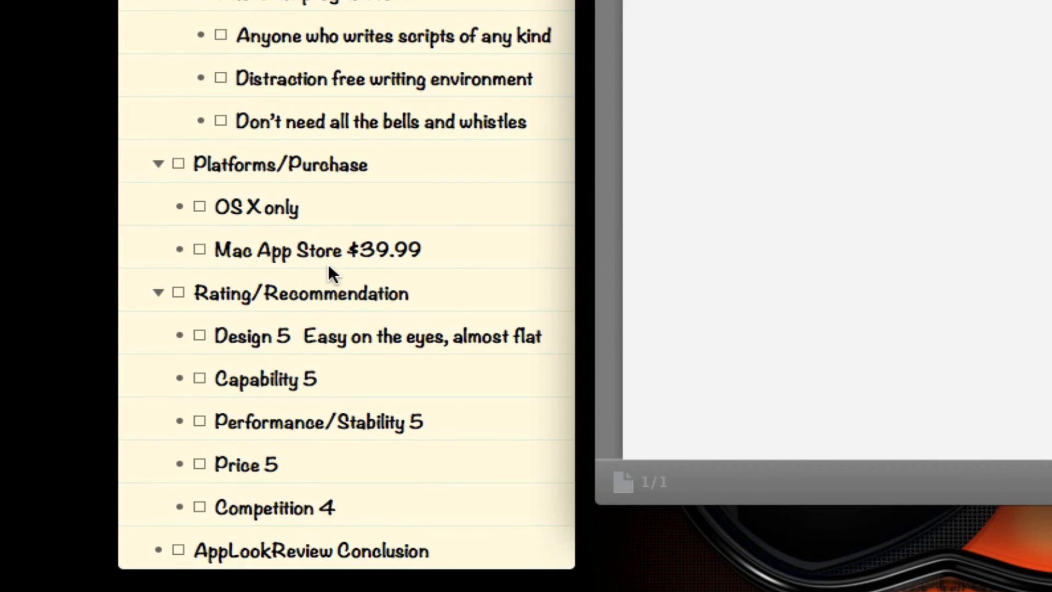
{"action": "mouse_move", "coordinate": [305, 265]}
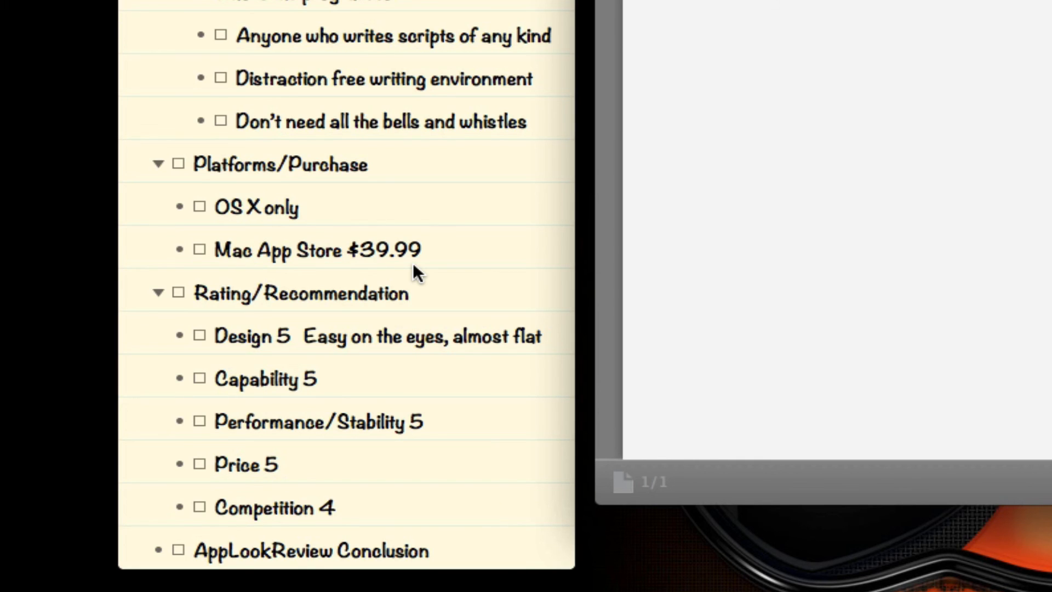
{"action": "mouse_move", "coordinate": [395, 374]}
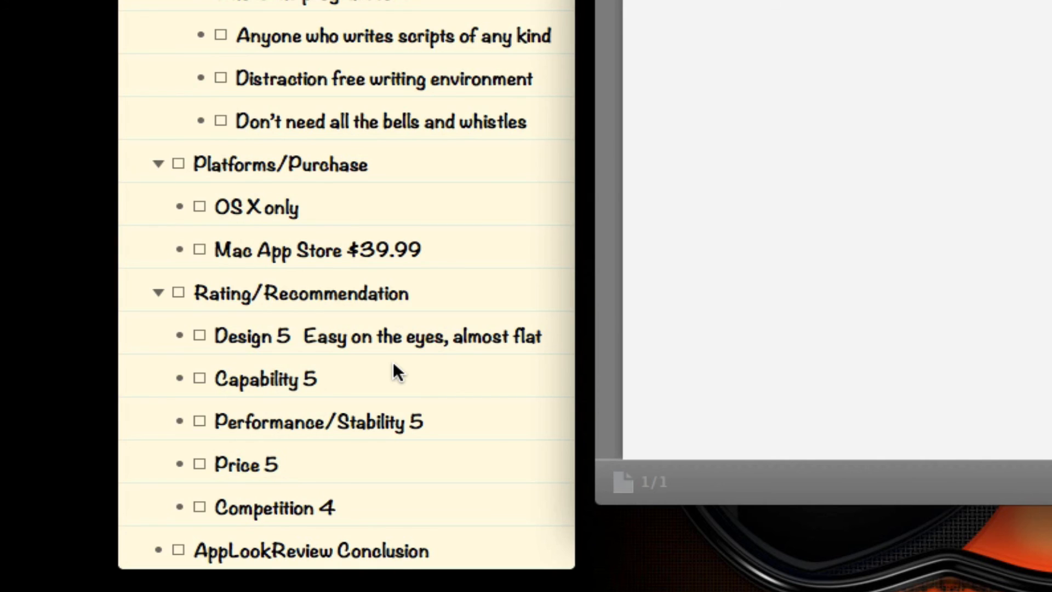
{"action": "mouse_move", "coordinate": [319, 343]}
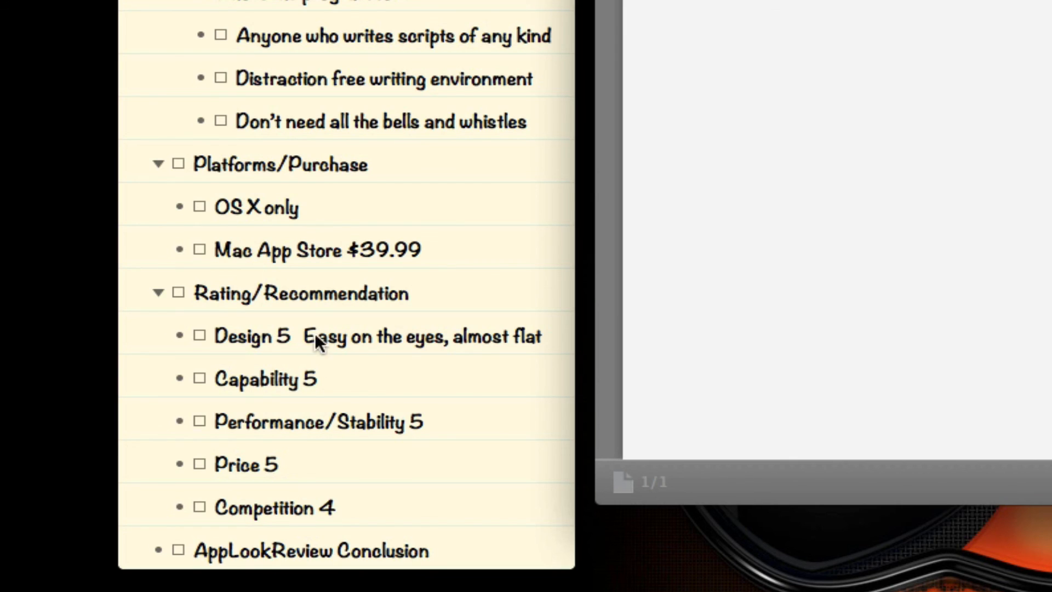
{"action": "mouse_move", "coordinate": [258, 366]}
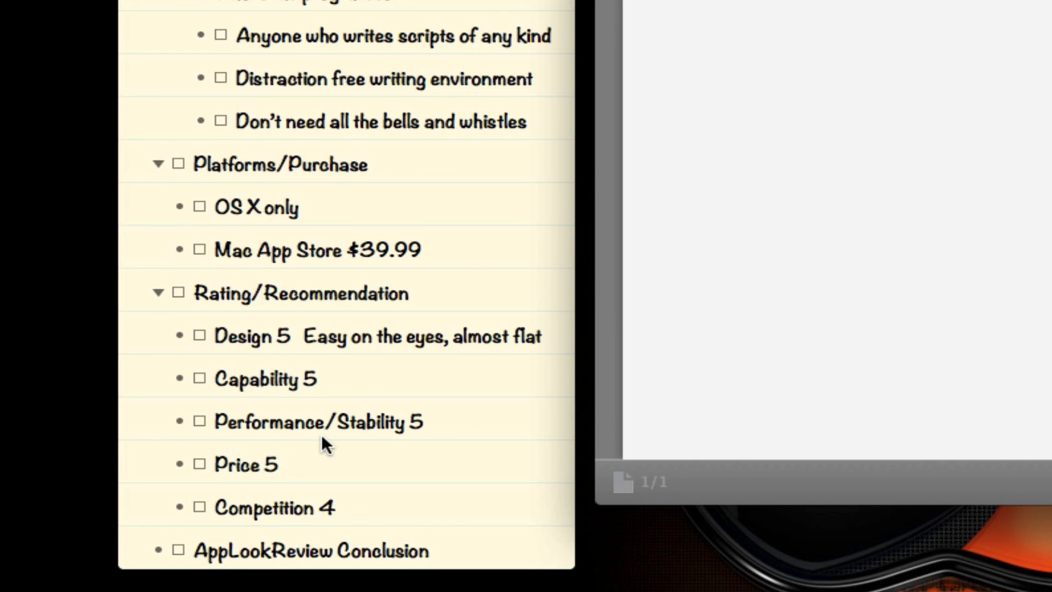
{"action": "mouse_move", "coordinate": [868, 350]}
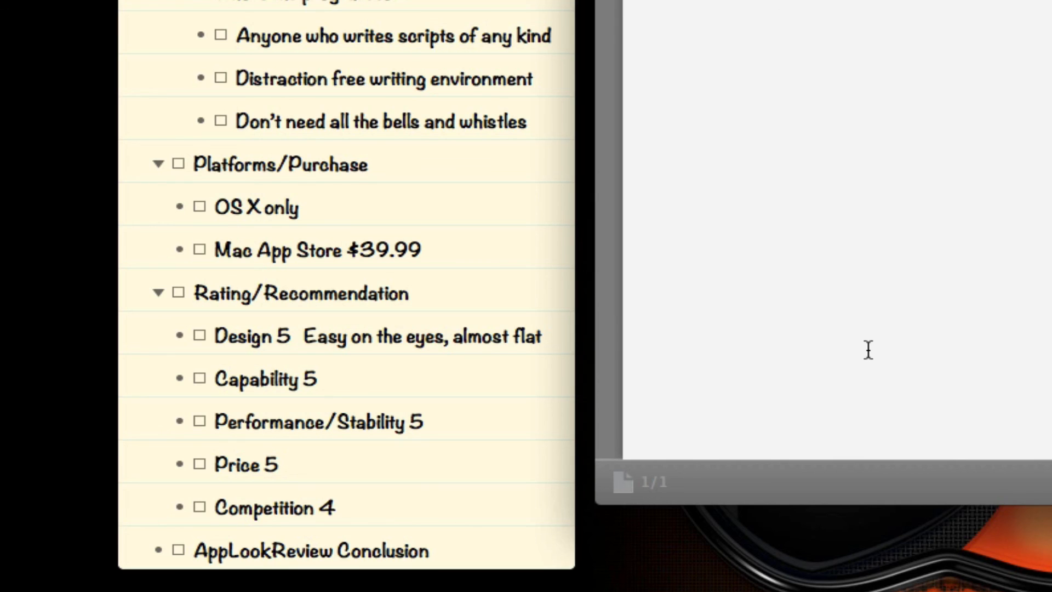
{"action": "mouse_move", "coordinate": [392, 440]}
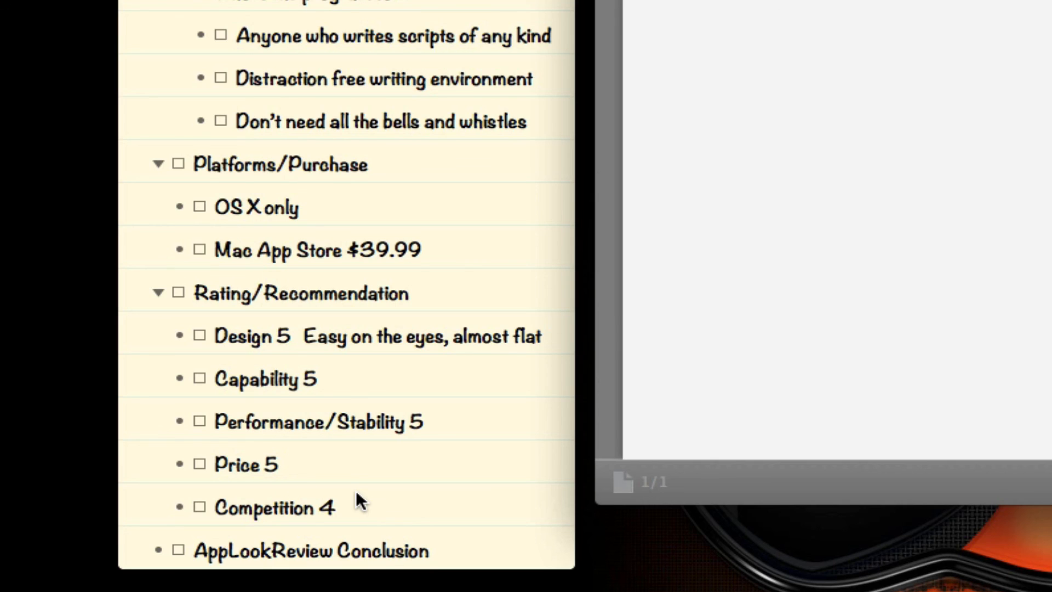
{"action": "mouse_move", "coordinate": [326, 525]}
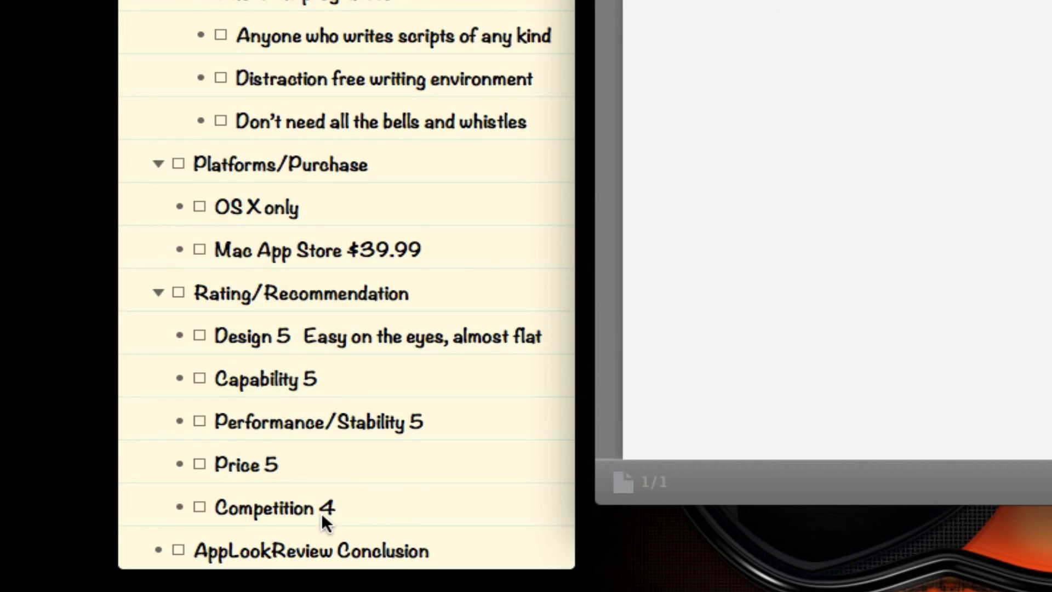
{"action": "mouse_move", "coordinate": [322, 527]}
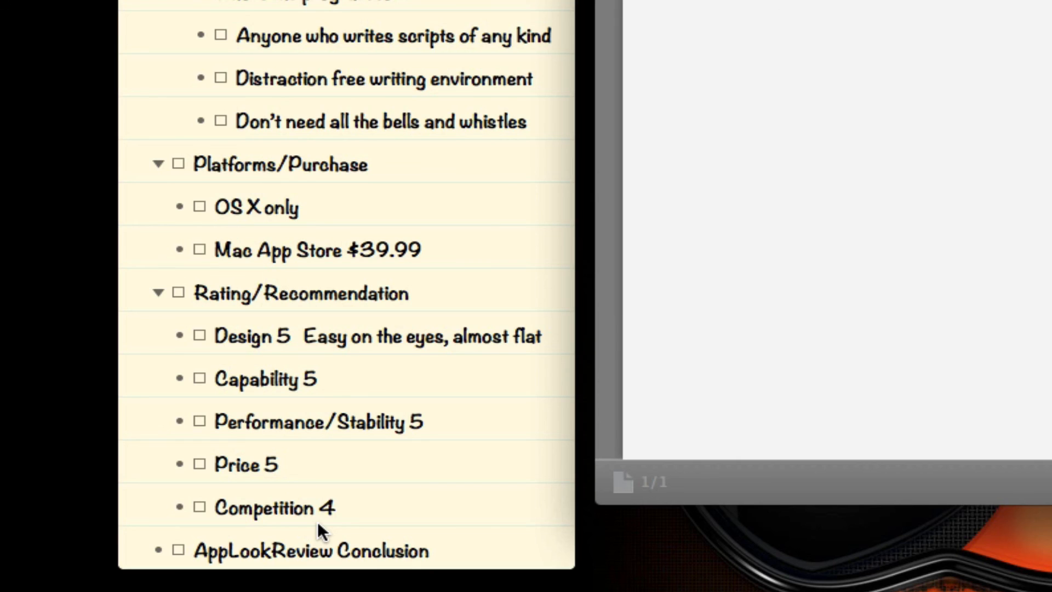
{"action": "mouse_move", "coordinate": [421, 515]}
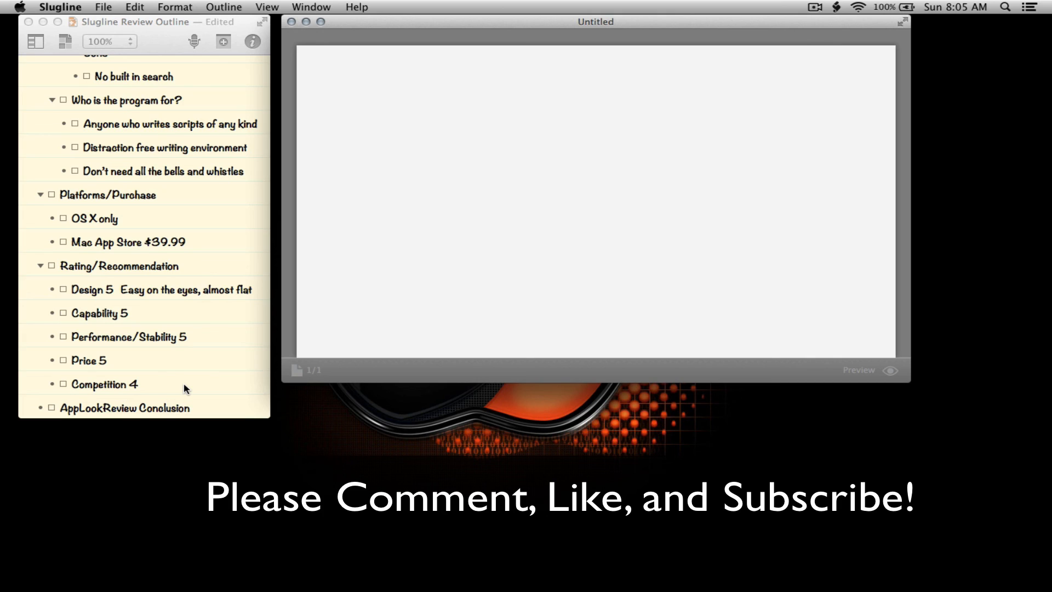
{"action": "left_click", "coordinate": [405, 74]}
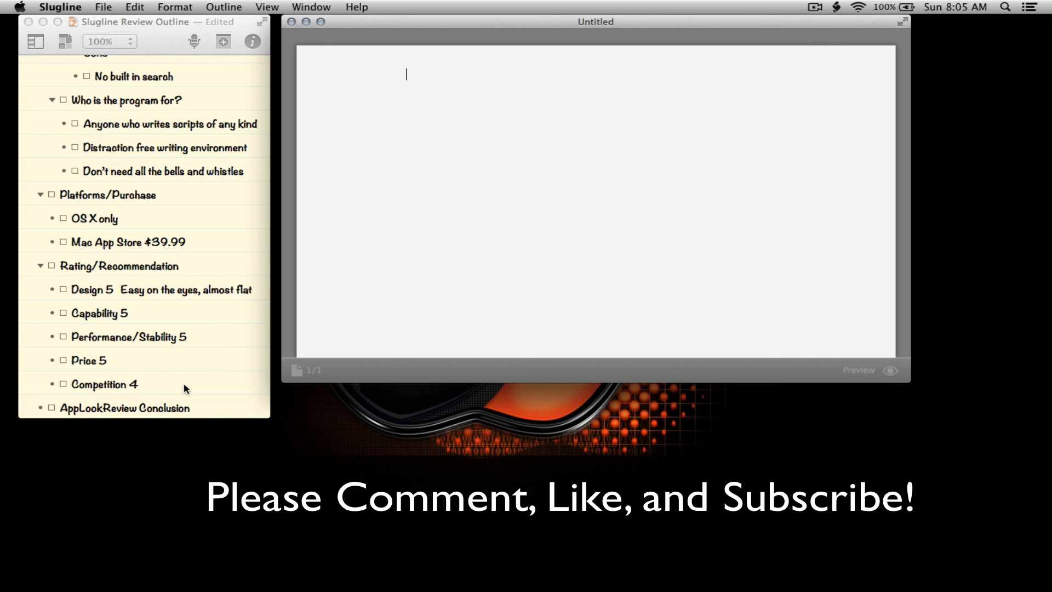